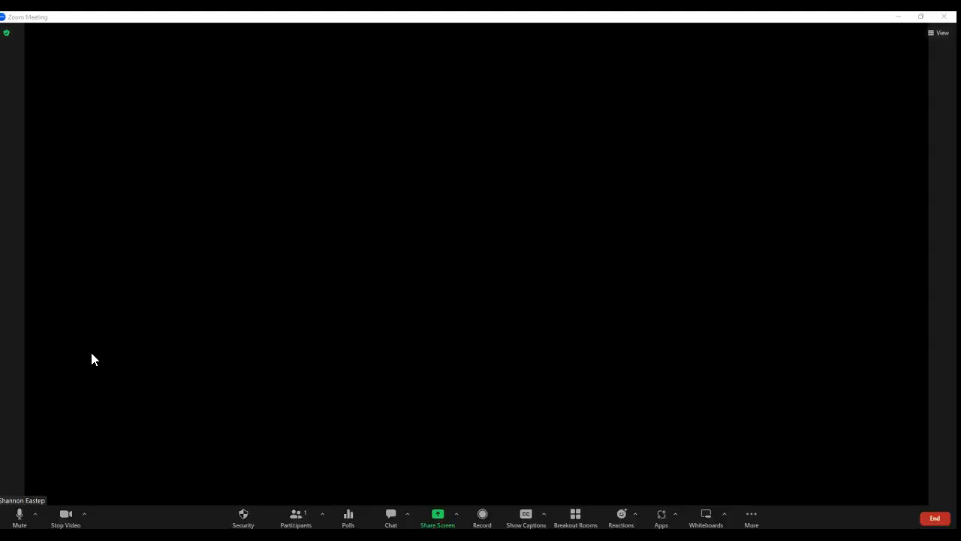
{"action": "mouse_move", "coordinate": [705, 517]}
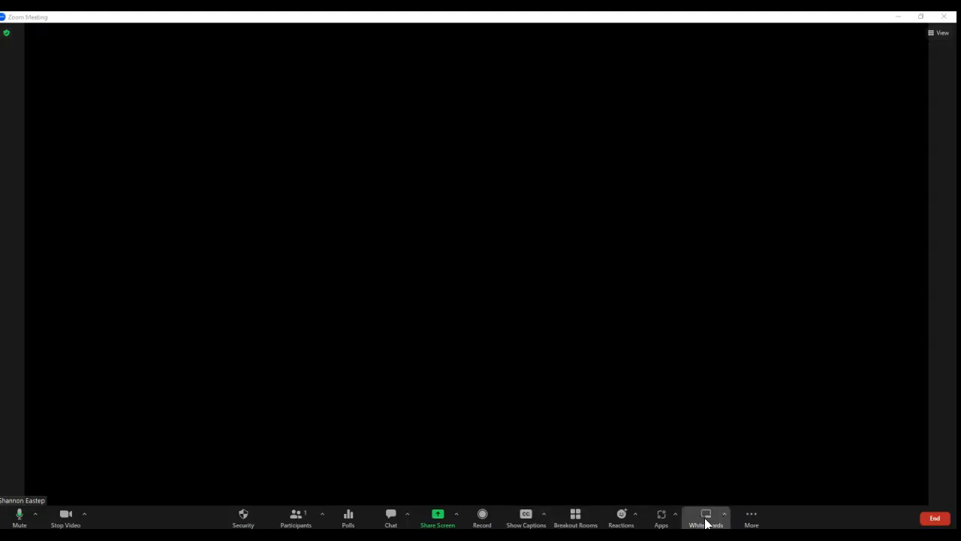
Review the Recent, My Whiteboards and Shared with Me board lists, ending on Templates.
{"action": "left_click", "coordinate": [705, 518]}
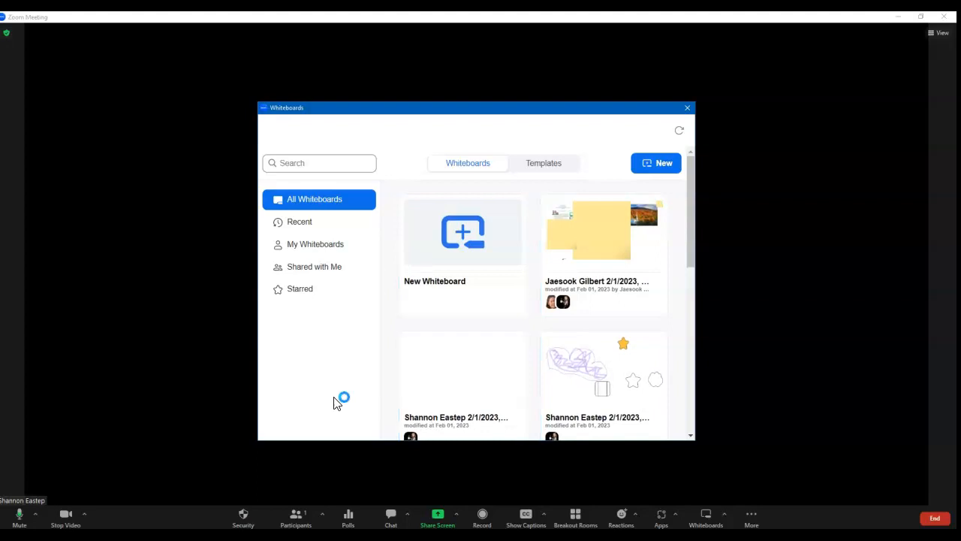
{"action": "mouse_move", "coordinate": [463, 383]}
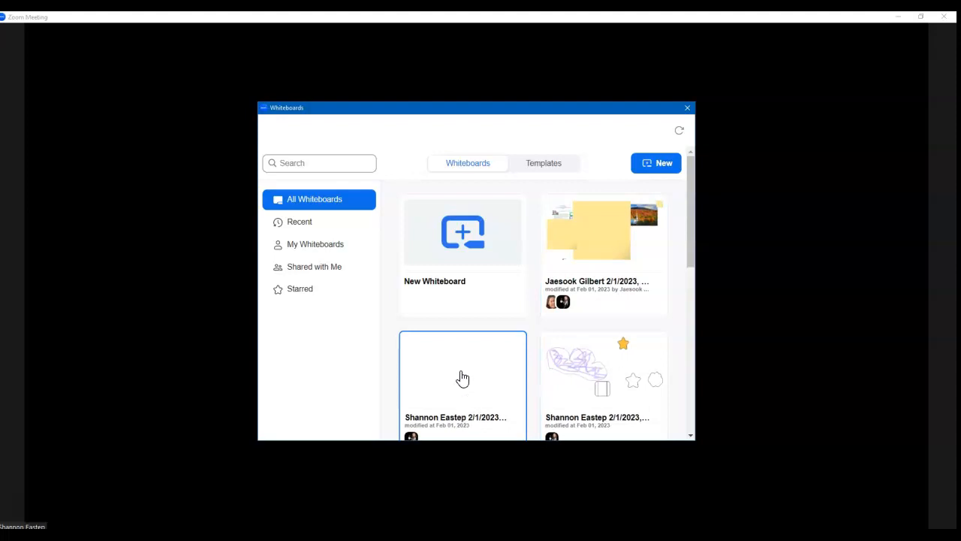
{"action": "left_click", "coordinate": [300, 221]}
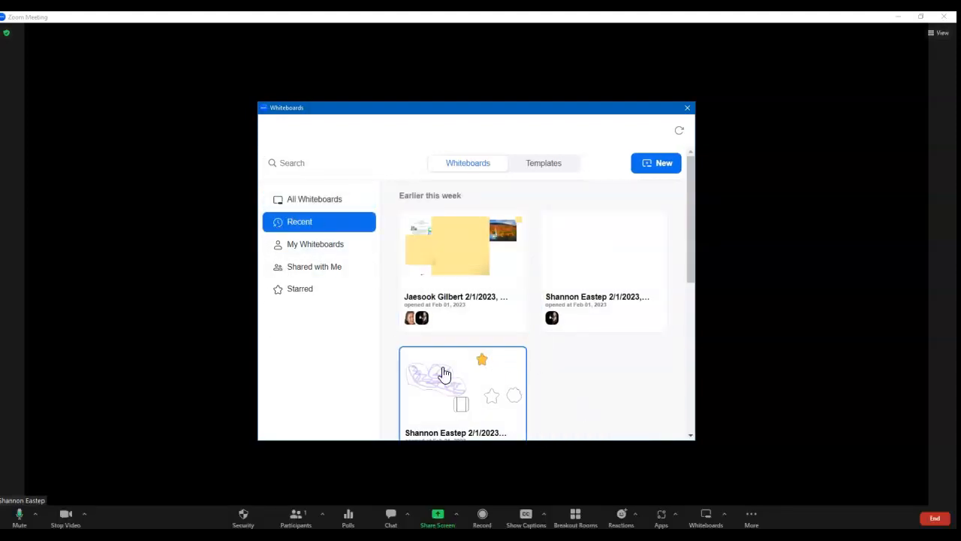
{"action": "left_click", "coordinate": [315, 244]}
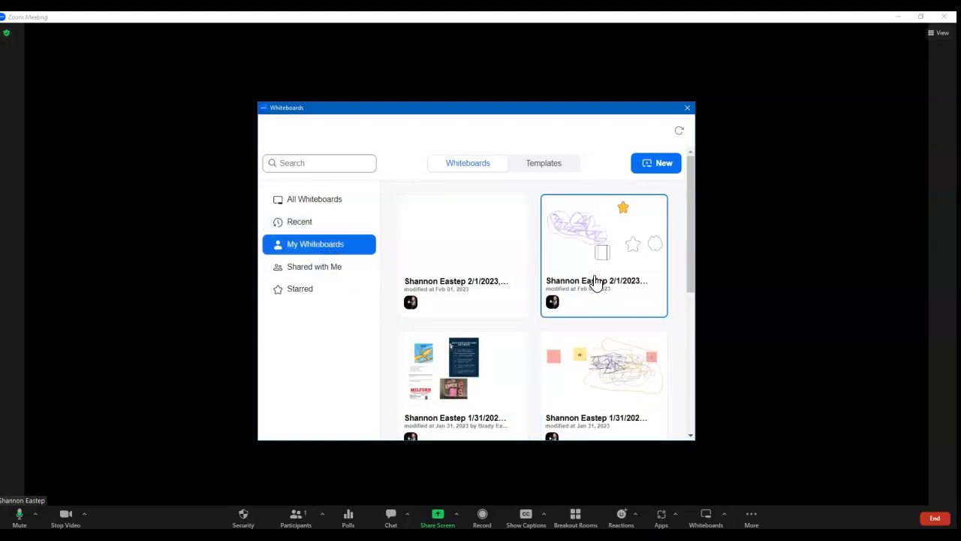
{"action": "left_click", "coordinate": [314, 267]}
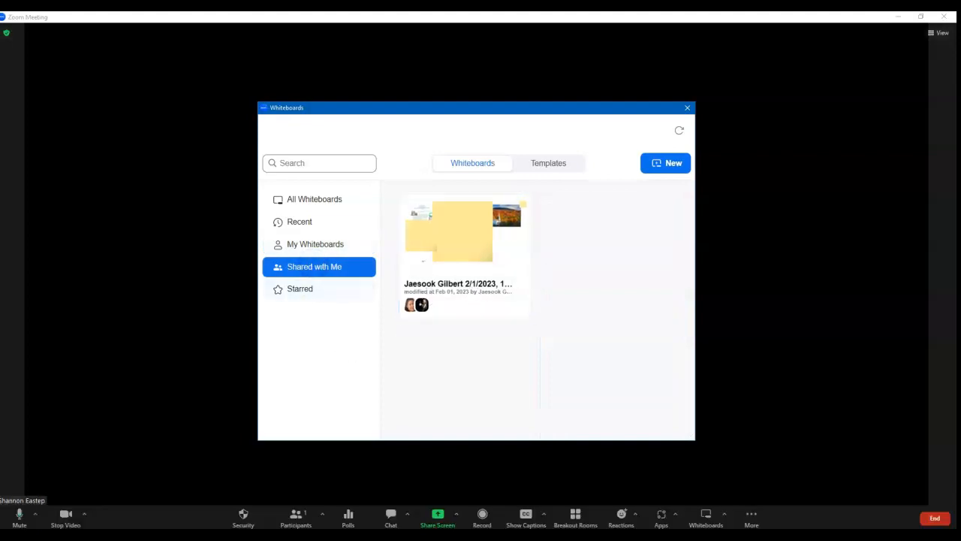
{"action": "left_click", "coordinate": [548, 163]}
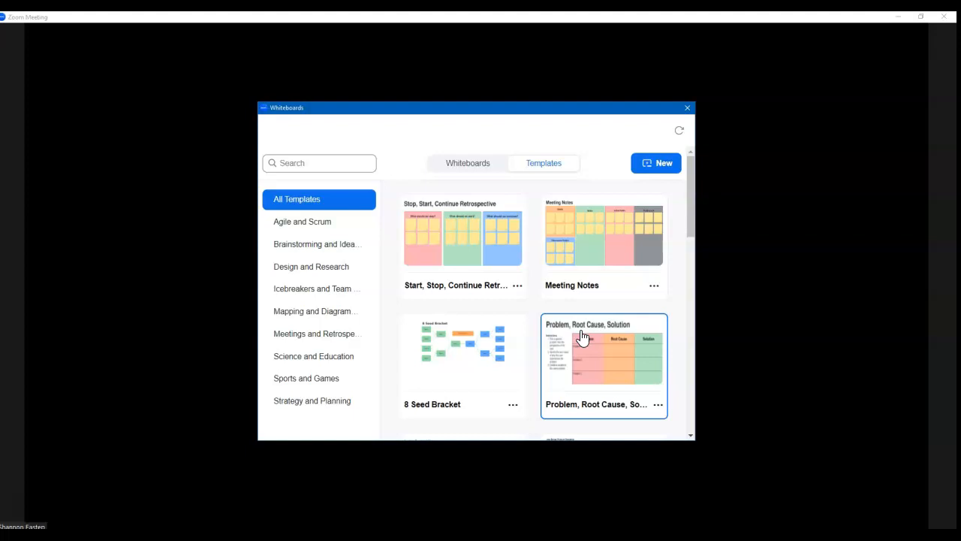
{"action": "mouse_move", "coordinate": [592, 383]}
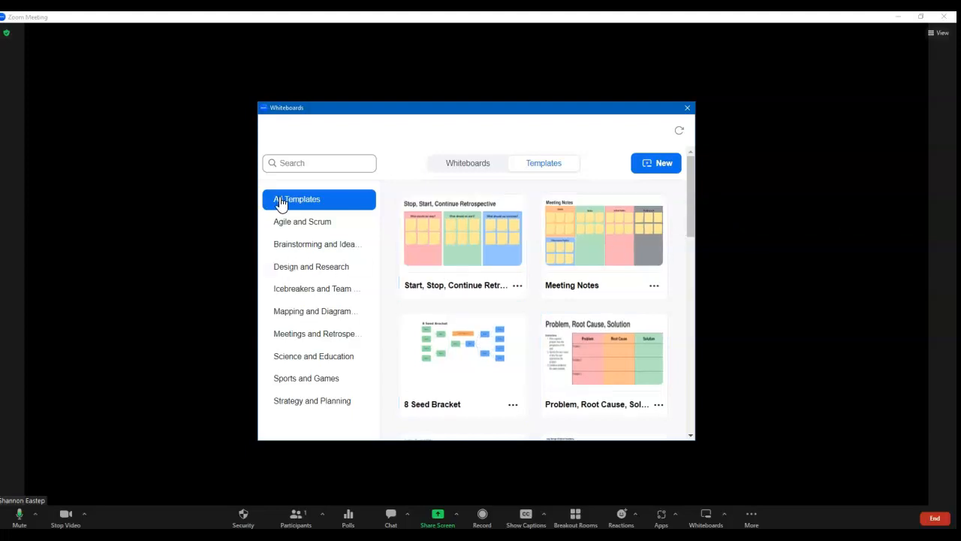
{"action": "mouse_move", "coordinate": [316, 383]}
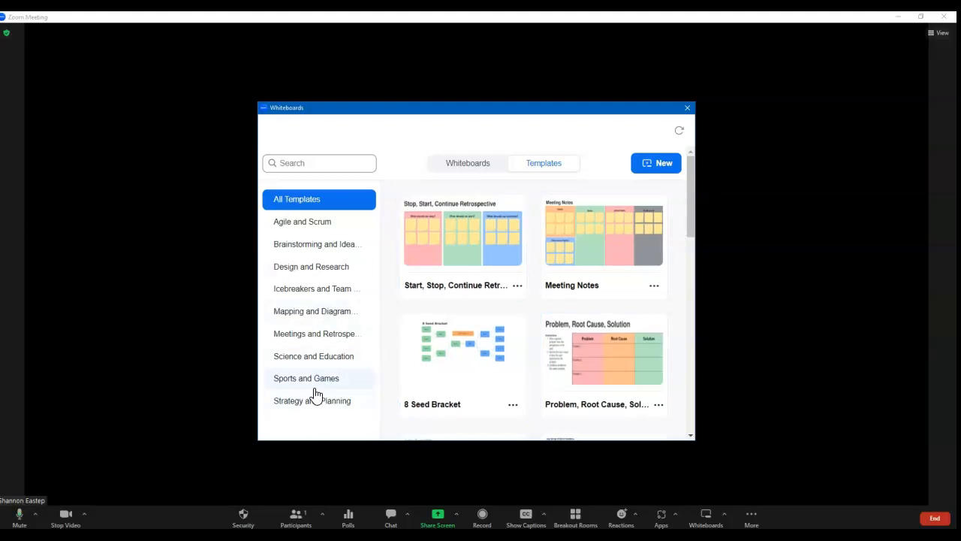
Pick the Know Wonder Learn template from the Science and Education category.
{"action": "left_click", "coordinate": [318, 377]}
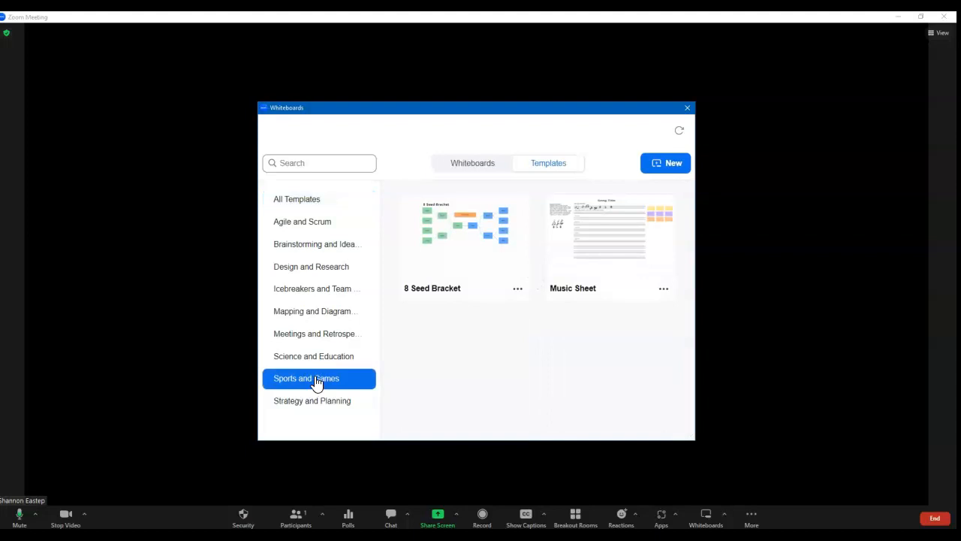
{"action": "mouse_move", "coordinate": [345, 367]}
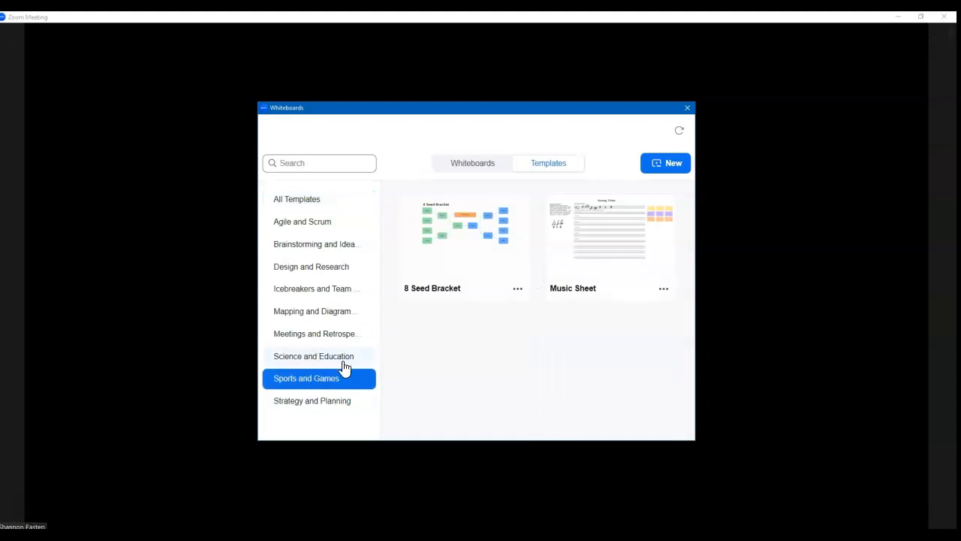
{"action": "left_click", "coordinate": [313, 356]}
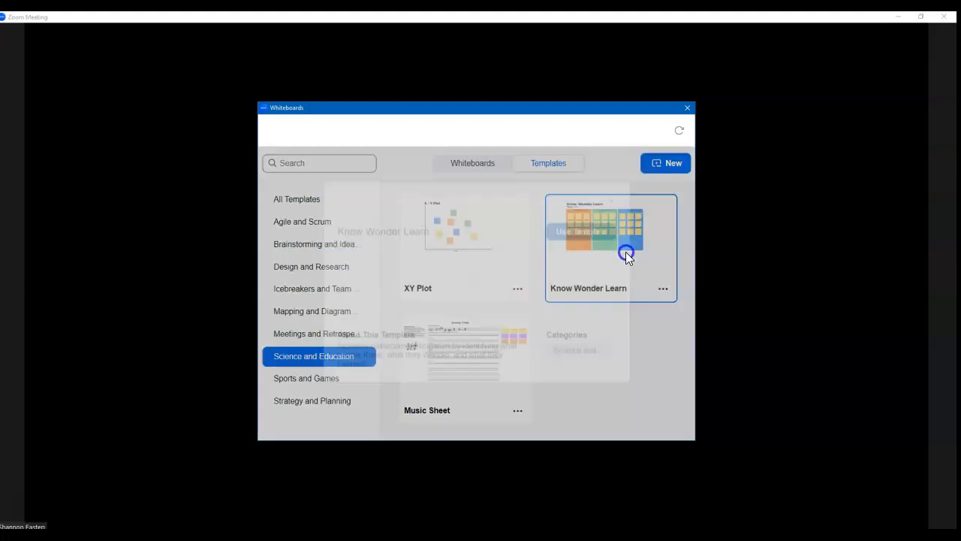
{"action": "left_click", "coordinate": [611, 248]}
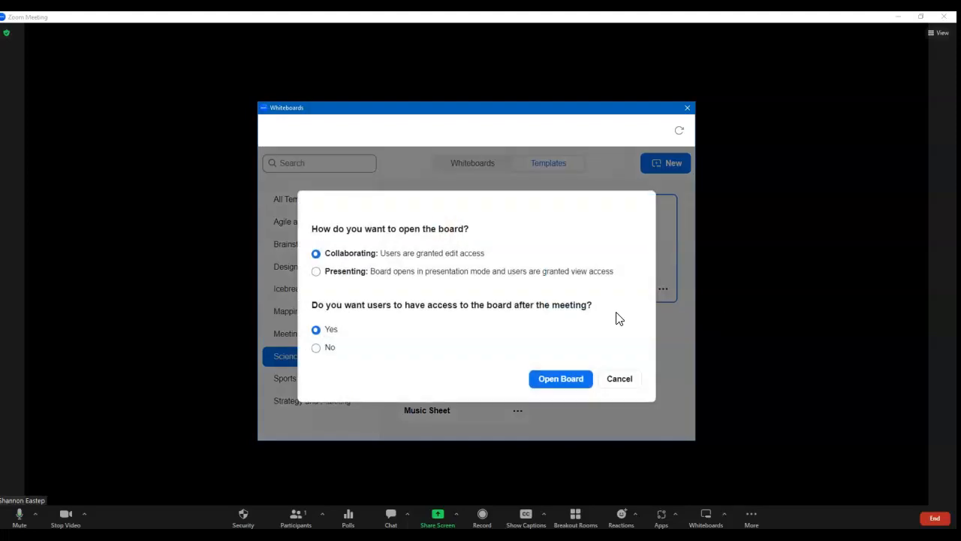
{"action": "mouse_move", "coordinate": [405, 305]}
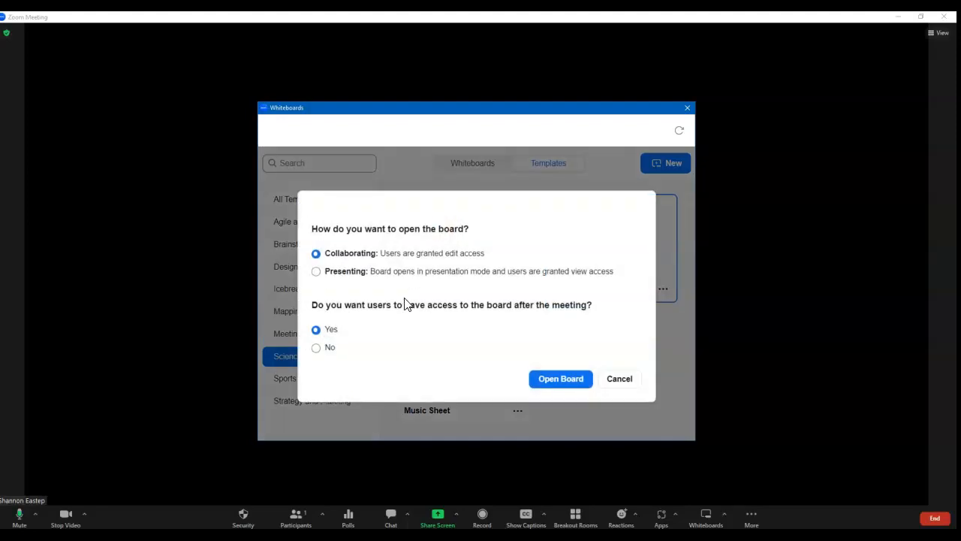
{"action": "mouse_move", "coordinate": [345, 244]}
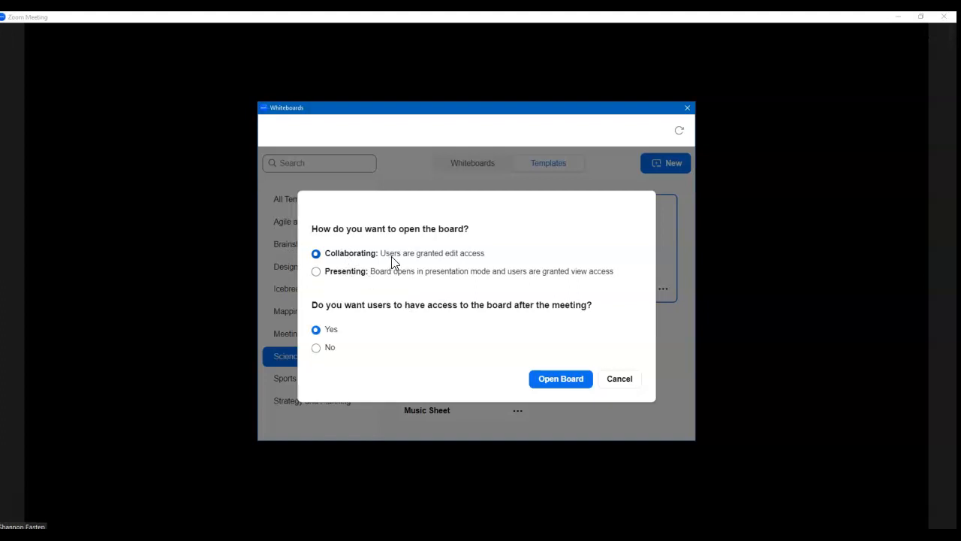
{"action": "mouse_move", "coordinate": [456, 269]}
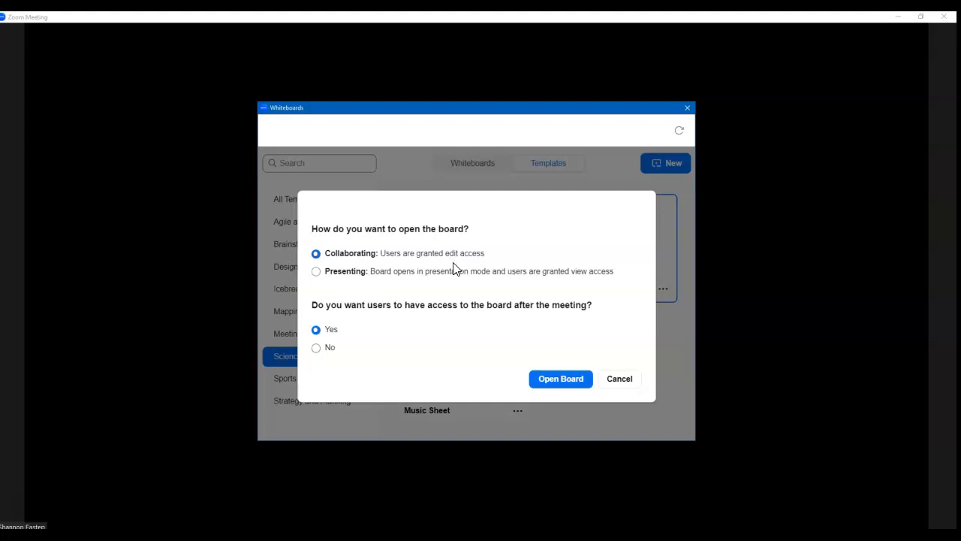
{"action": "mouse_move", "coordinate": [444, 274]}
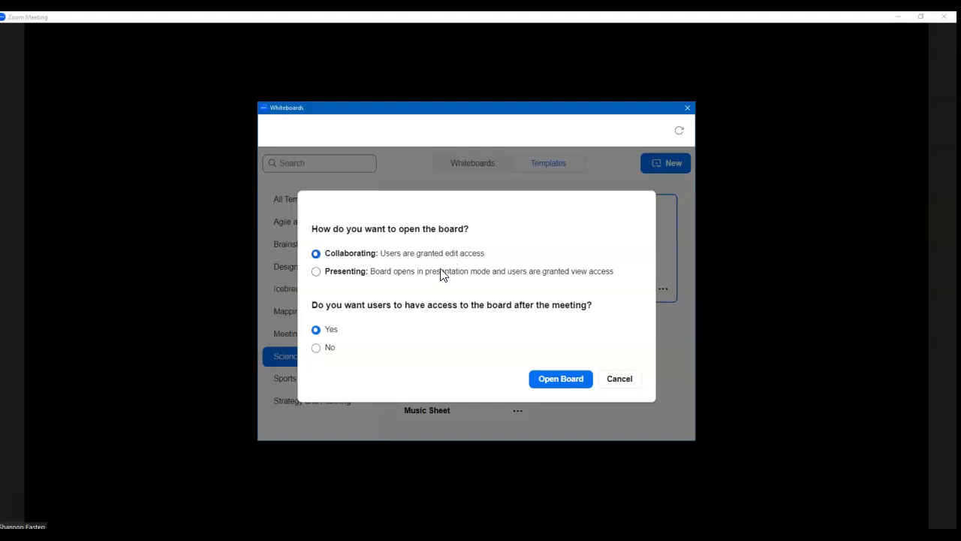
{"action": "mouse_move", "coordinate": [571, 279]}
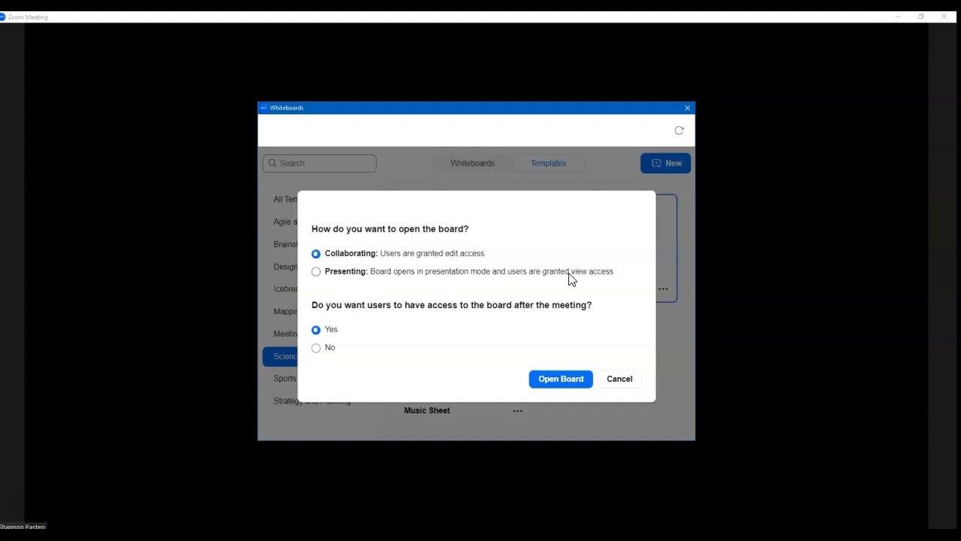
{"action": "mouse_move", "coordinate": [435, 278]}
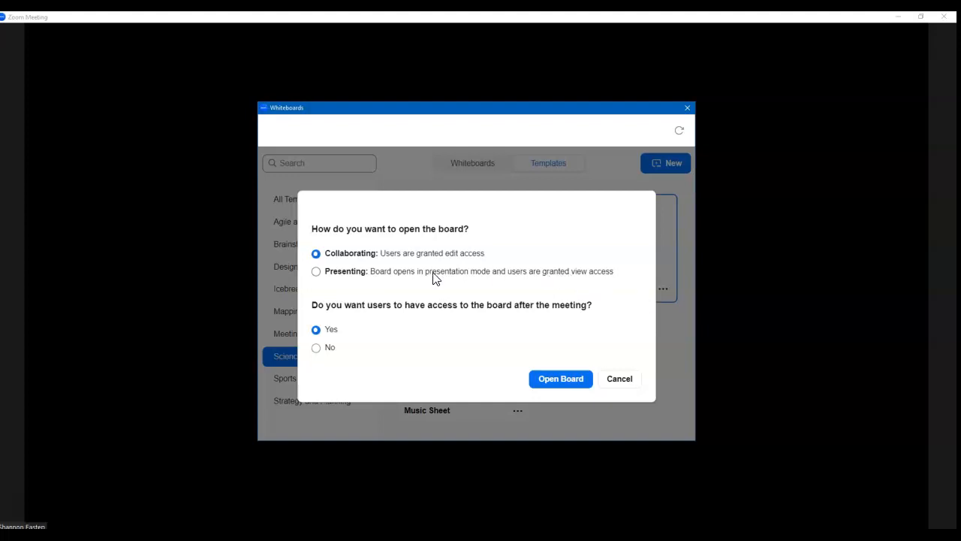
{"action": "mouse_move", "coordinate": [355, 287]}
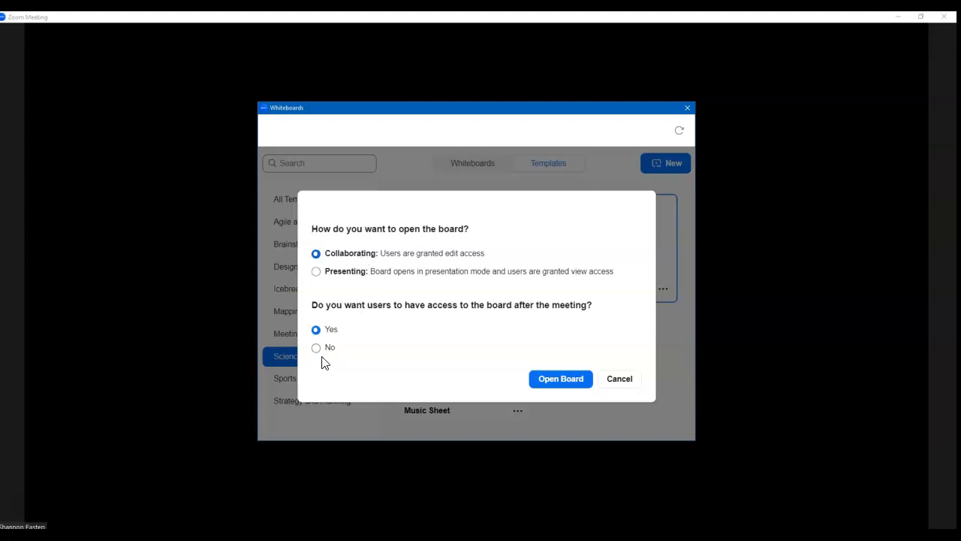
{"action": "mouse_move", "coordinate": [321, 363]}
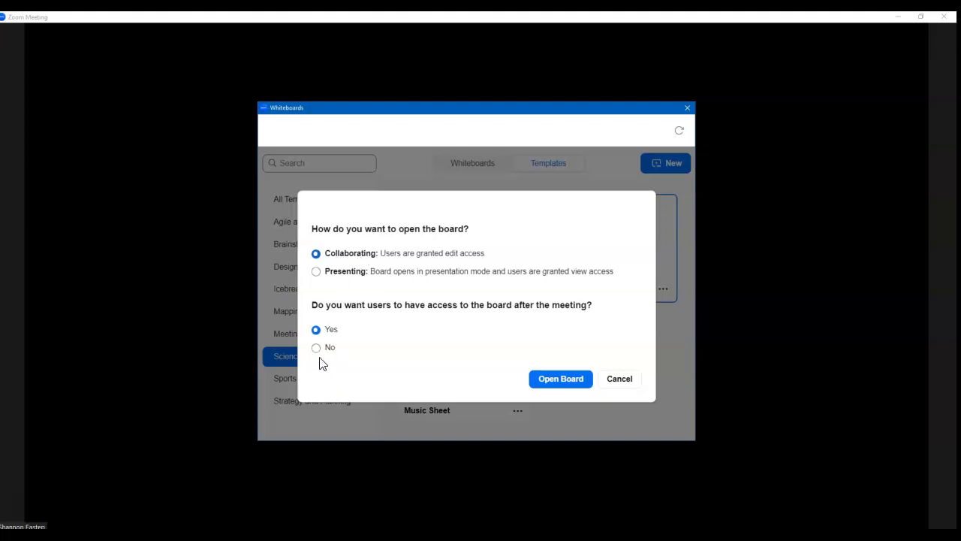
{"action": "mouse_move", "coordinate": [301, 331]}
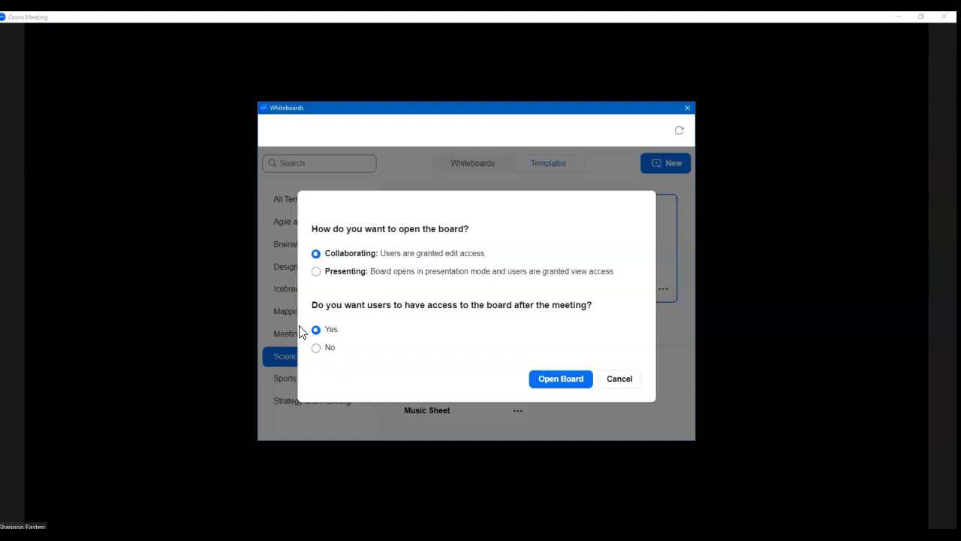
{"action": "mouse_move", "coordinate": [596, 400]}
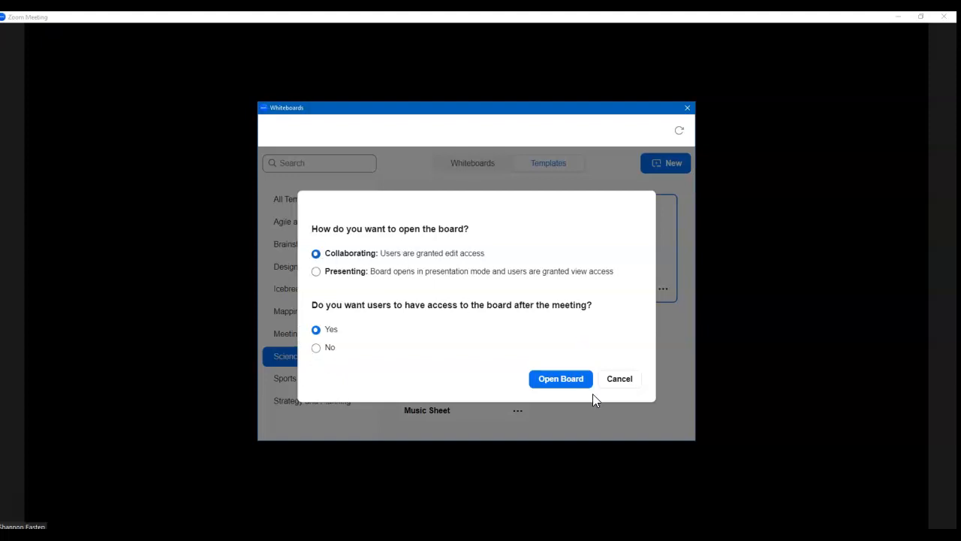
{"action": "left_click", "coordinate": [560, 378]}
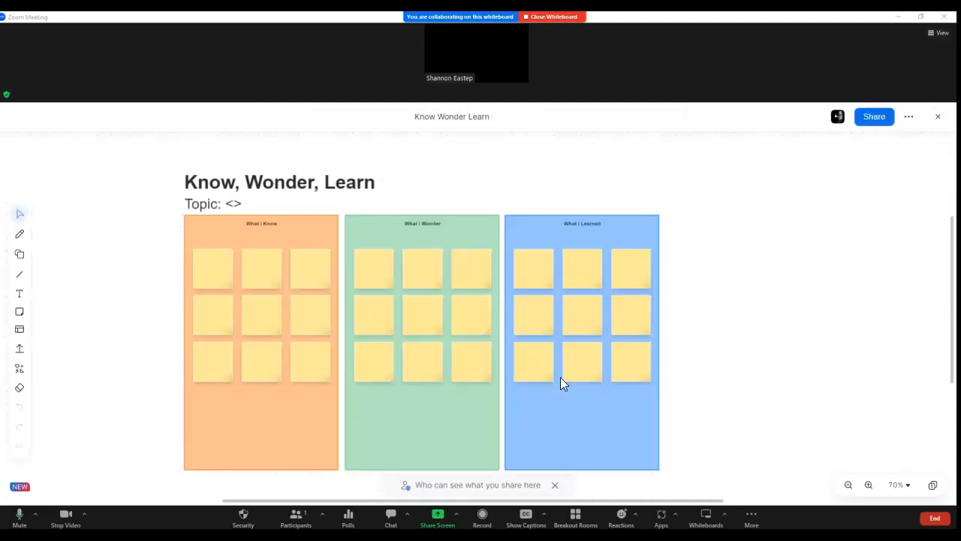
{"action": "mouse_move", "coordinate": [210, 342]}
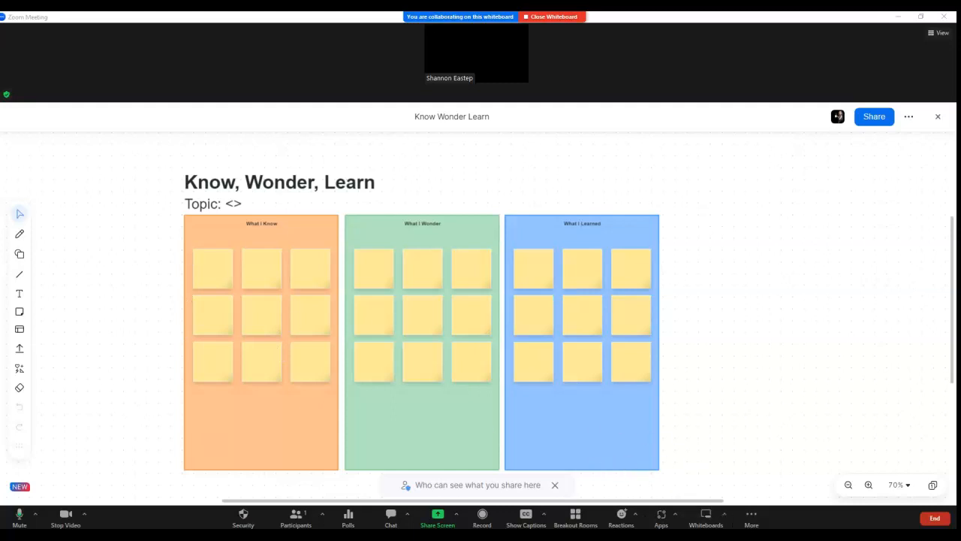
{"action": "mouse_move", "coordinate": [34, 396]}
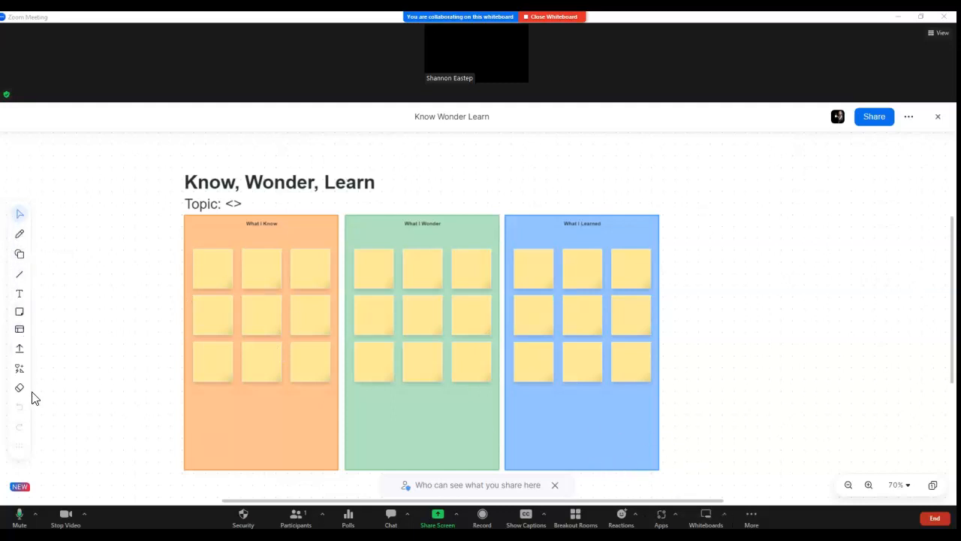
{"action": "mouse_move", "coordinate": [288, 317]}
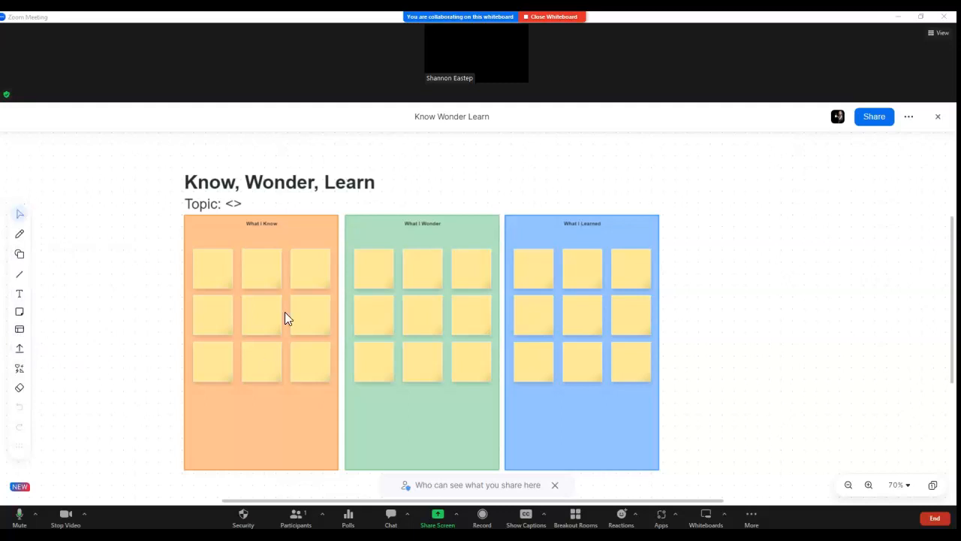
{"action": "mouse_move", "coordinate": [60, 486]}
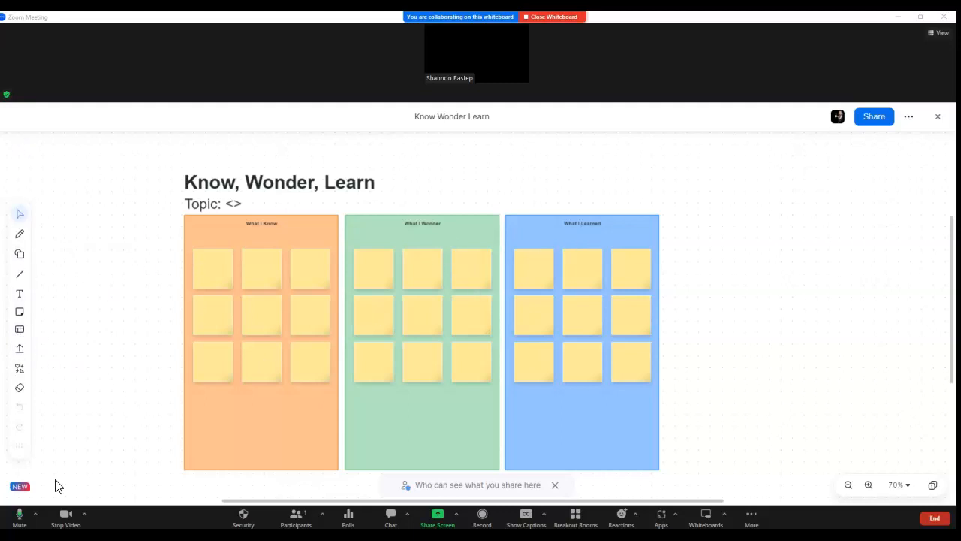
{"action": "mouse_move", "coordinate": [71, 261]}
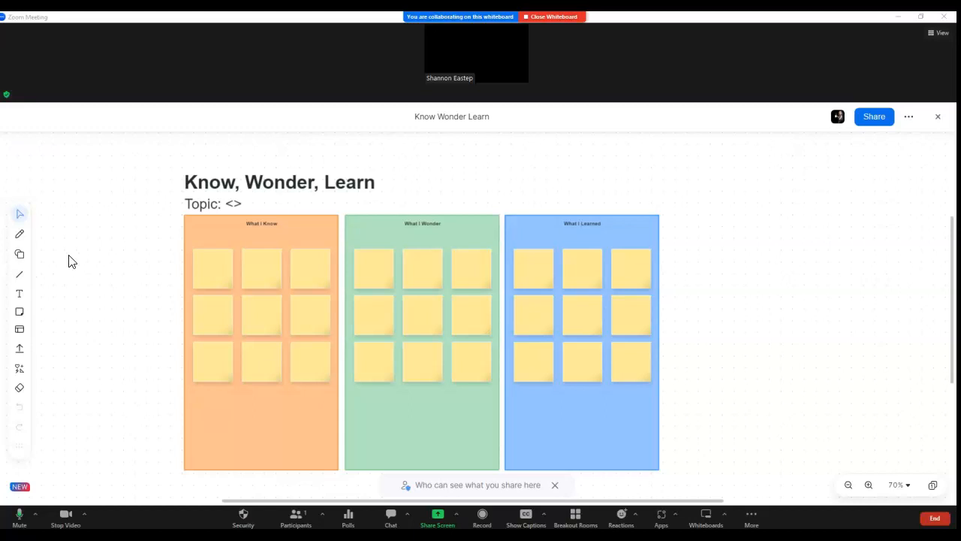
{"action": "mouse_move", "coordinate": [323, 273]}
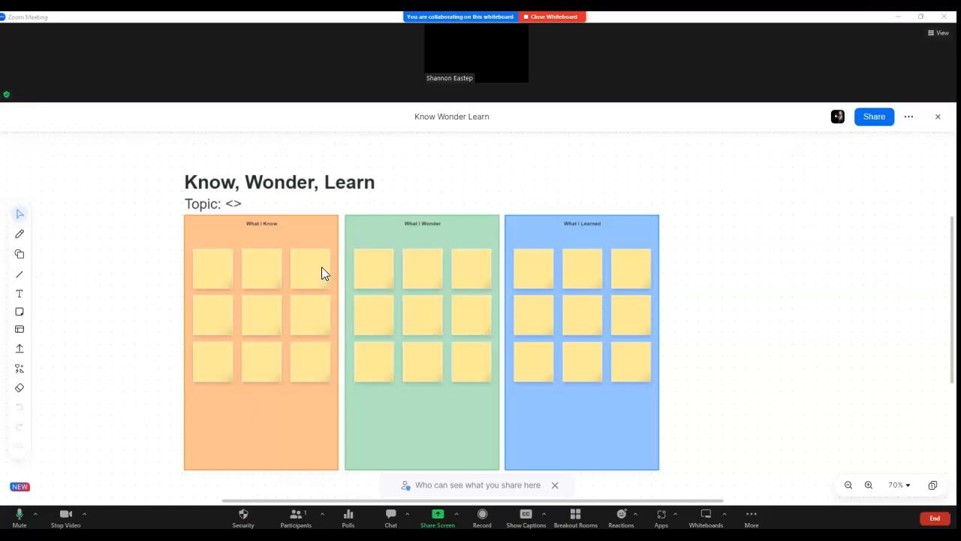
{"action": "mouse_move", "coordinate": [68, 247]}
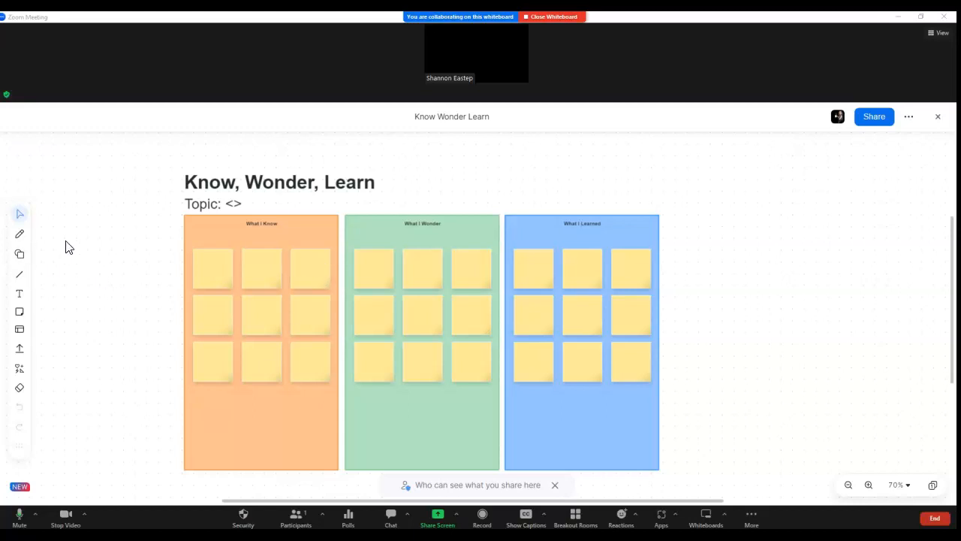
{"action": "mouse_move", "coordinate": [19, 234]}
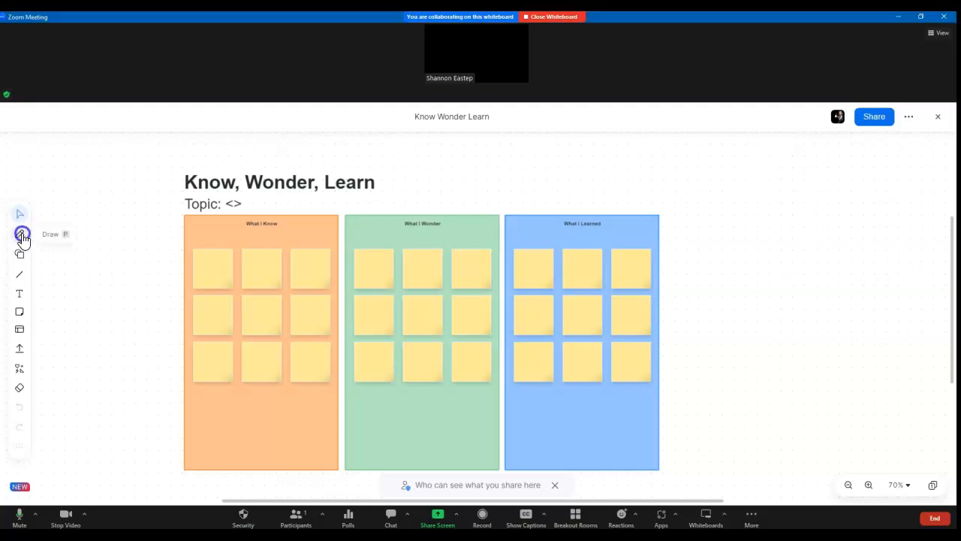
Sketch a freehand trapezoid with the pen left of the Know, Wonder, Learn columns.
{"action": "left_click", "coordinate": [20, 233]}
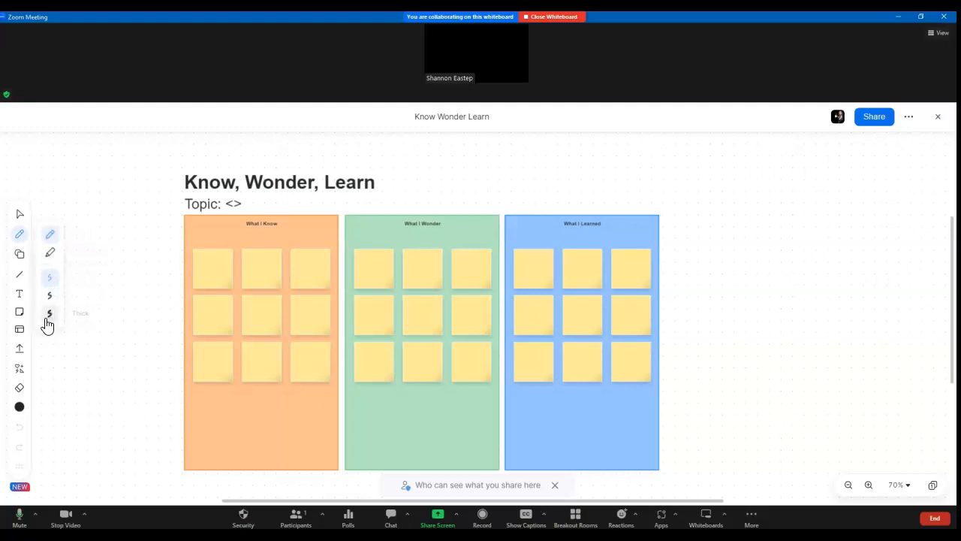
{"action": "left_click_drag", "start_coordinate": [93, 218], "coordinate": [147, 274]}
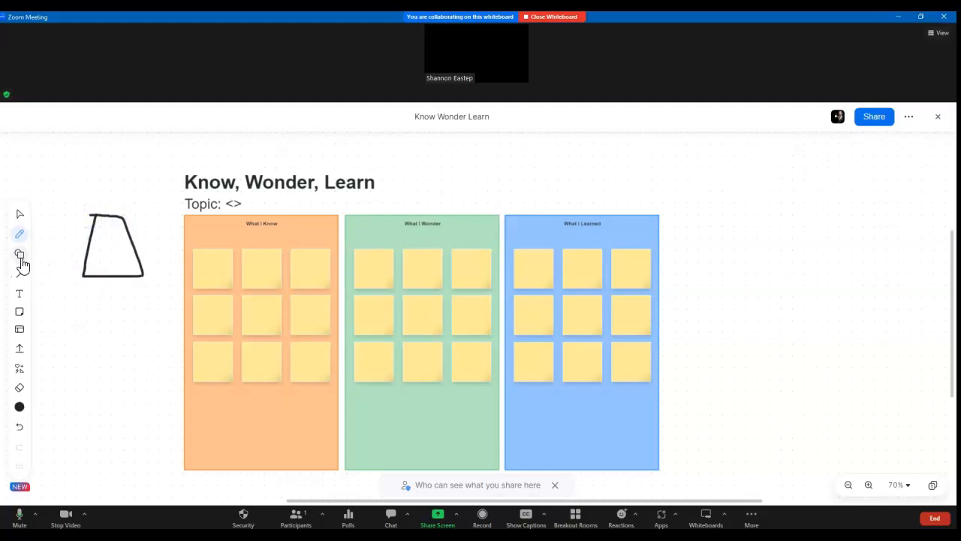
Place a Preparation hexagon from the shape library right of the columns.
{"action": "left_click", "coordinate": [20, 254]}
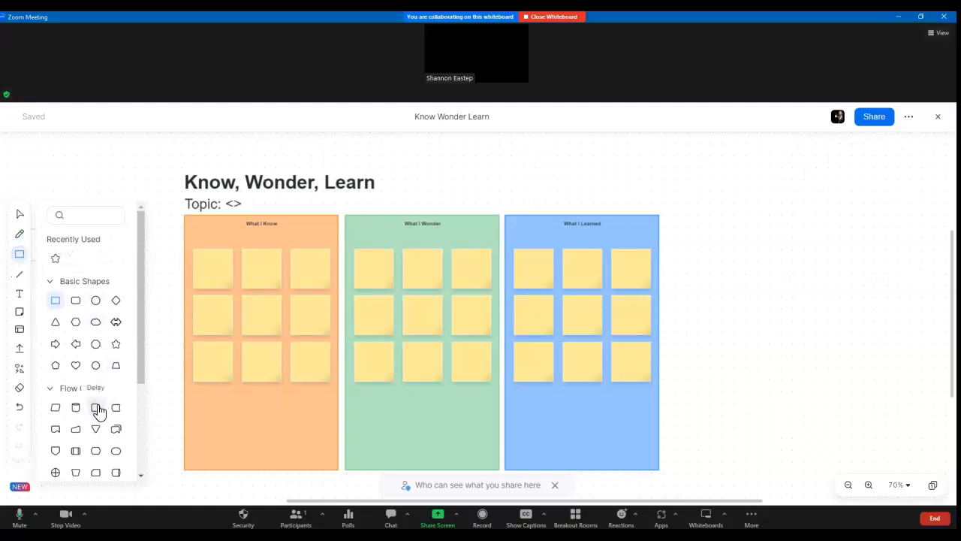
{"action": "scroll", "scroll_direction": "down", "scroll_amount": 3}
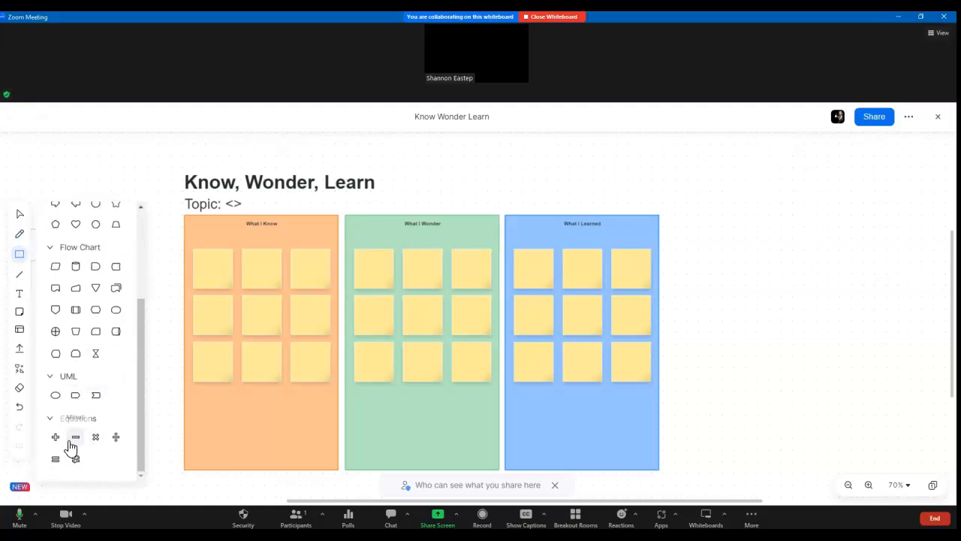
{"action": "mouse_move", "coordinate": [95, 310]}
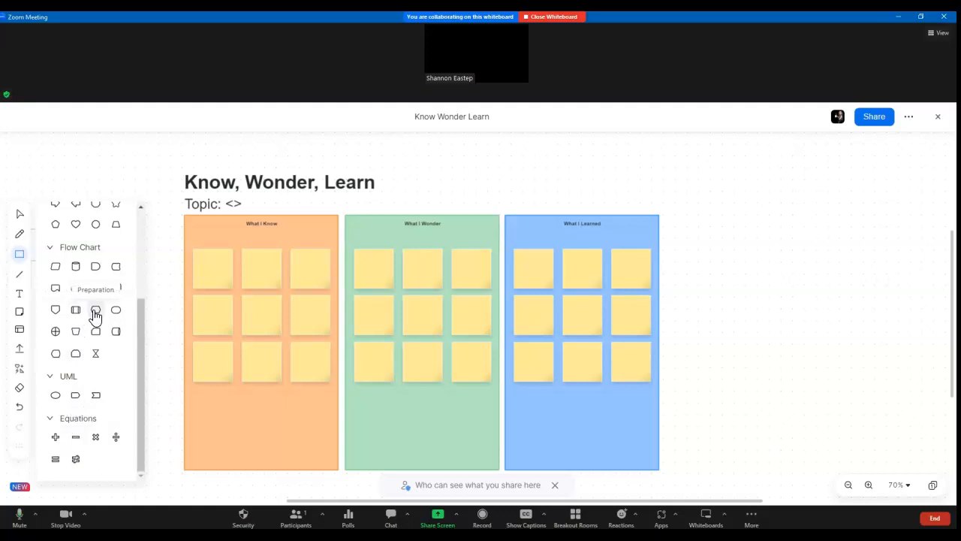
{"action": "left_click", "coordinate": [95, 311]}
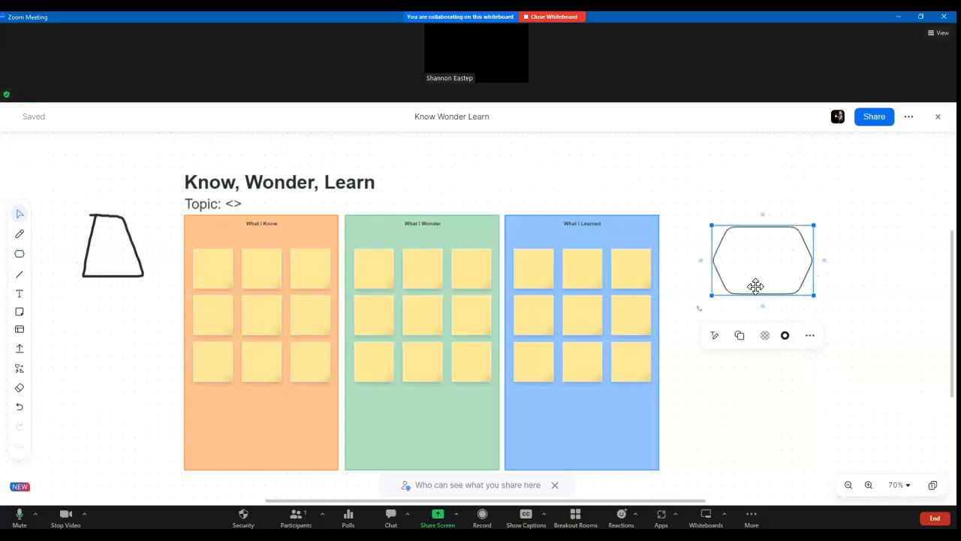
{"action": "mouse_move", "coordinate": [715, 335]}
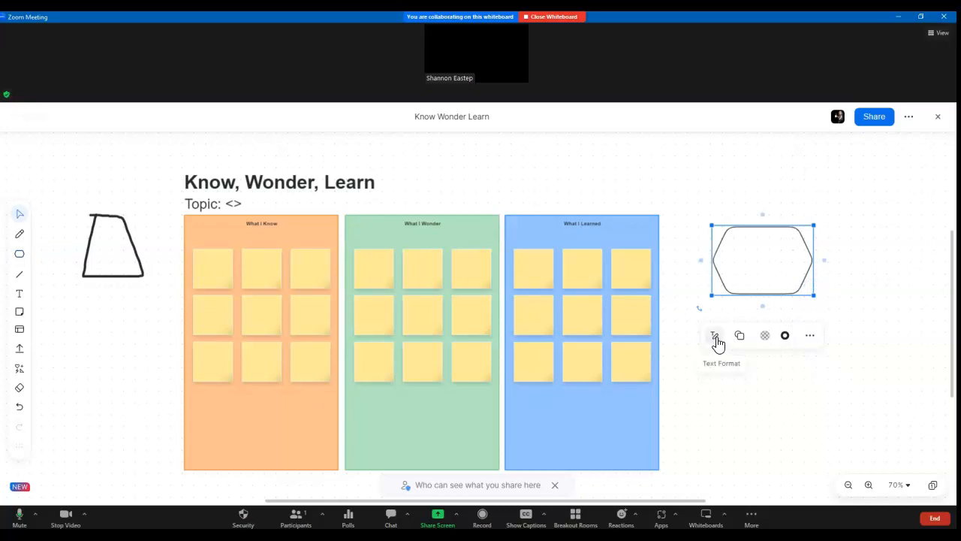
{"action": "mouse_move", "coordinate": [739, 335]}
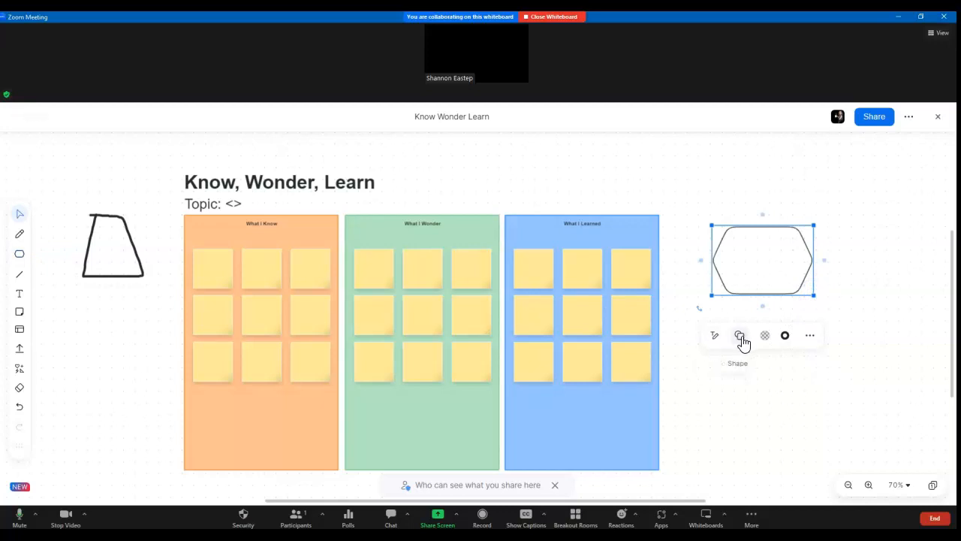
Fill the hexagon red, change its outline colour, and deselect it.
{"action": "left_click", "coordinate": [740, 334]}
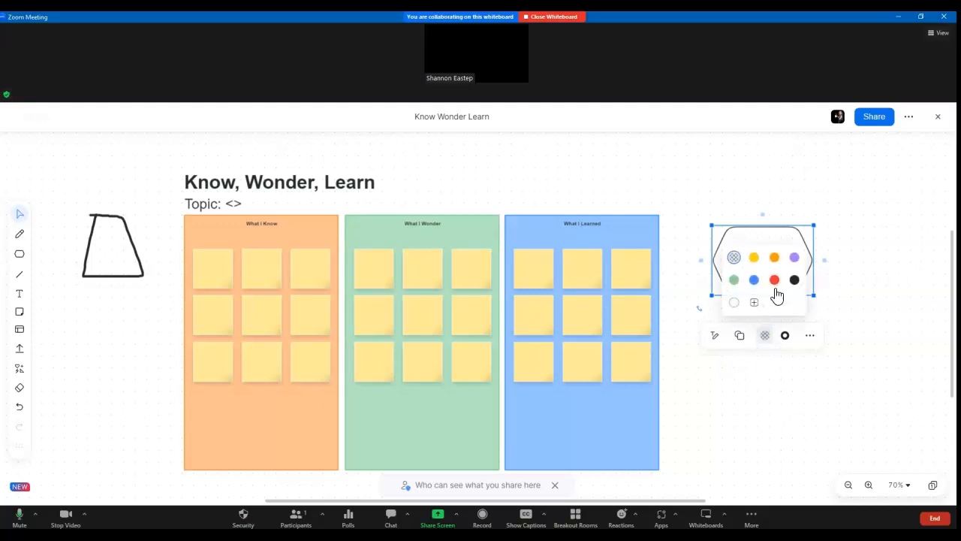
{"action": "left_click", "coordinate": [774, 280]}
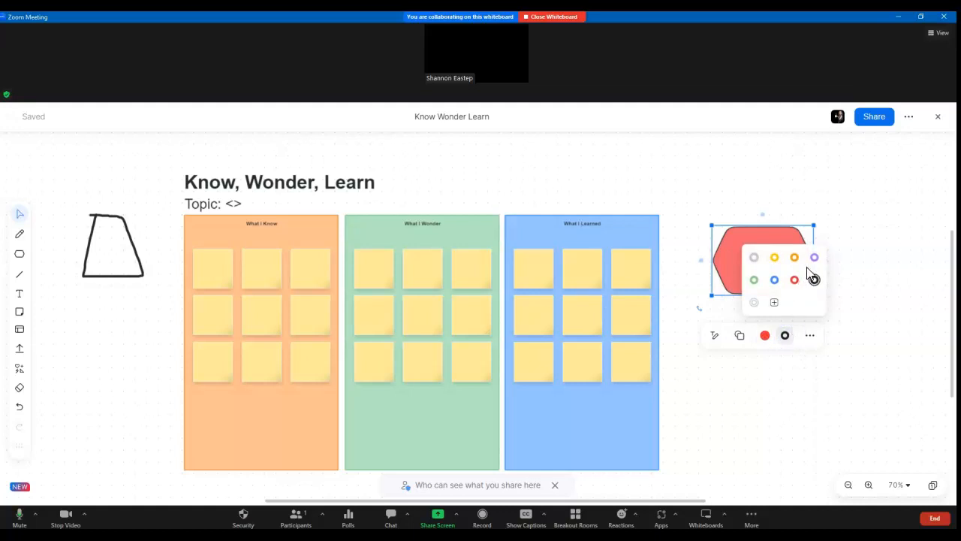
{"action": "left_click", "coordinate": [809, 335]}
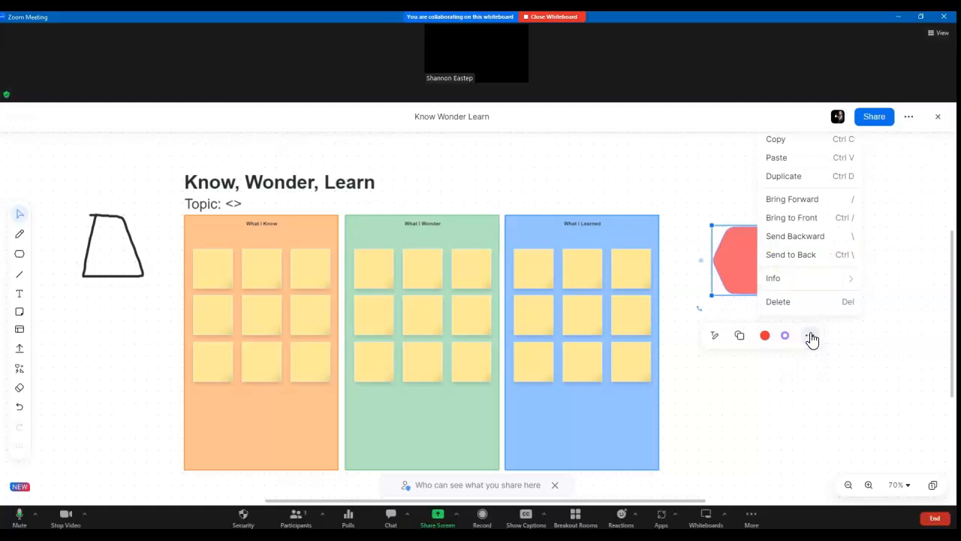
{"action": "mouse_move", "coordinate": [843, 376]}
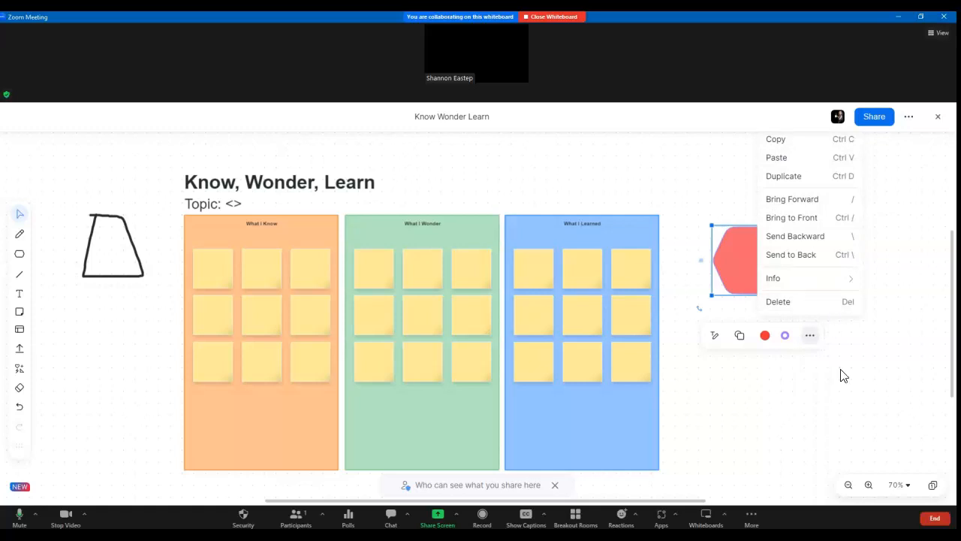
{"action": "left_click", "coordinate": [844, 375]}
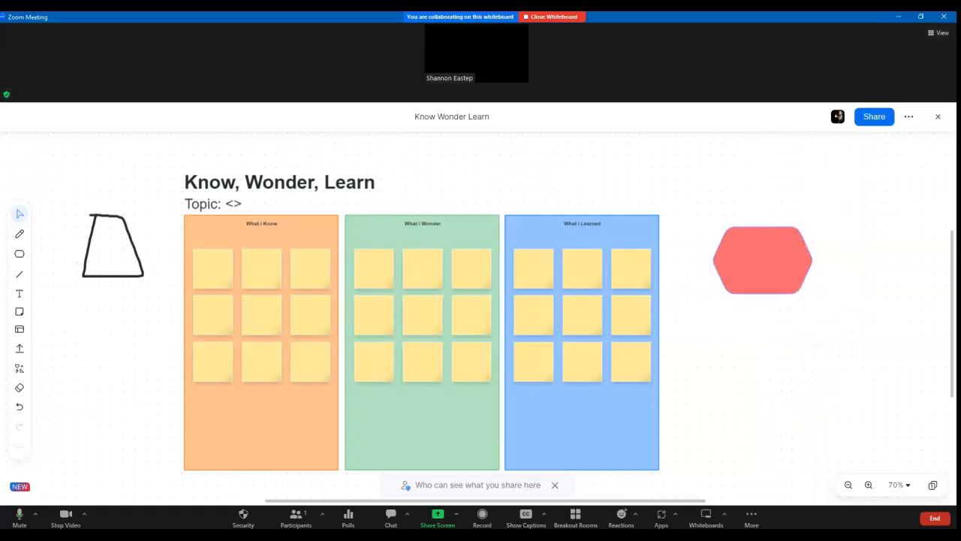
{"action": "left_click", "coordinate": [20, 274]}
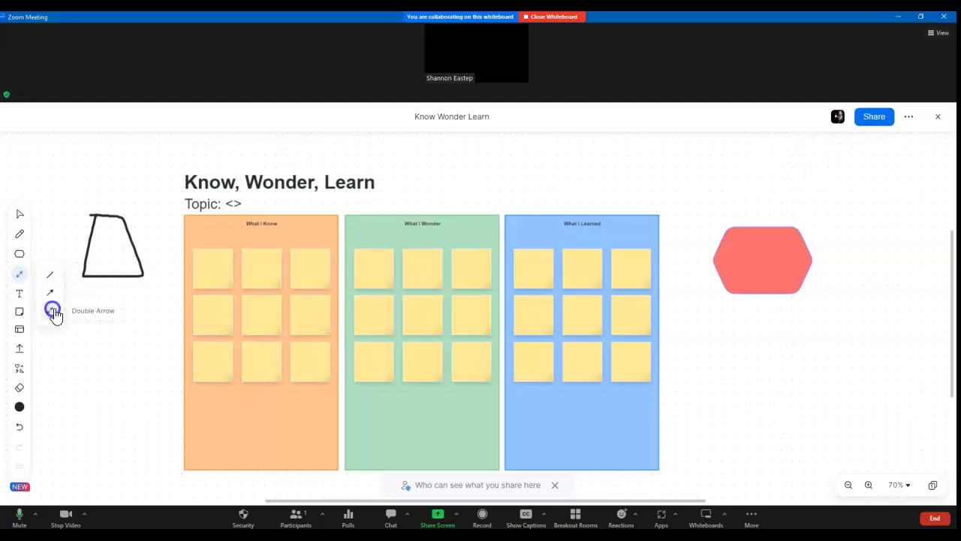
Draw a double-arrow connector from the hexagon, make it curved, and drag its end down-left.
{"action": "left_click_drag", "start_coordinate": [761, 300], "coordinate": [761, 382]}
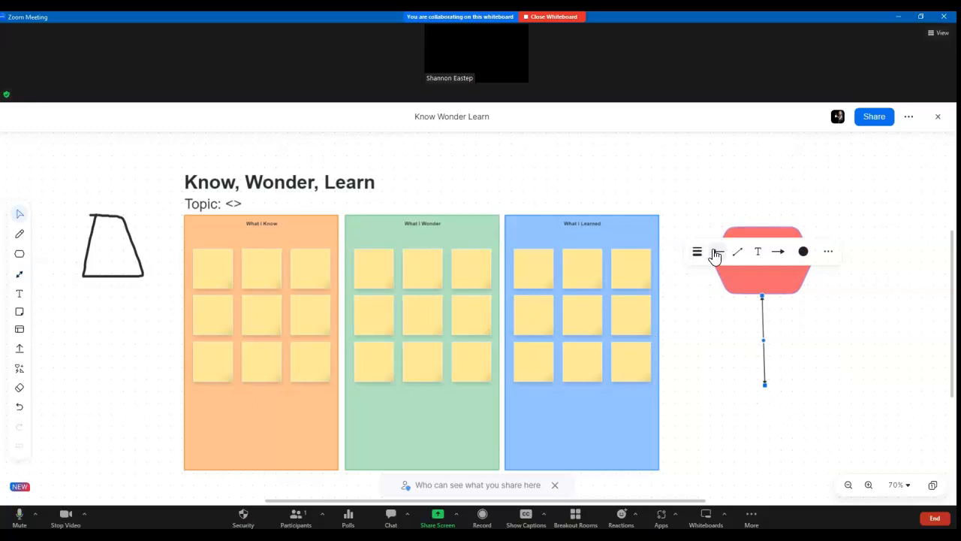
{"action": "left_click", "coordinate": [758, 251]}
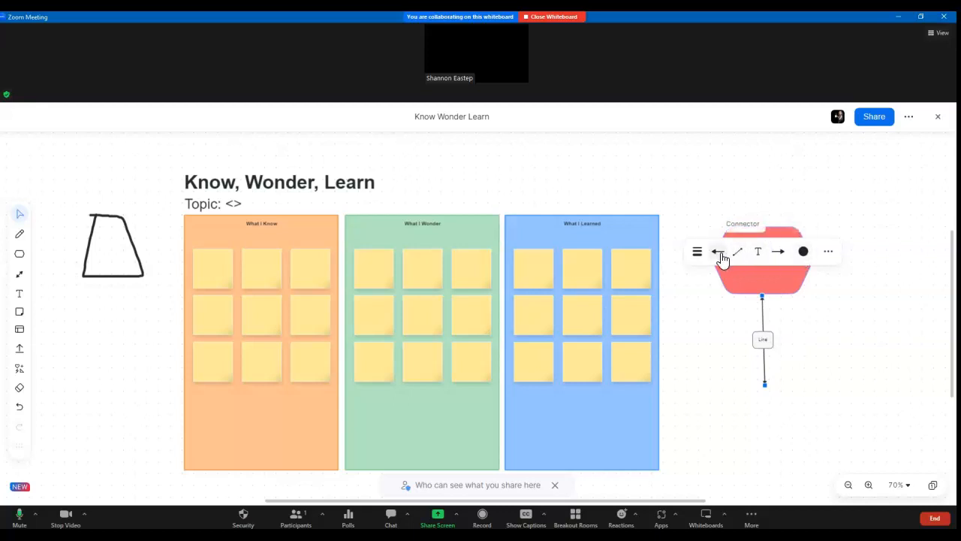
{"action": "left_click", "coordinate": [737, 251]}
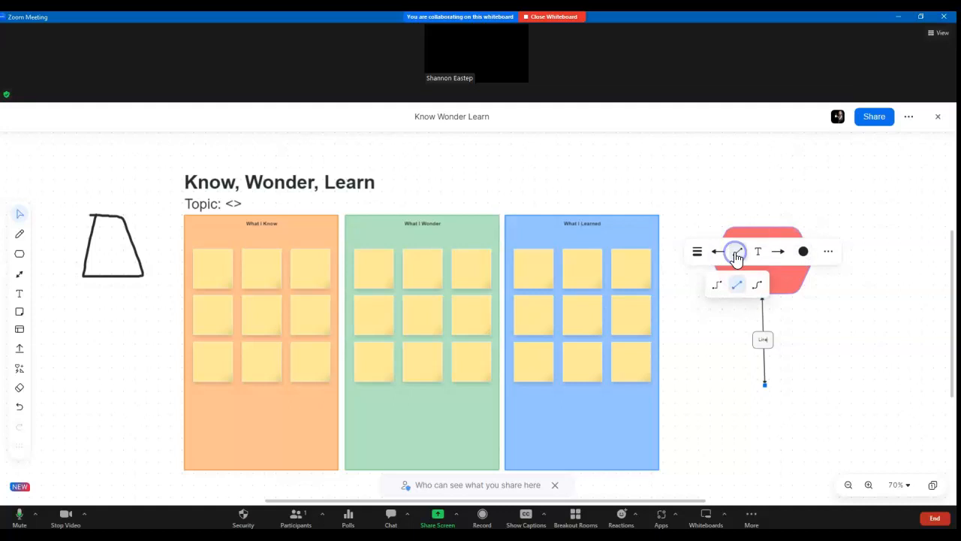
{"action": "left_click", "coordinate": [758, 284]}
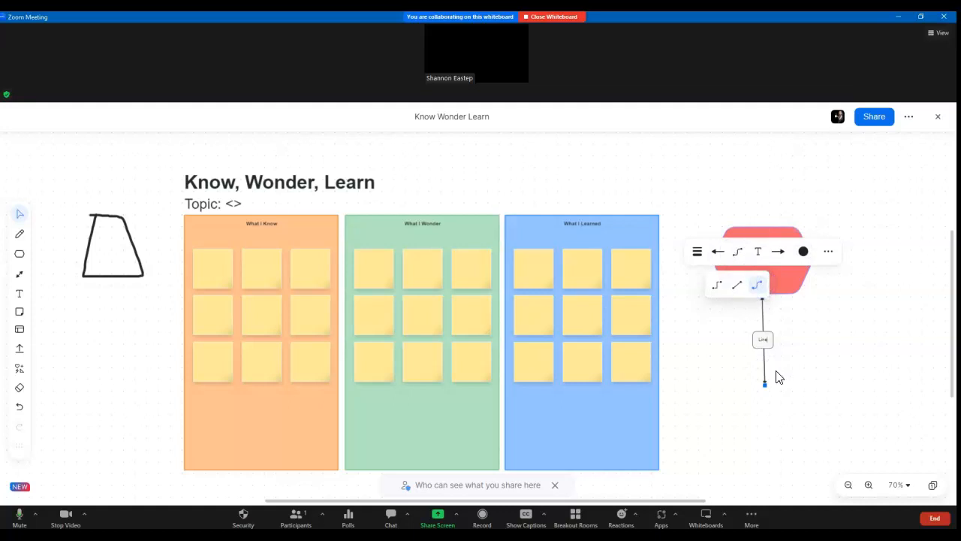
{"action": "left_click_drag", "start_coordinate": [765, 384], "coordinate": [726, 395]}
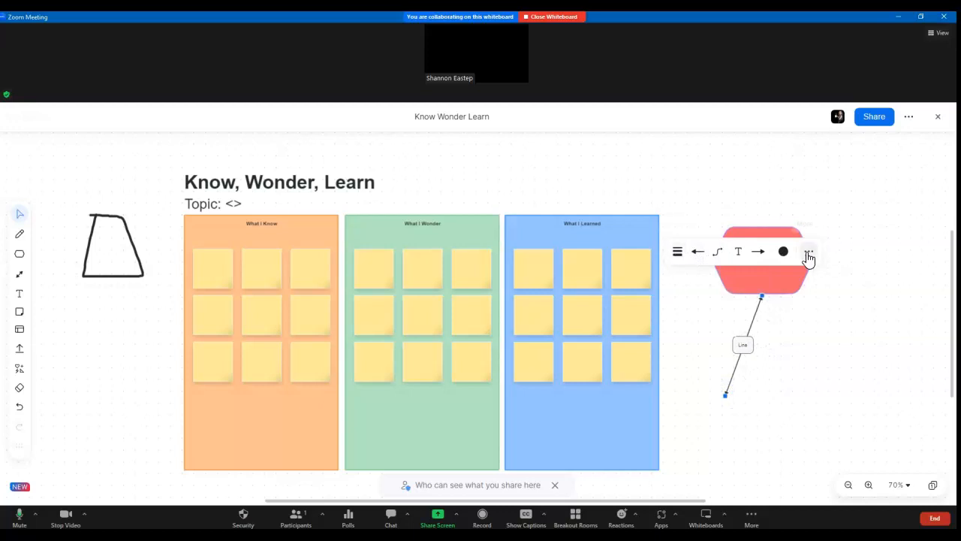
{"action": "left_click", "coordinate": [809, 251]}
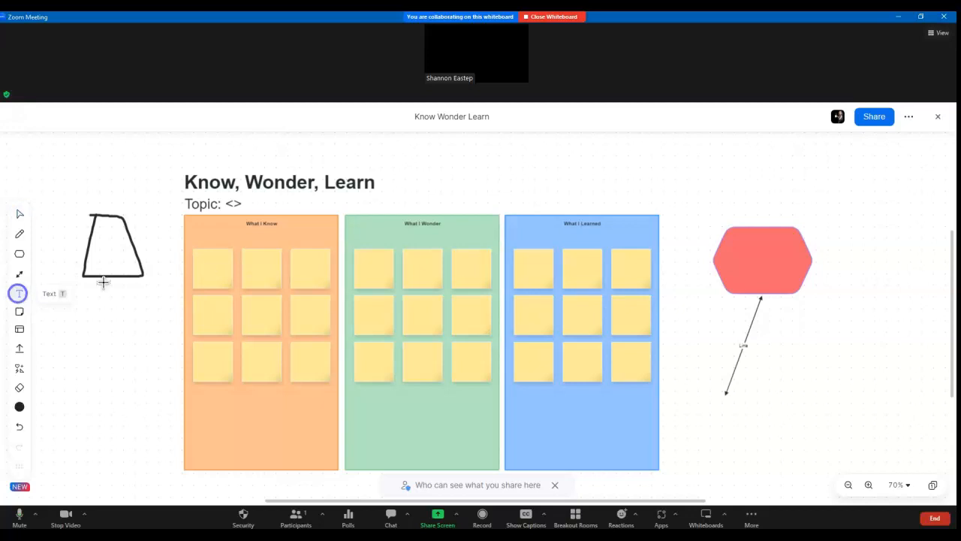
Write 'Topic 1' on the first What I Know sticky note and click away to finish.
{"action": "left_click", "coordinate": [212, 267]}
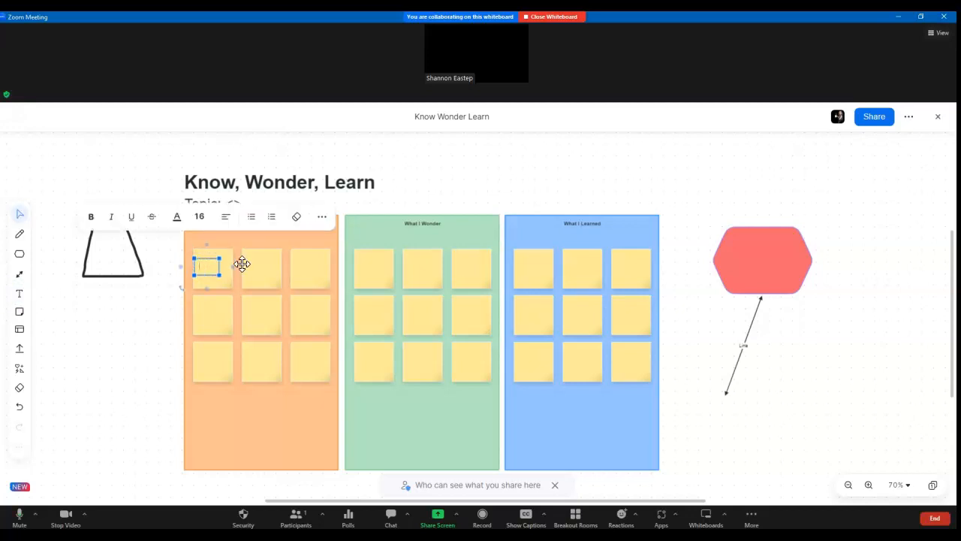
{"action": "type", "text": "Topic 1"}
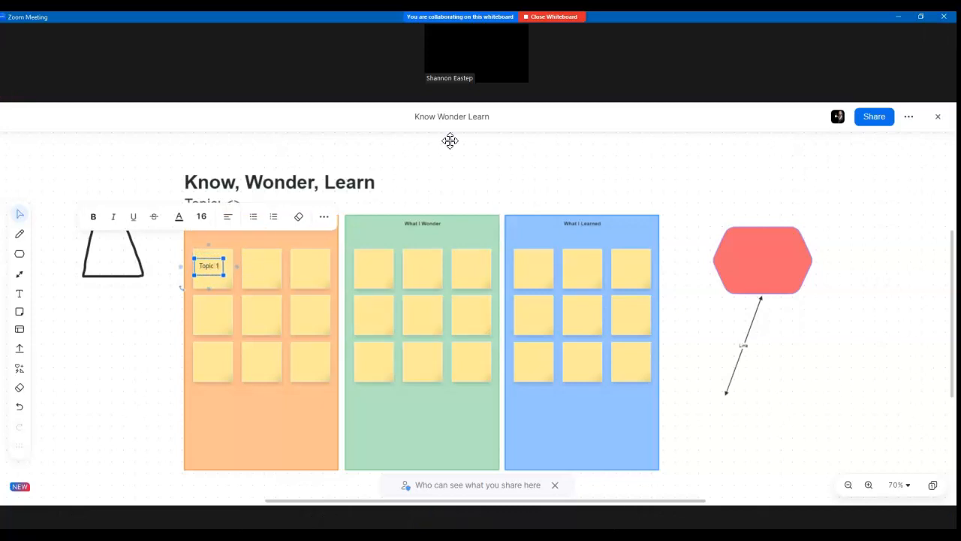
{"action": "mouse_move", "coordinate": [316, 481]}
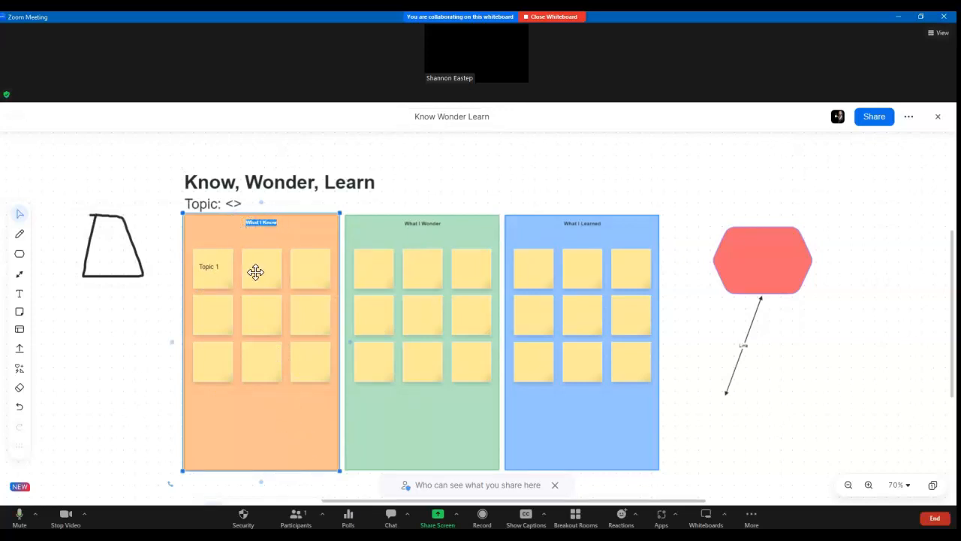
{"action": "left_click", "coordinate": [261, 268]}
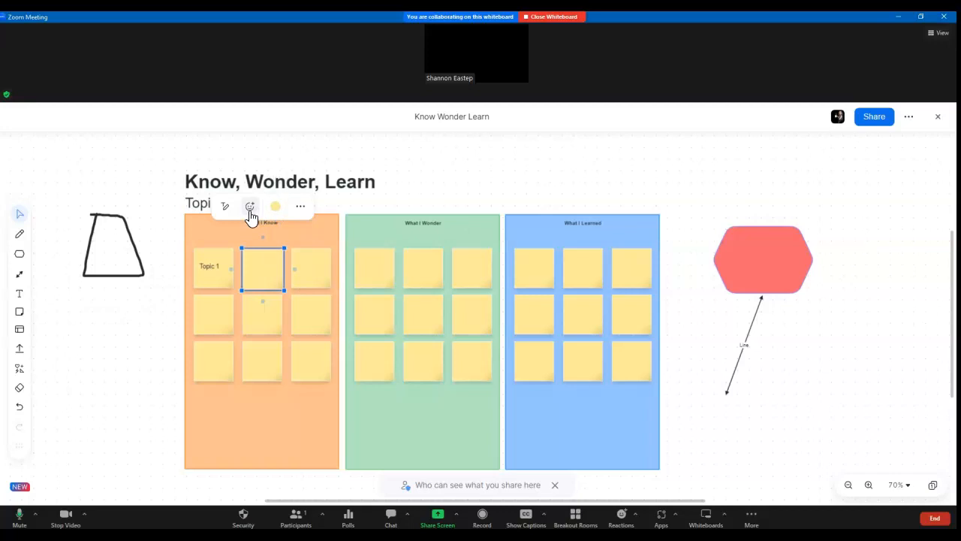
{"action": "left_click", "coordinate": [251, 206]}
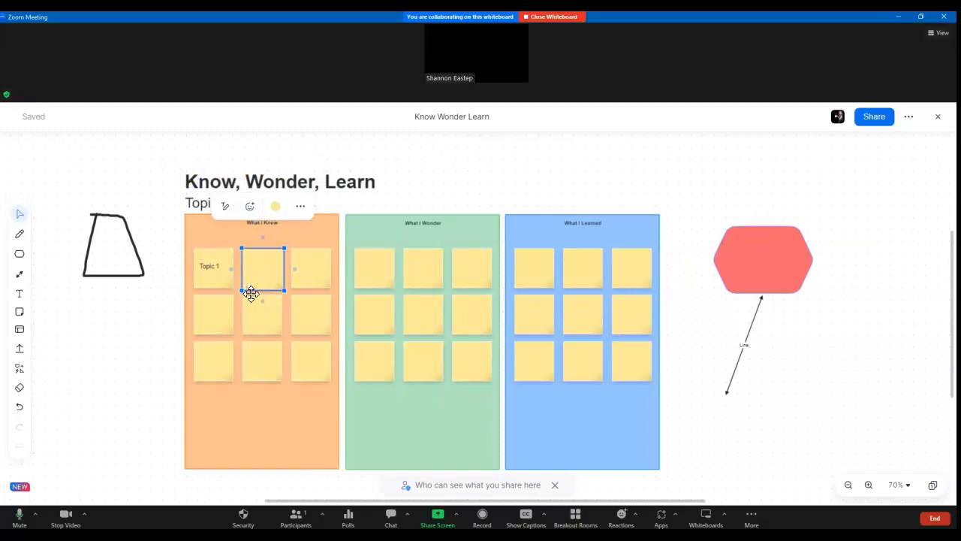
{"action": "left_click", "coordinate": [300, 206]}
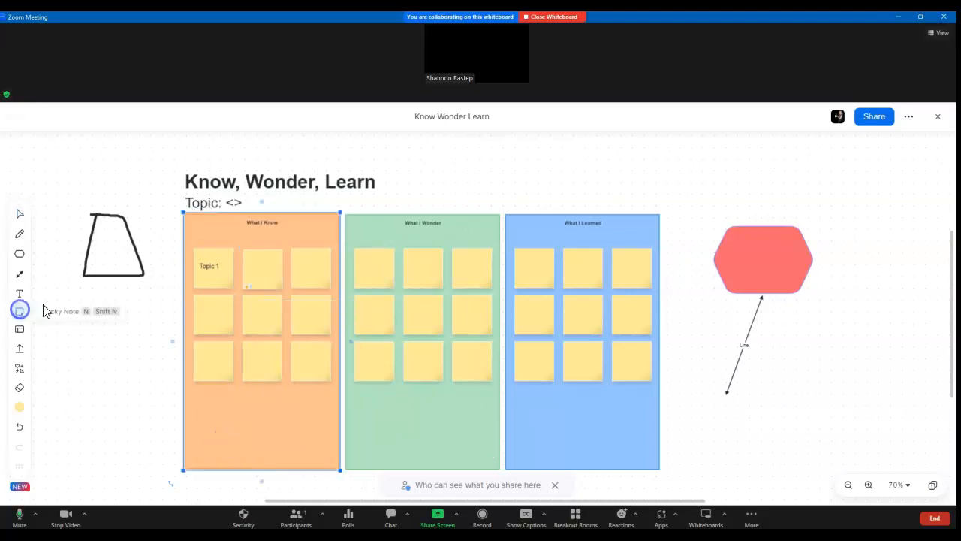
Place a sticky note reading 'Topic' above the What I Wonder column.
{"action": "left_click", "coordinate": [19, 310]}
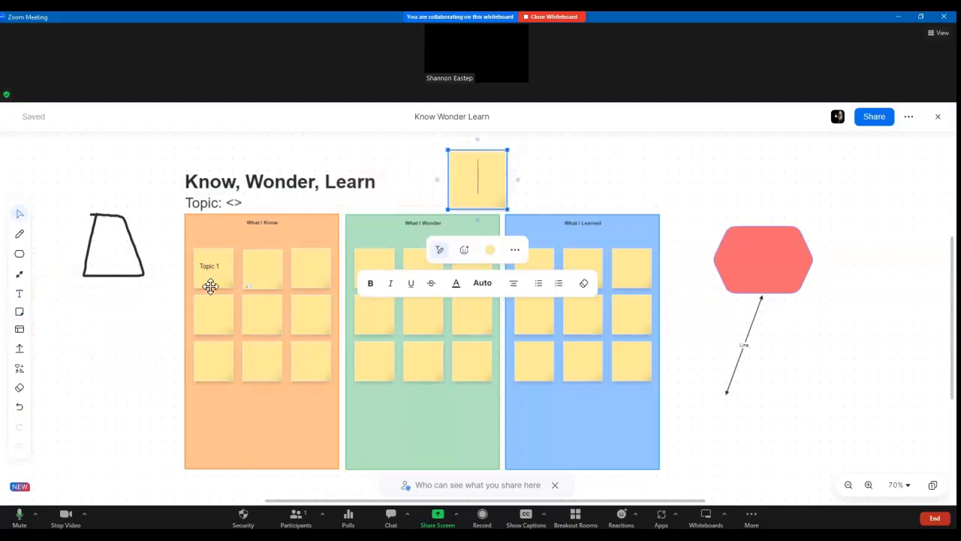
{"action": "type", "text": "Topic"}
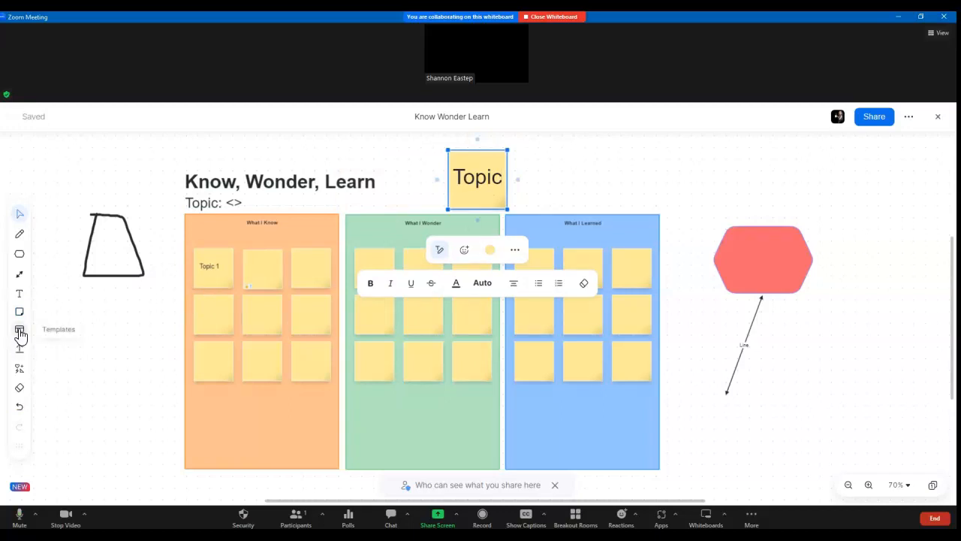
{"action": "left_click", "coordinate": [19, 329]}
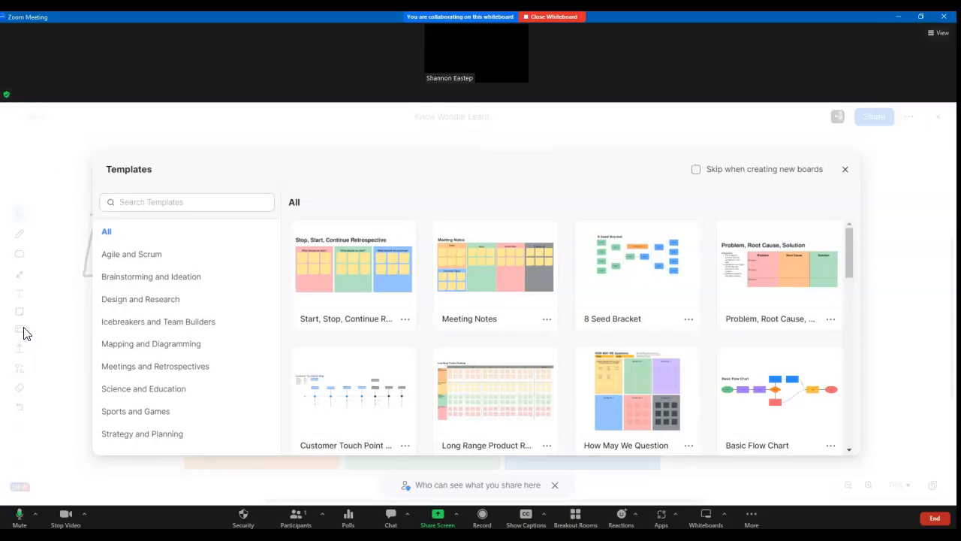
{"action": "mouse_move", "coordinate": [139, 243]}
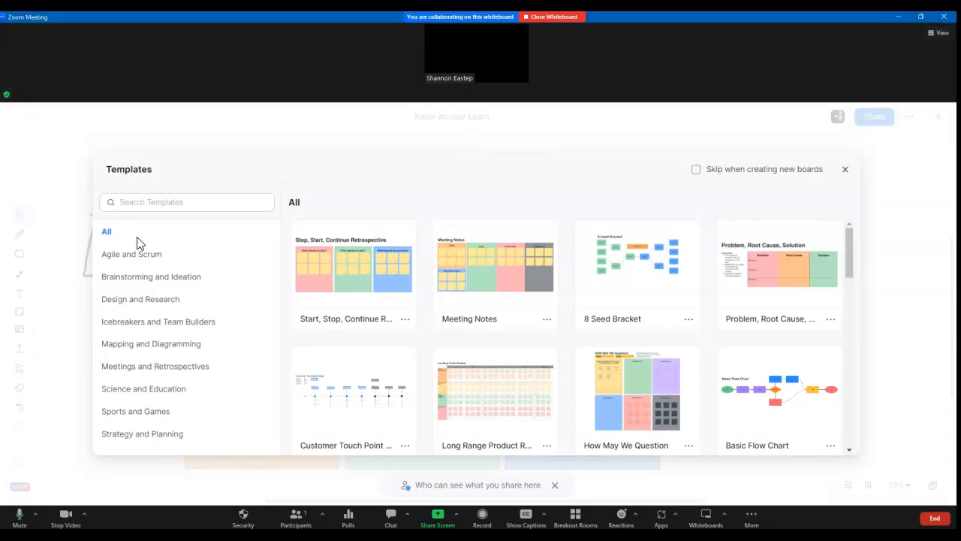
{"action": "mouse_move", "coordinate": [180, 308]}
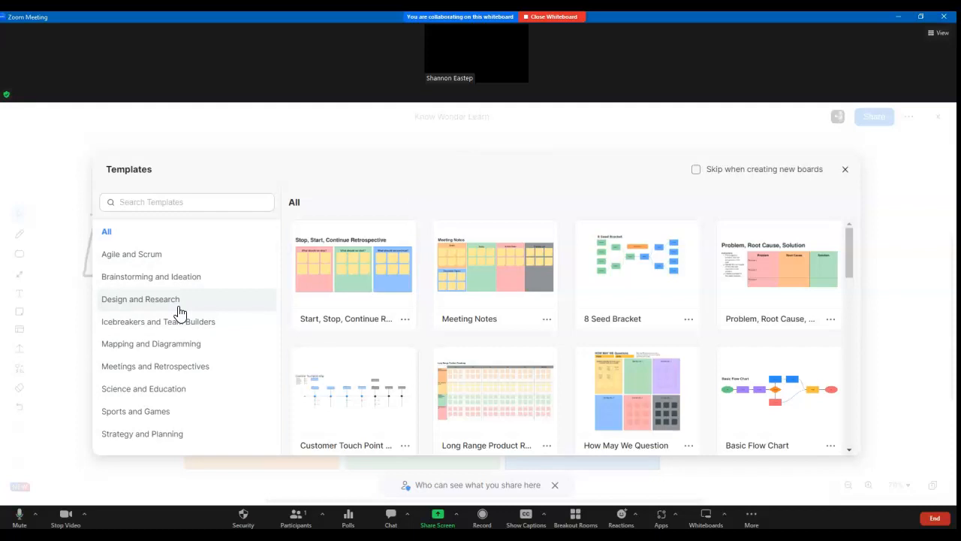
{"action": "left_click", "coordinate": [160, 322]}
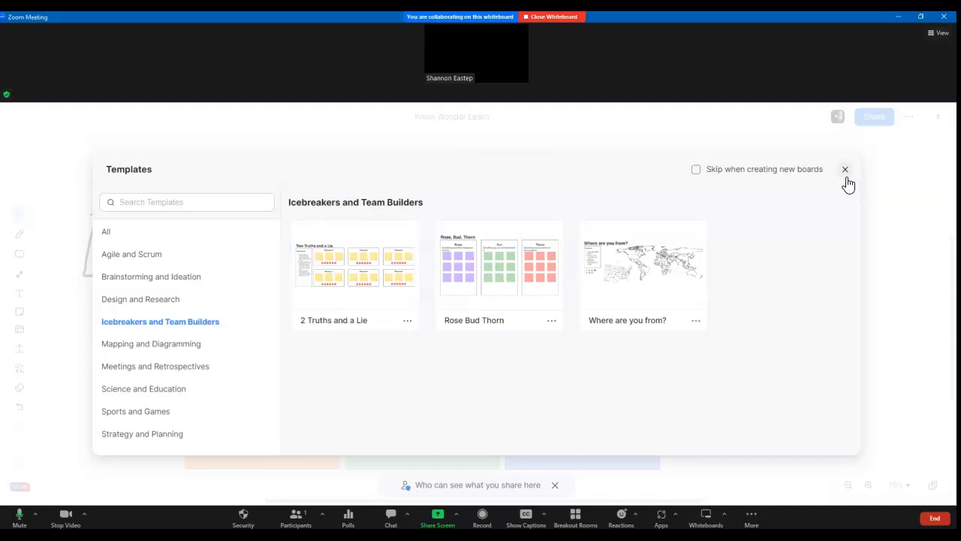
{"action": "left_click", "coordinate": [846, 169]}
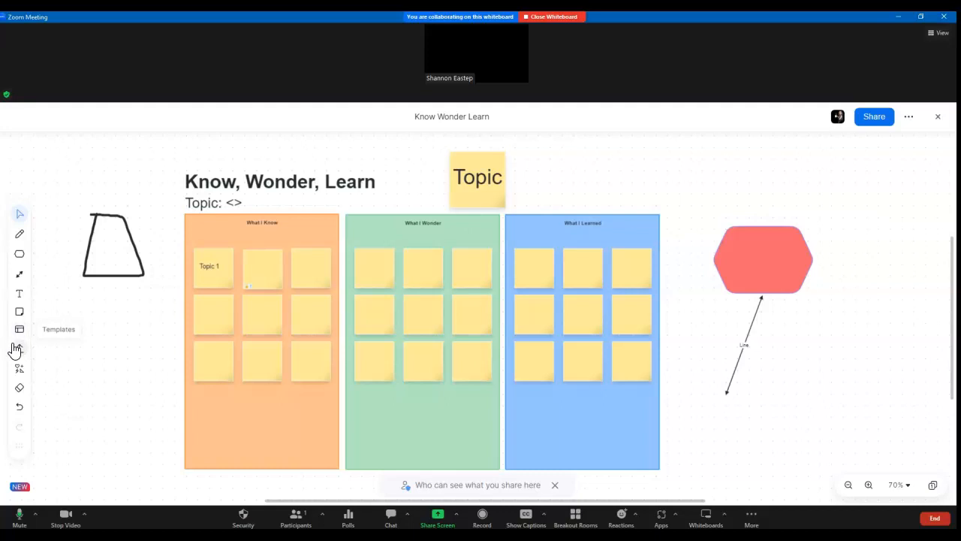
{"action": "mouse_move", "coordinate": [19, 348]}
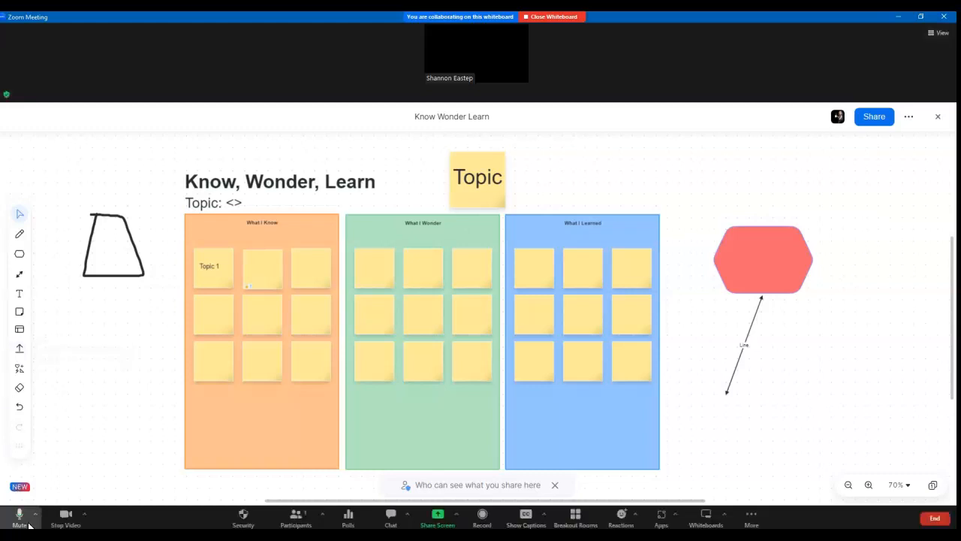
{"action": "mouse_move", "coordinate": [18, 348]}
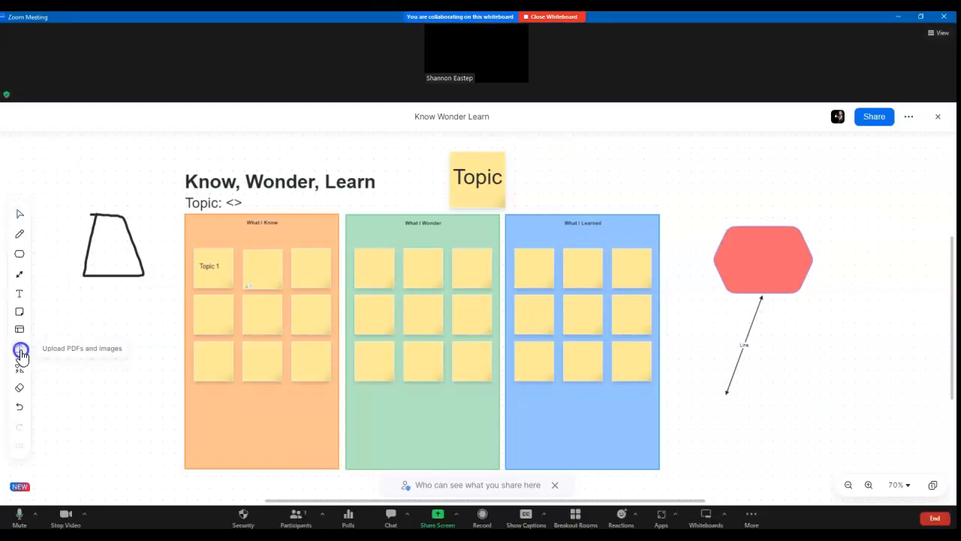
Upload the camp save-the-date image, move it above What I Learned, and enlarge it.
{"action": "left_click", "coordinate": [19, 348]}
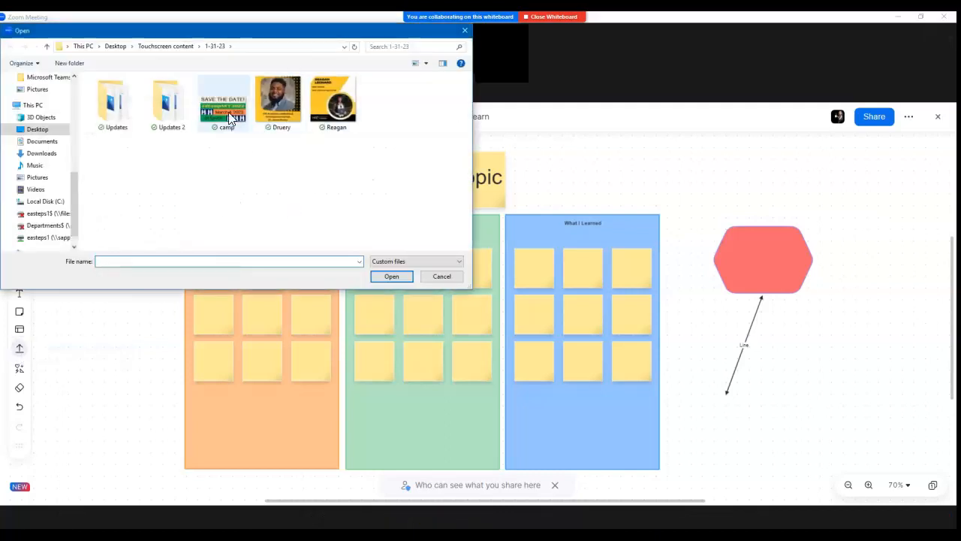
{"action": "left_click", "coordinate": [223, 101]}
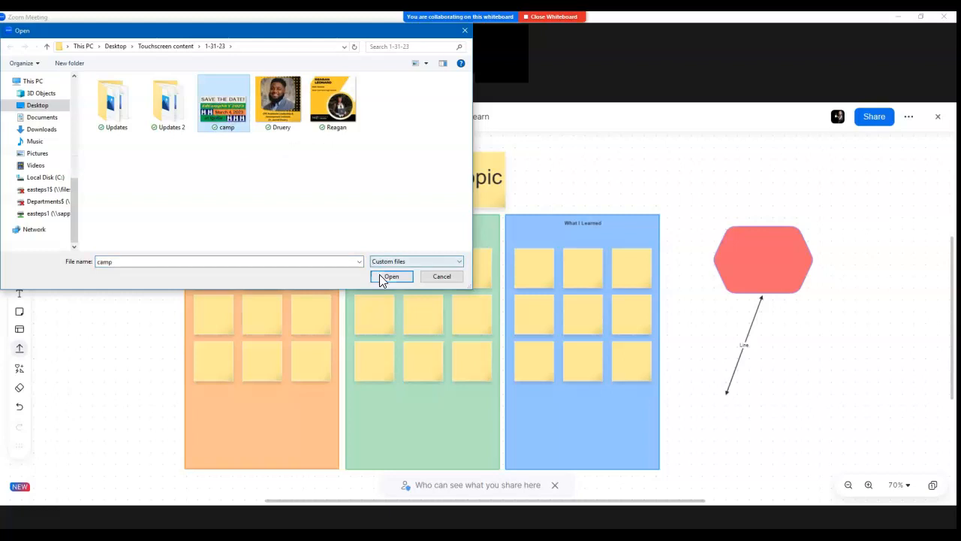
{"action": "left_click", "coordinate": [391, 277]}
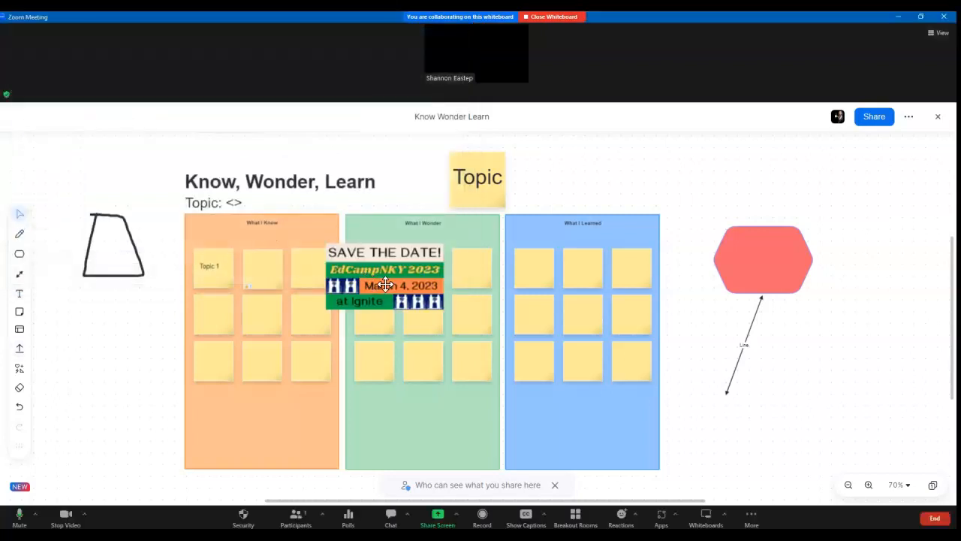
{"action": "left_click_drag", "start_coordinate": [385, 279], "coordinate": [633, 174]}
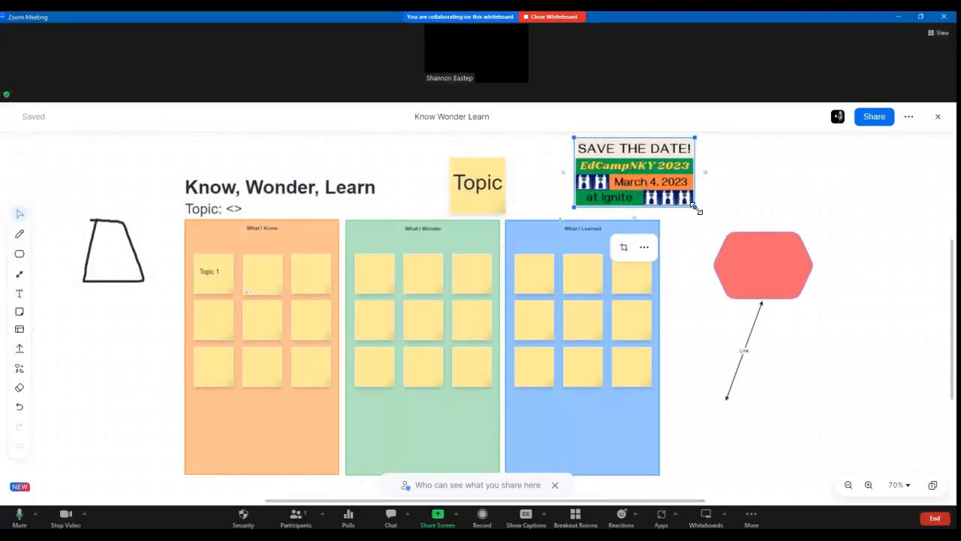
{"action": "left_click_drag", "start_coordinate": [633, 175], "coordinate": [745, 184]}
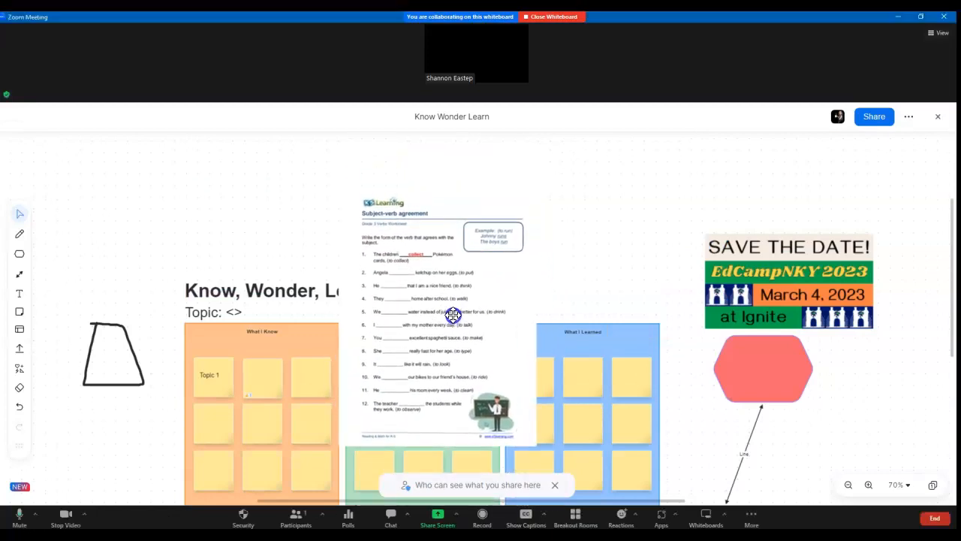
Select the worksheet and write 'thinks' into the blank of sentence 3.
{"action": "left_click", "coordinate": [444, 312]}
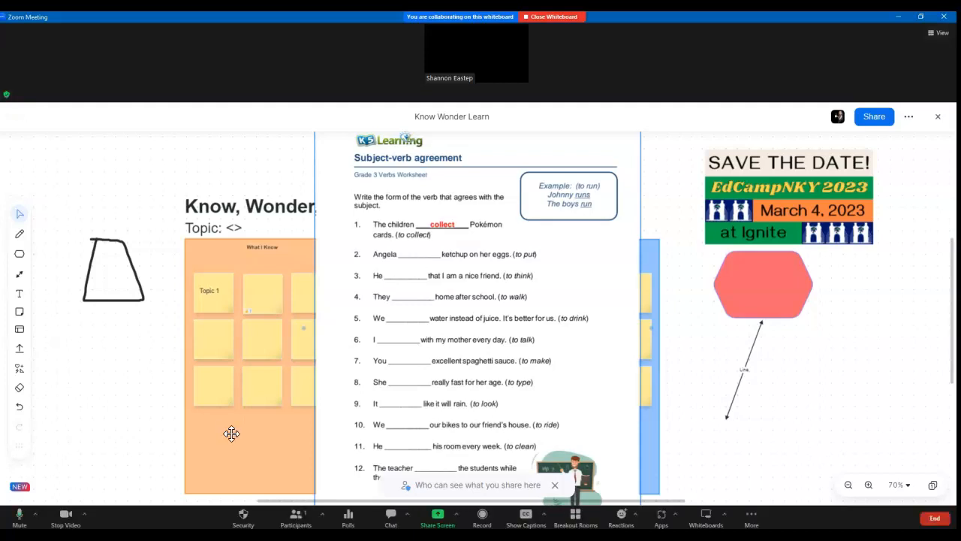
{"action": "mouse_move", "coordinate": [390, 275]}
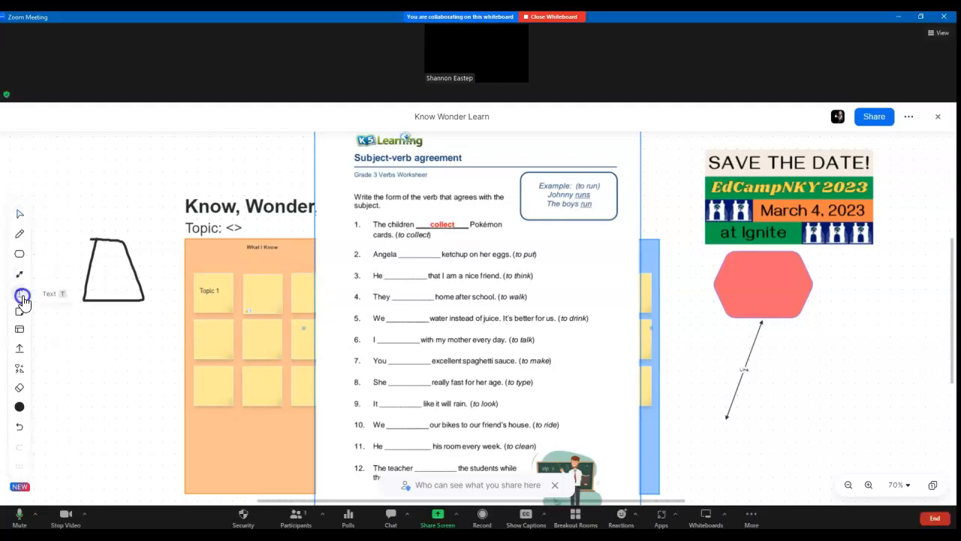
{"action": "left_click", "coordinate": [18, 294]}
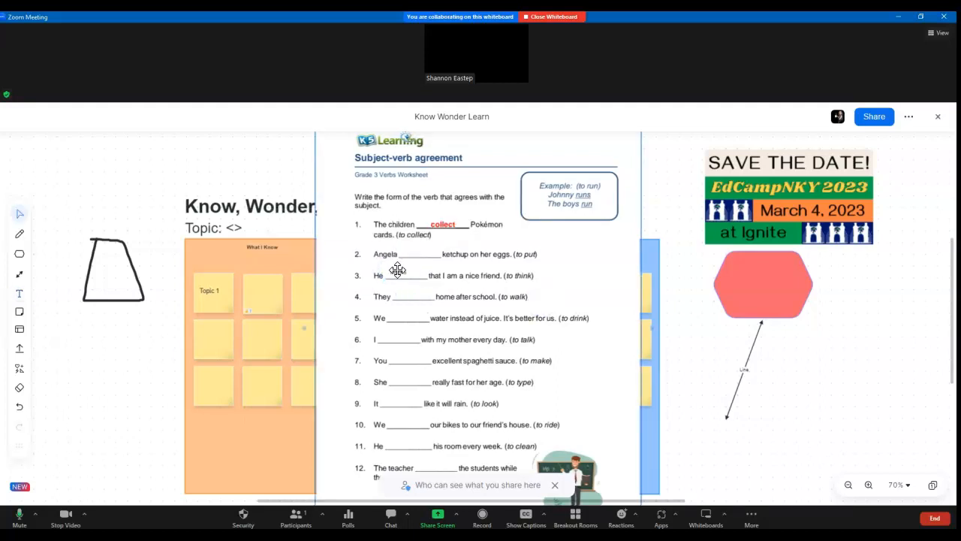
{"action": "type", "text": "thinks"}
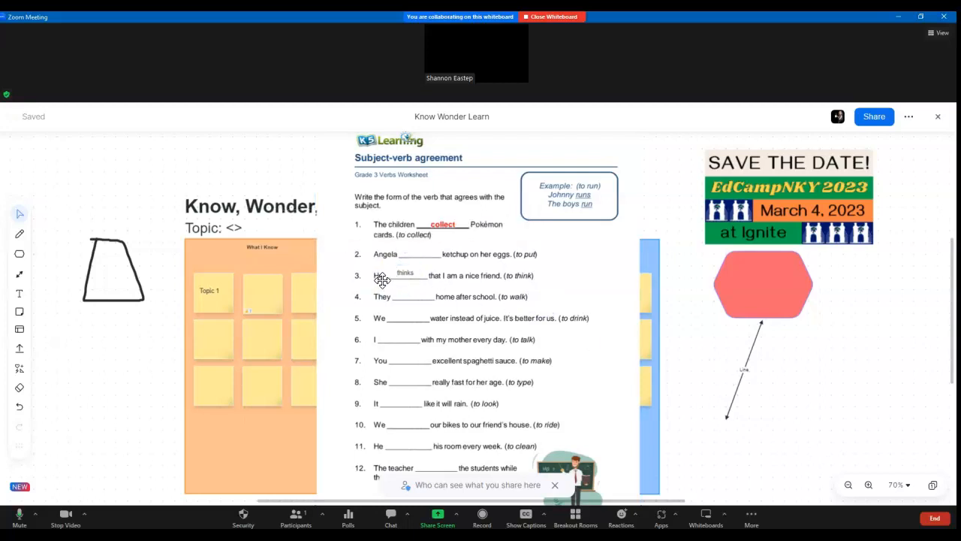
{"action": "mouse_move", "coordinate": [854, 201]}
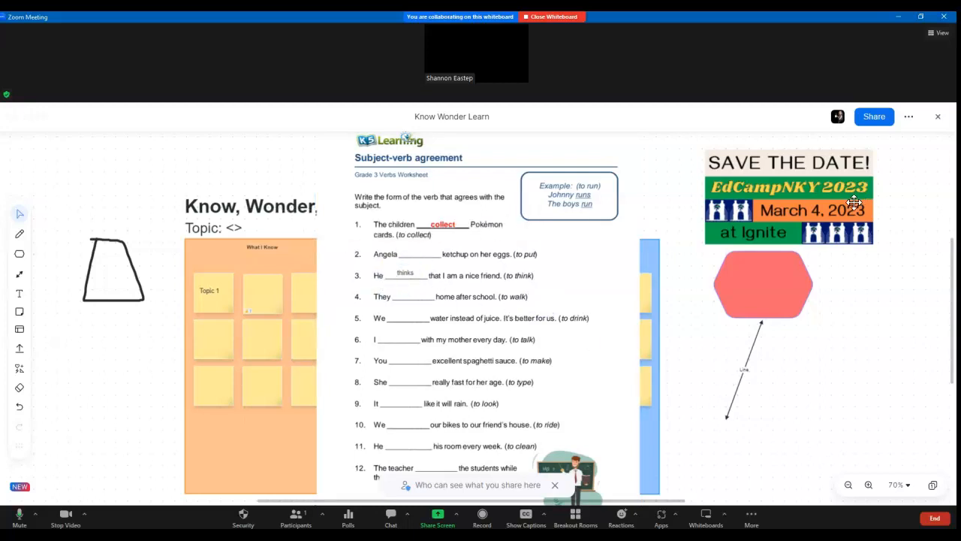
{"action": "mouse_move", "coordinate": [331, 348]}
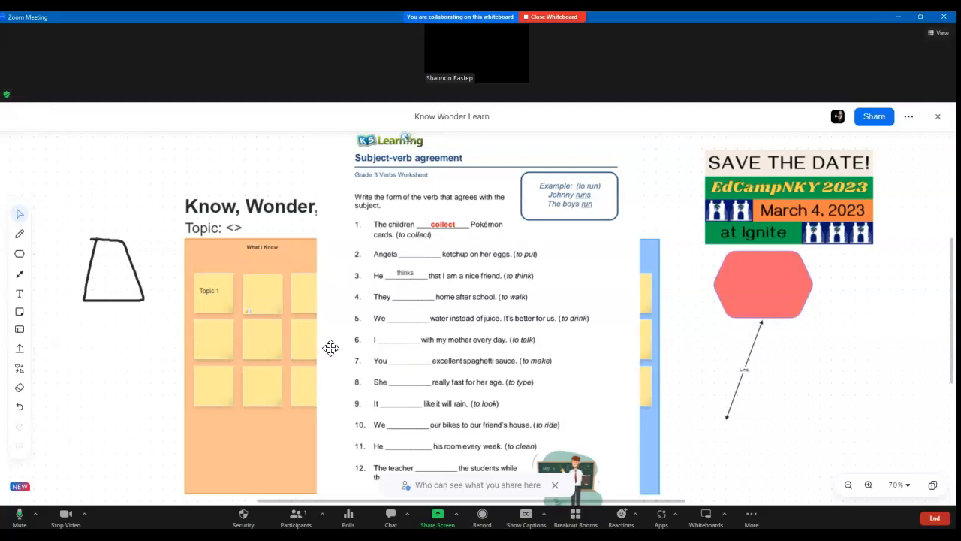
{"action": "mouse_move", "coordinate": [19, 368]}
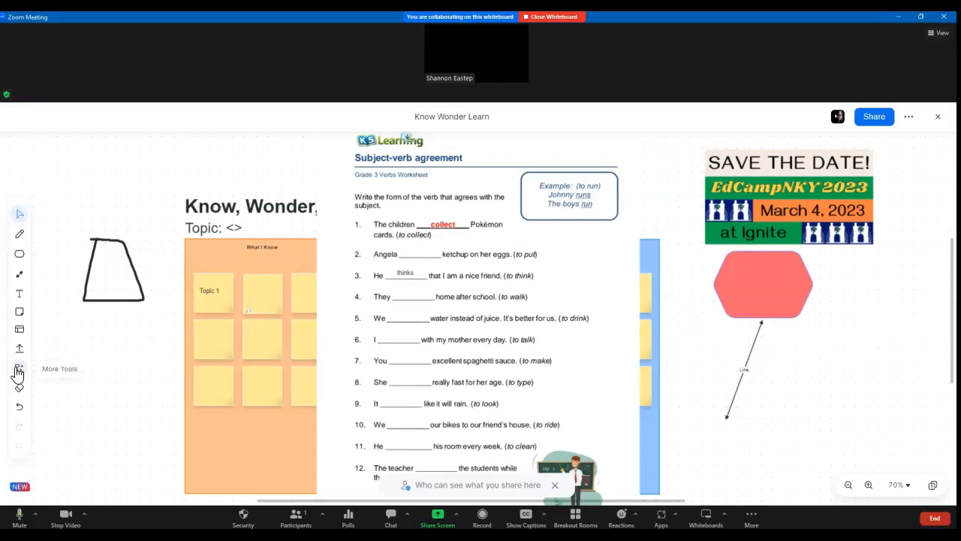
Insert a horizontal mind map left of the Know, Wonder, Learn chart.
{"action": "left_click", "coordinate": [19, 368]}
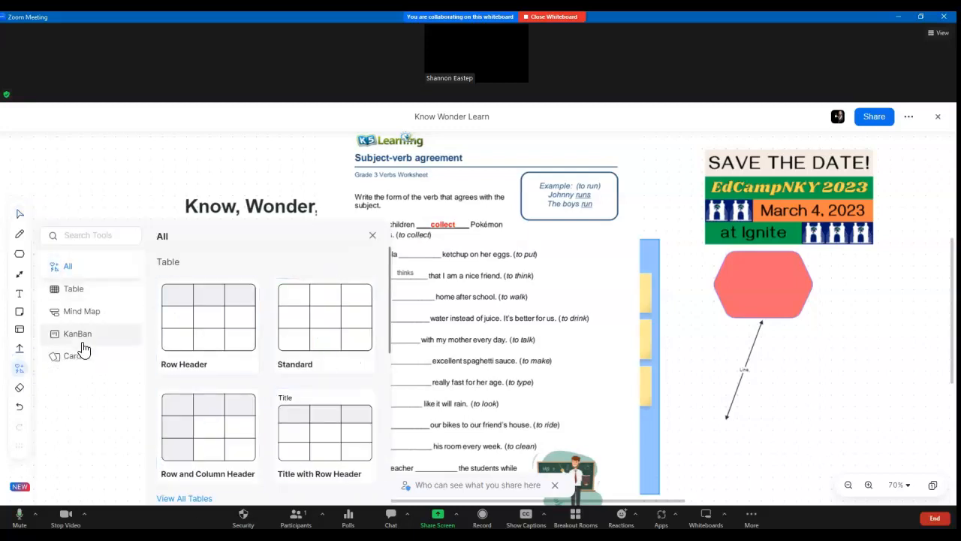
{"action": "left_click", "coordinate": [81, 311]}
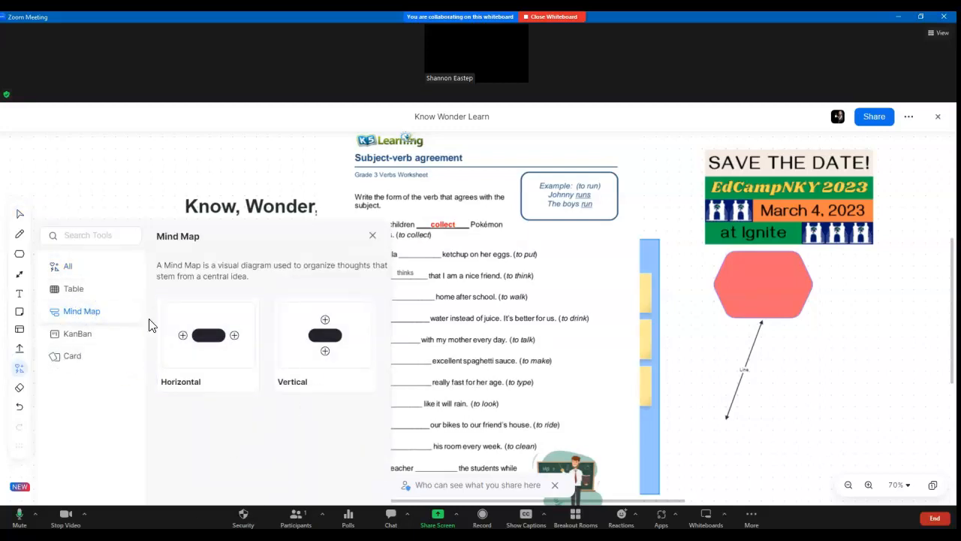
{"action": "mouse_move", "coordinate": [200, 363]}
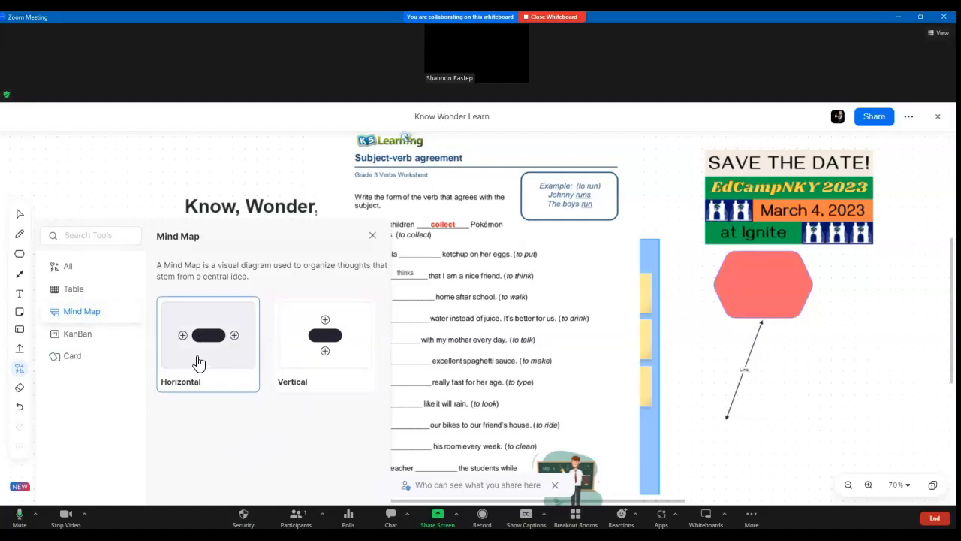
{"action": "left_click", "coordinate": [199, 358]}
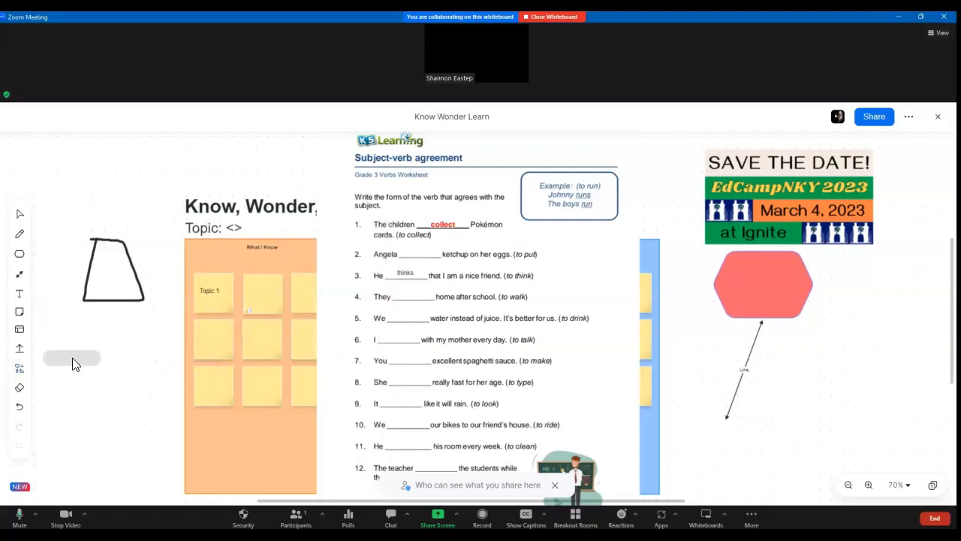
{"action": "left_click", "coordinate": [71, 358]}
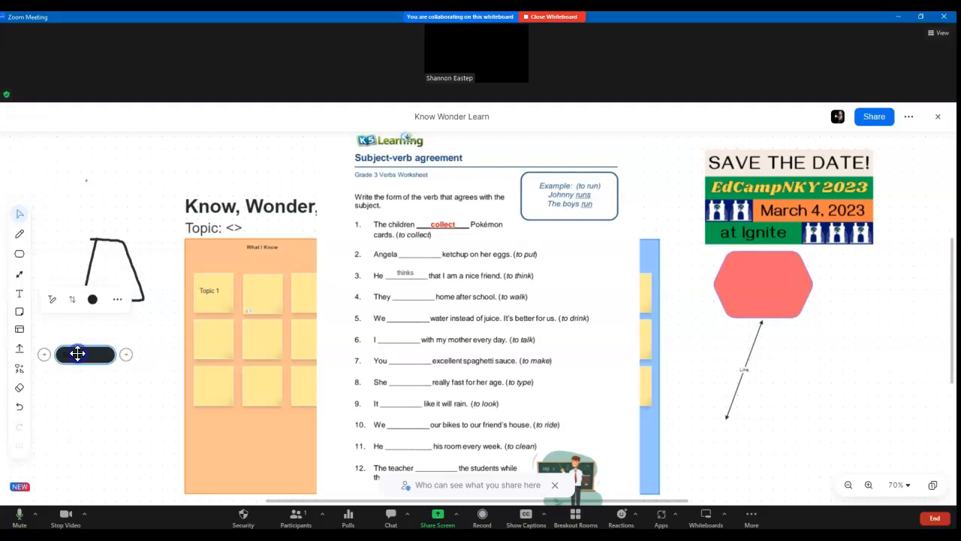
Edit the central node to 'Topics 1' and bring up the board's sharing settings.
{"action": "left_click", "coordinate": [92, 300]}
{"action": "type", "text": "Topics 1"}
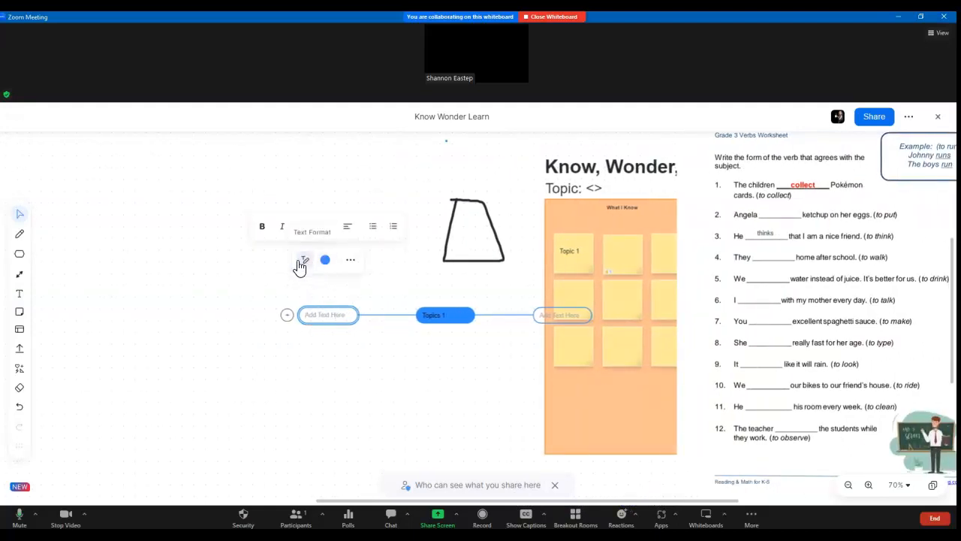
{"action": "right_click", "coordinate": [327, 315]}
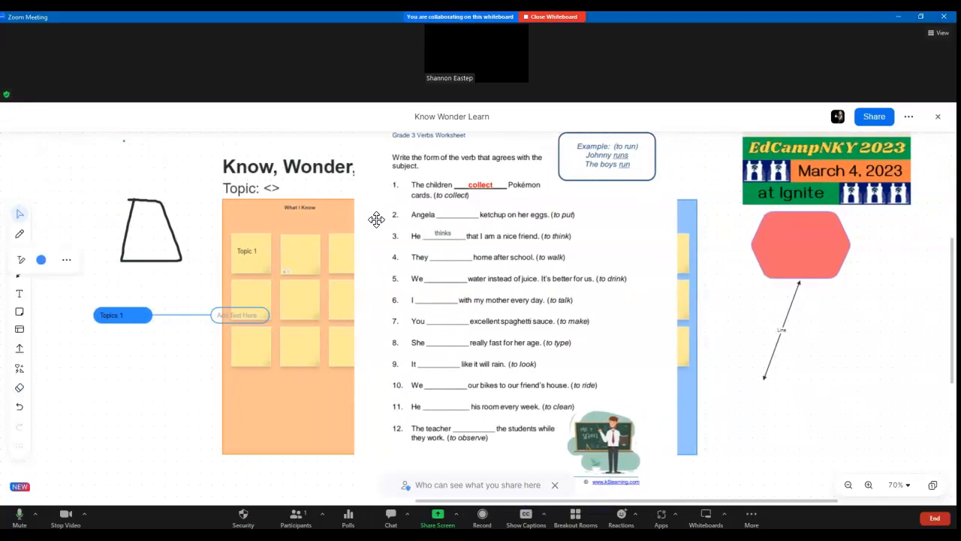
{"action": "mouse_move", "coordinate": [903, 139]}
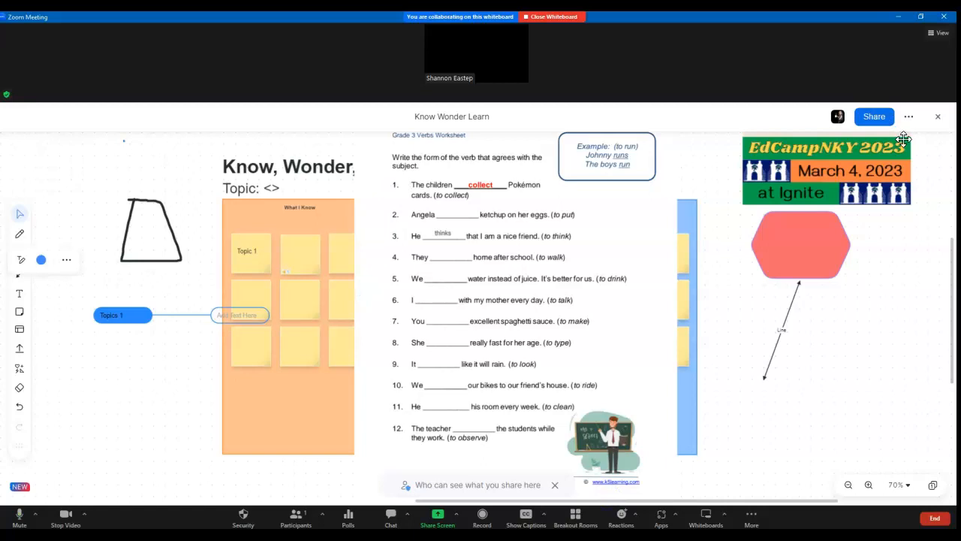
{"action": "left_click", "coordinate": [874, 117]}
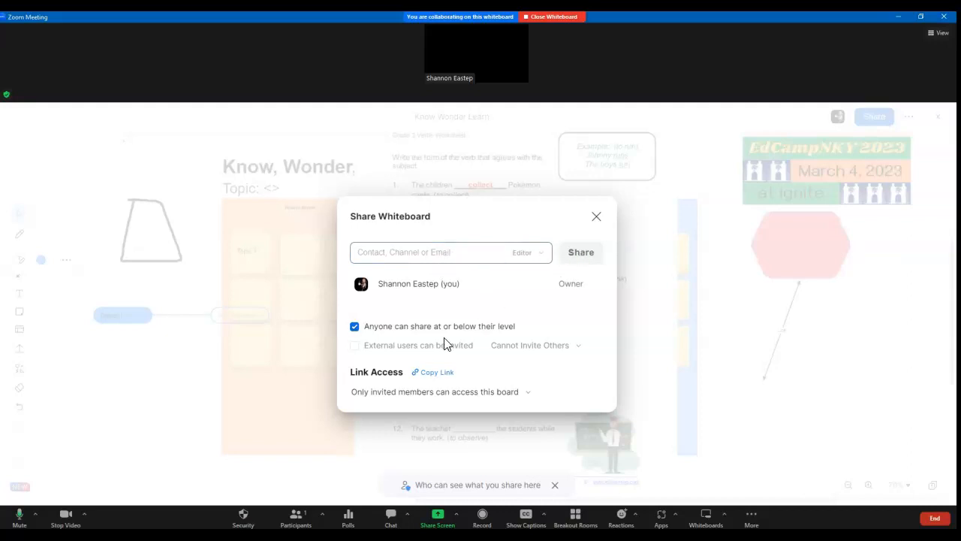
{"action": "mouse_move", "coordinate": [446, 373]}
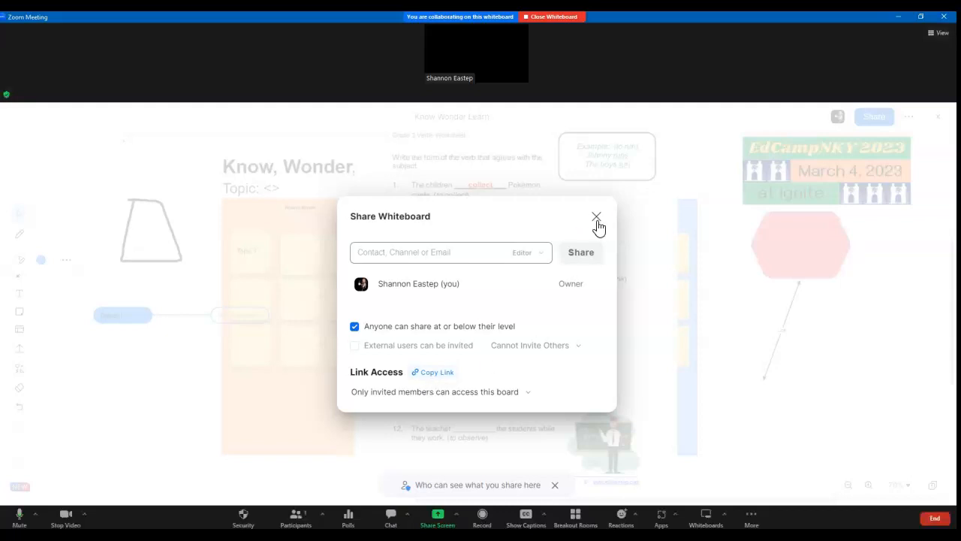
Close the Share Whiteboard permissions window without changing access.
{"action": "left_click", "coordinate": [597, 217]}
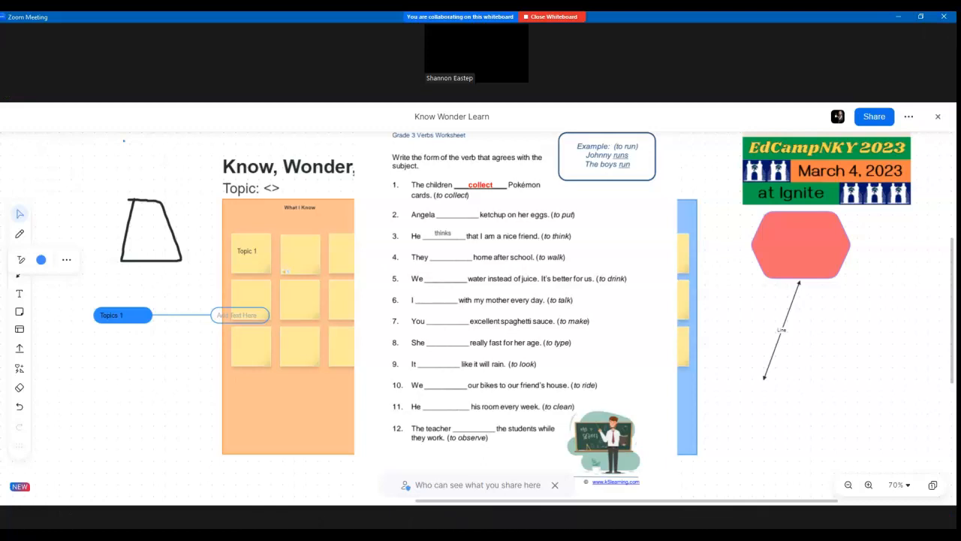
{"action": "mouse_move", "coordinate": [704, 518]}
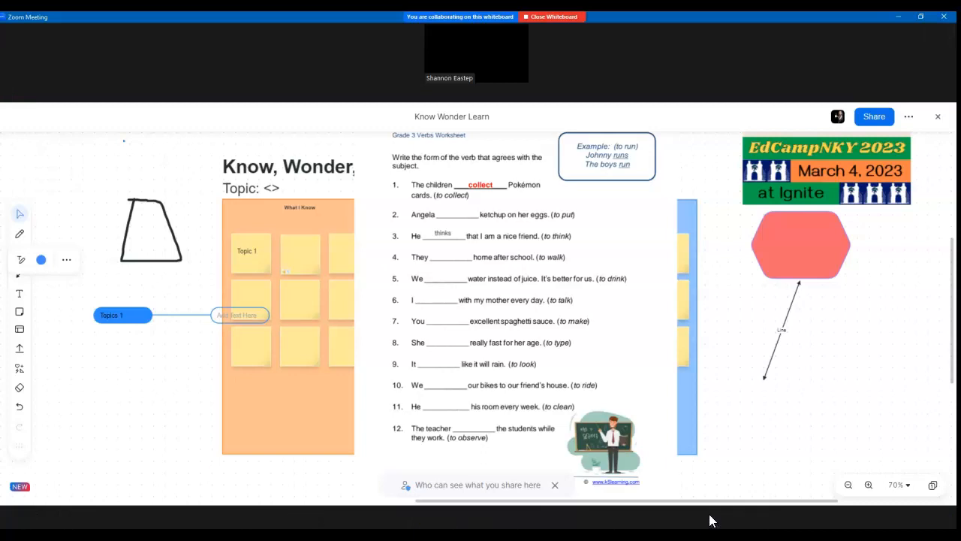
{"action": "mouse_move", "coordinate": [777, 473]}
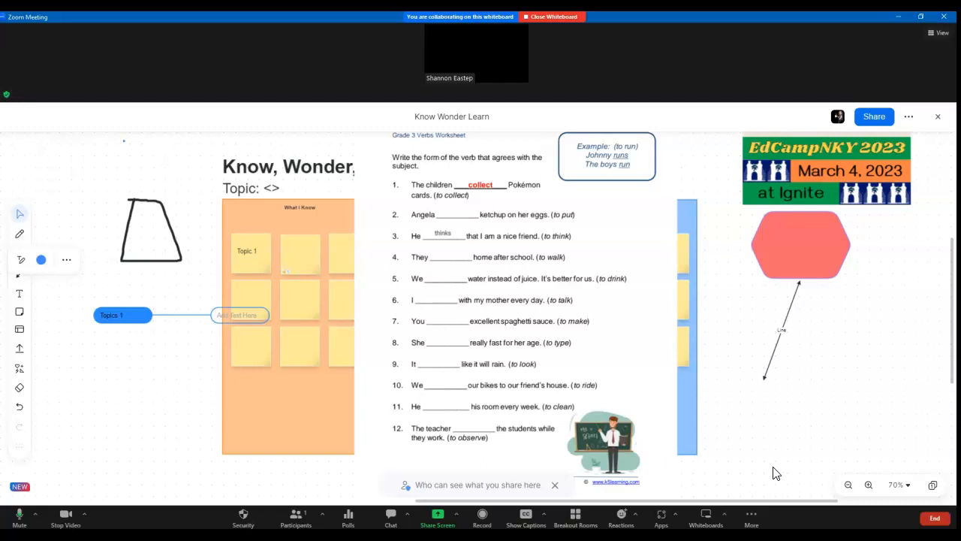
{"action": "mouse_move", "coordinate": [817, 453]}
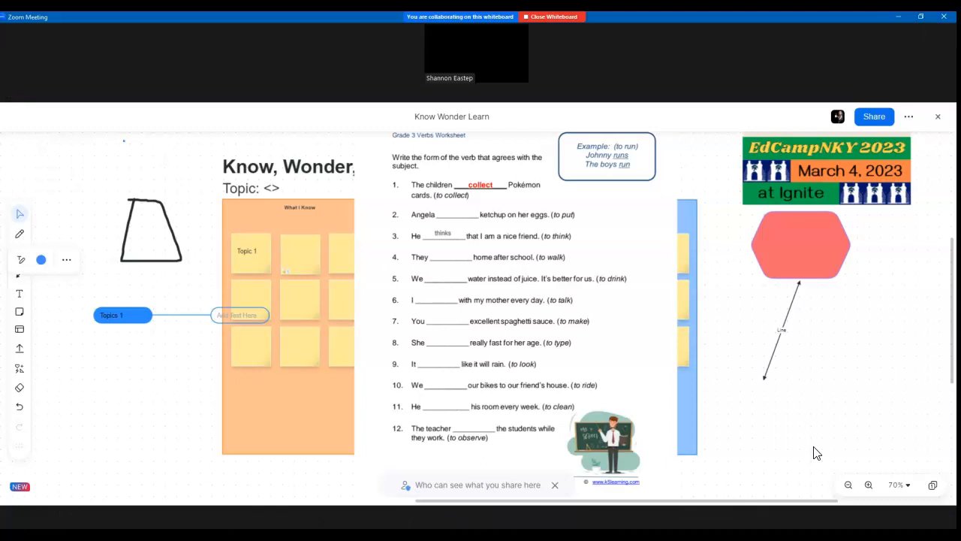
{"action": "mouse_move", "coordinate": [765, 437]}
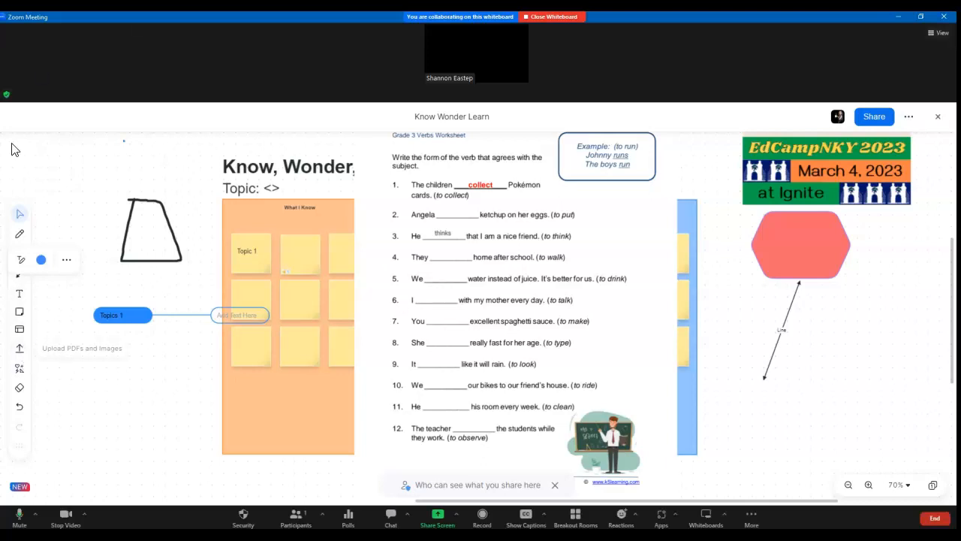
{"action": "mouse_move", "coordinate": [235, 474]}
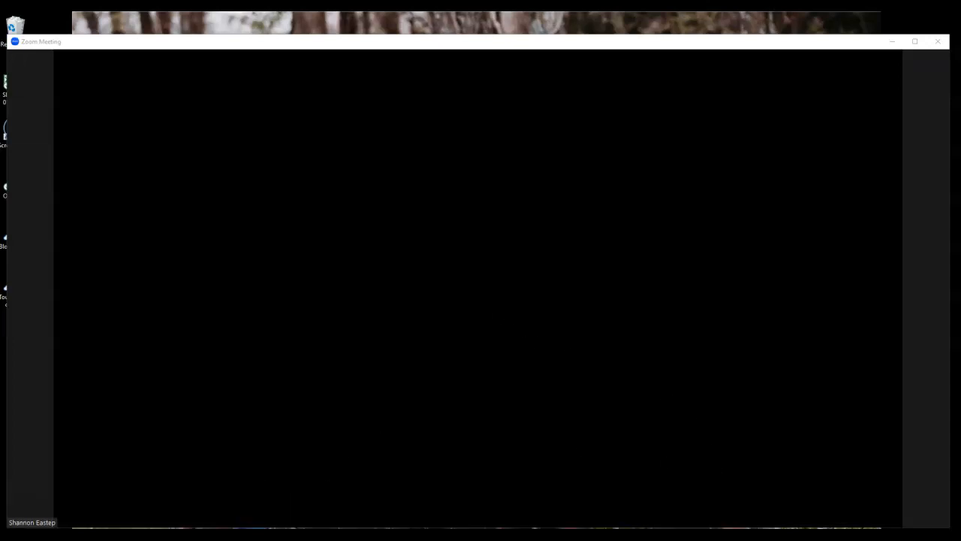
Open a blank board from Whiteboards with Collaborating edit access for everyone.
{"action": "left_click", "coordinate": [657, 515]}
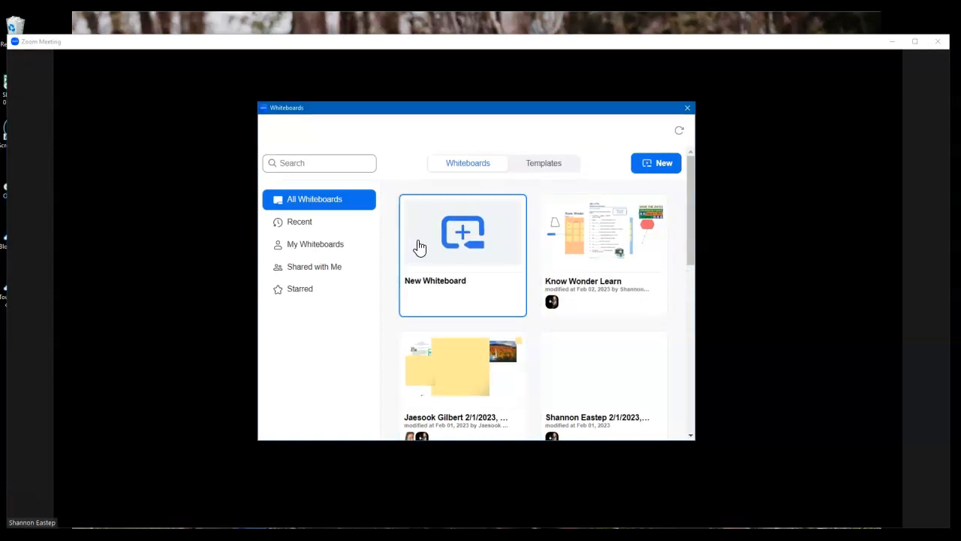
{"action": "mouse_move", "coordinate": [589, 259]}
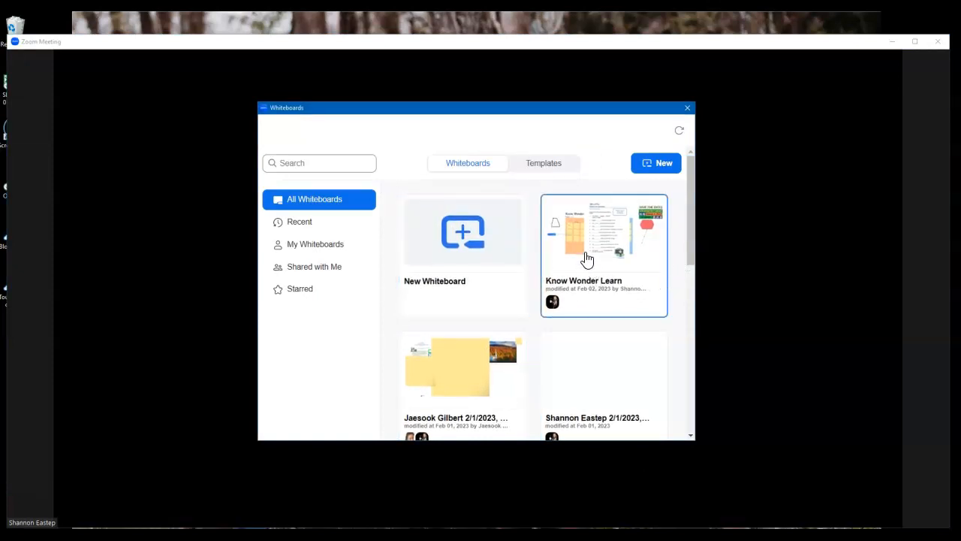
{"action": "mouse_move", "coordinate": [666, 267]}
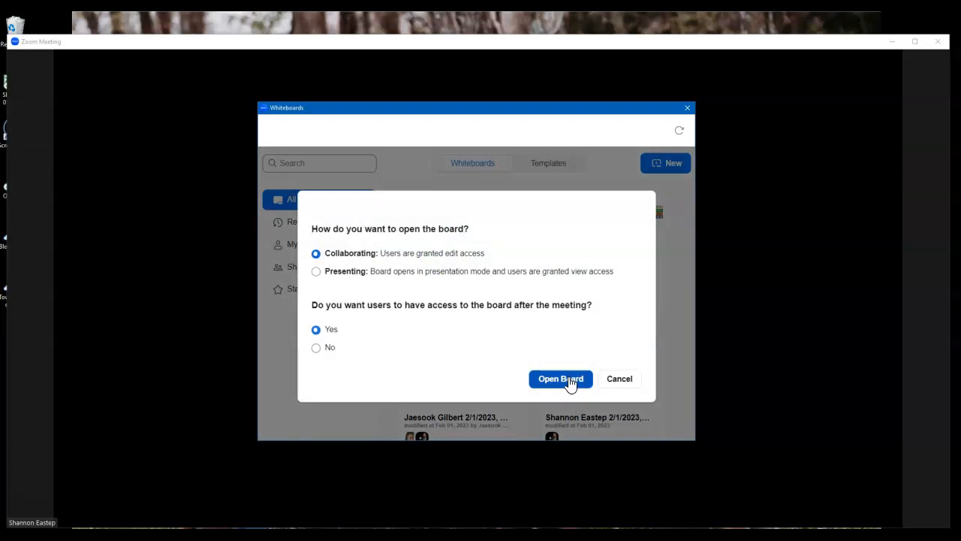
{"action": "left_click", "coordinate": [560, 379]}
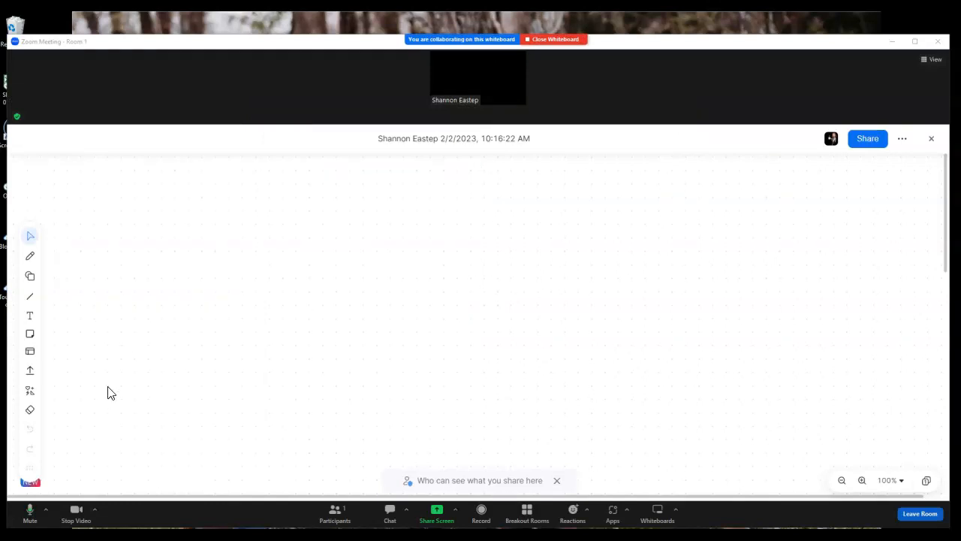
{"action": "mouse_move", "coordinate": [644, 292]}
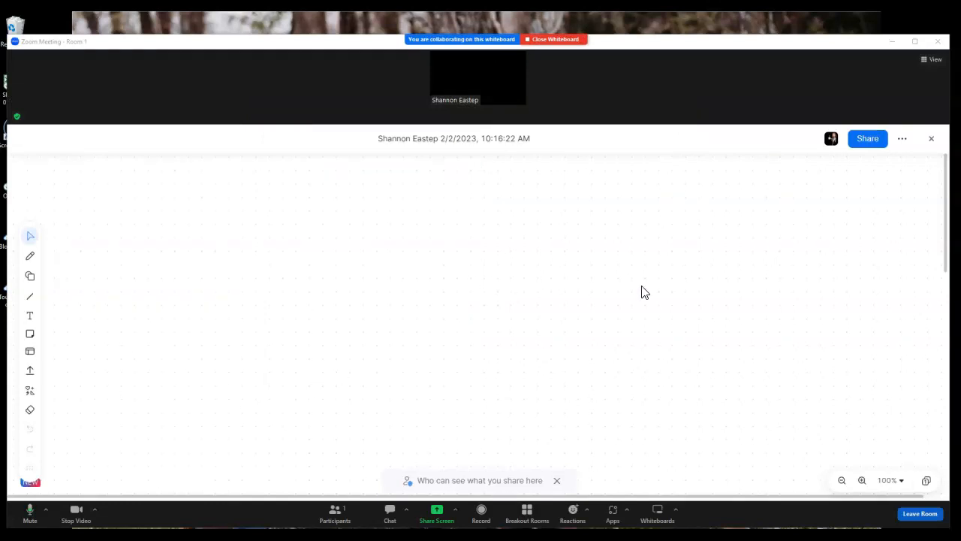
Write 'This is my breakout room brainstorming session' on the board and bring up Export as PDF.
{"action": "left_click", "coordinate": [902, 138]}
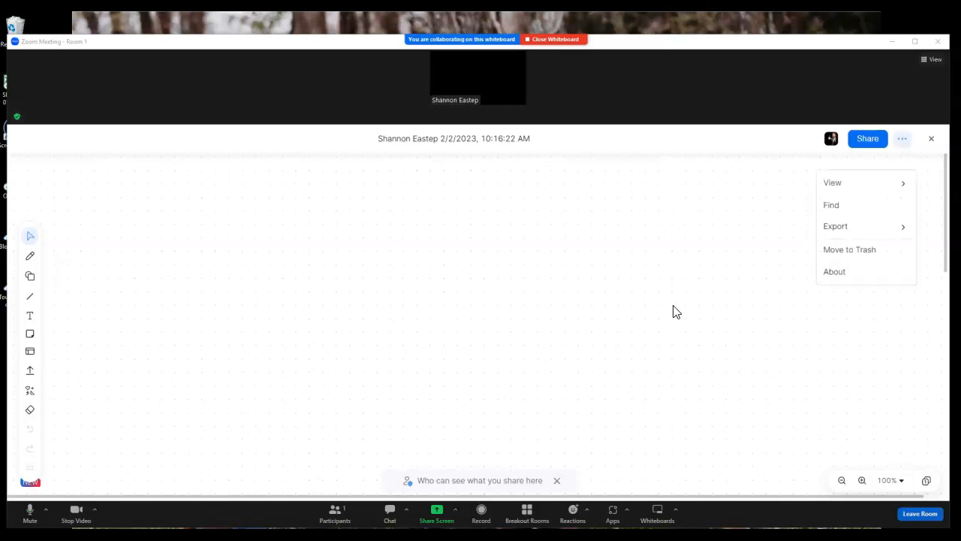
{"action": "left_click", "coordinate": [420, 326]}
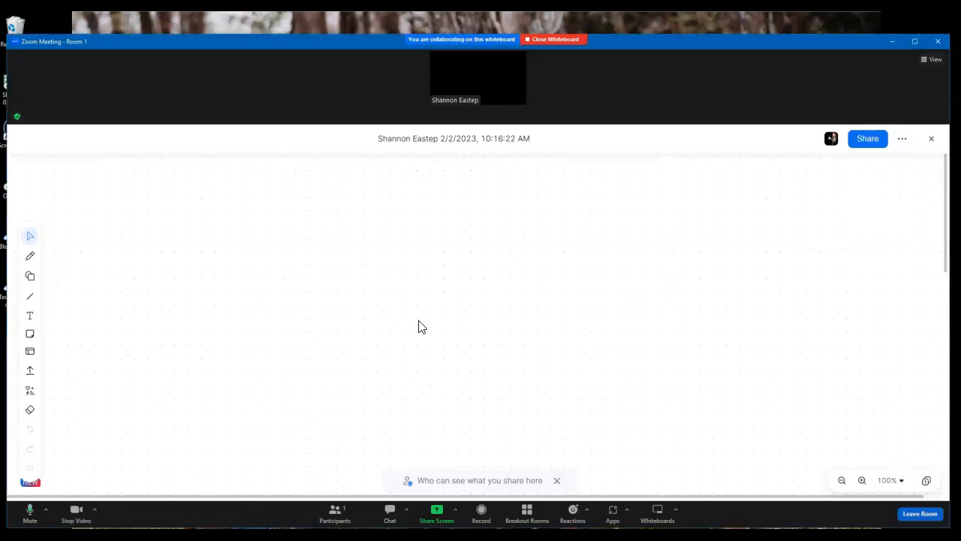
{"action": "left_click", "coordinate": [902, 138]}
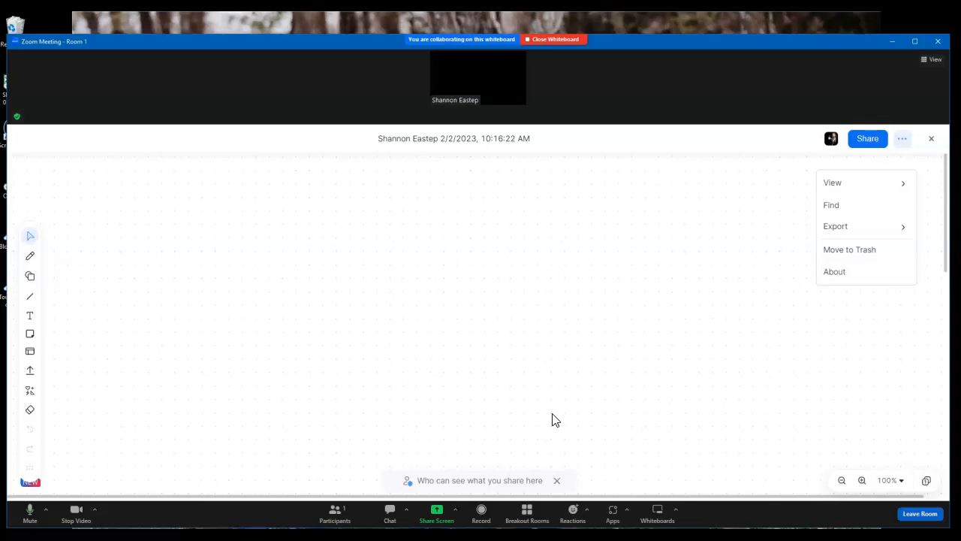
{"action": "mouse_move", "coordinate": [333, 247]}
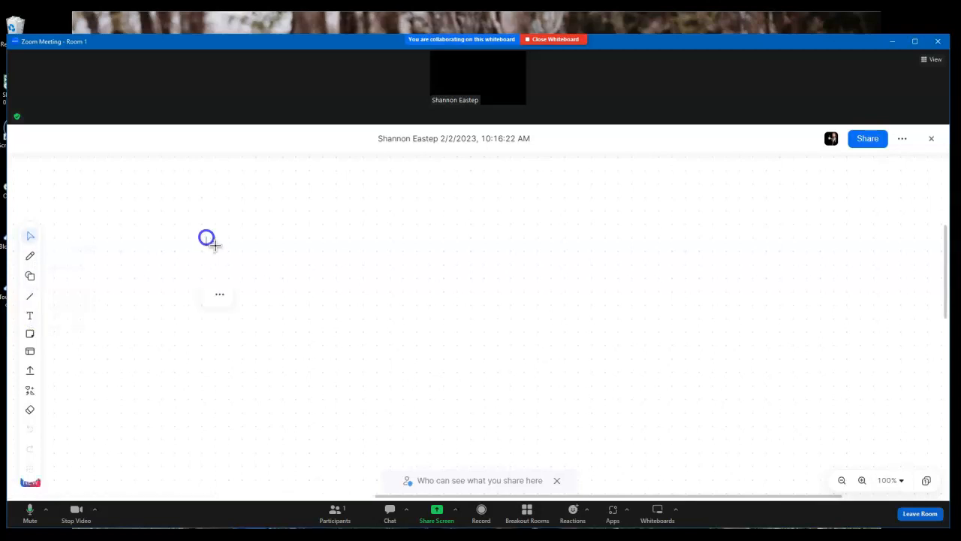
{"action": "type", "text": "This is my breakout room b"}
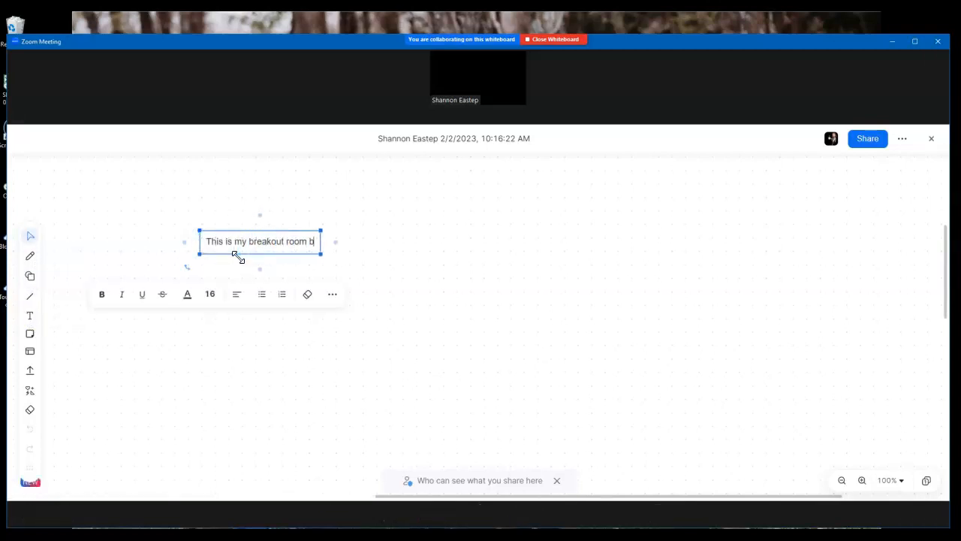
{"action": "type", "text": "rainstorming"}
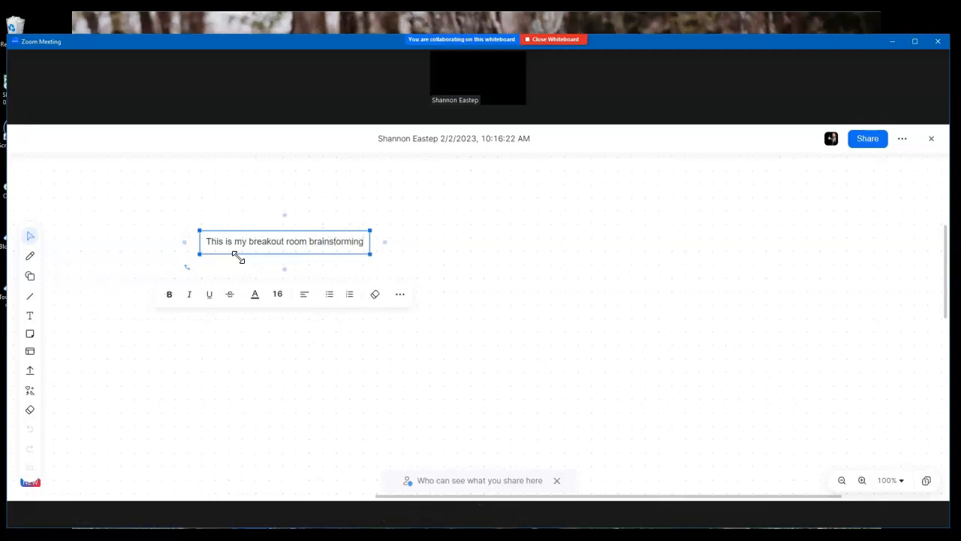
{"action": "type", "text": "session"}
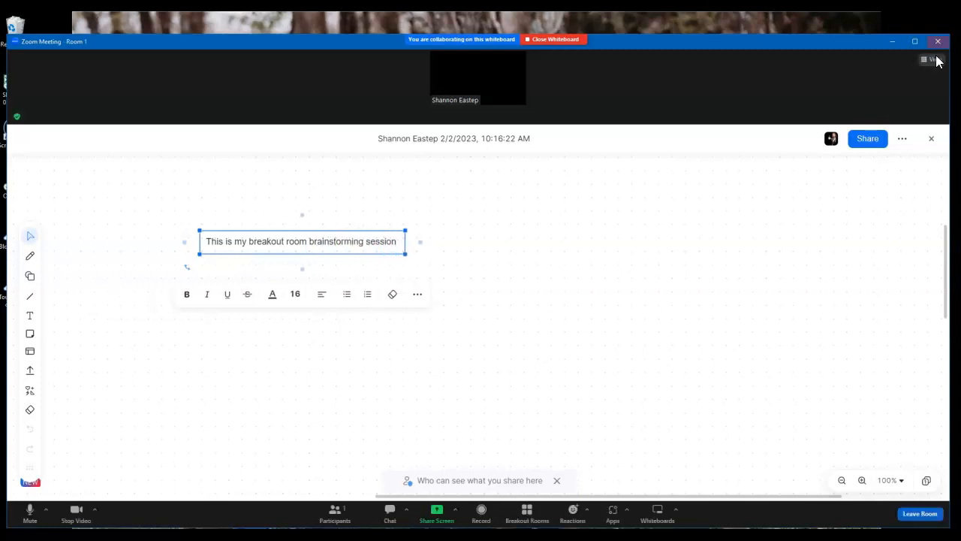
{"action": "left_click", "coordinate": [902, 138]}
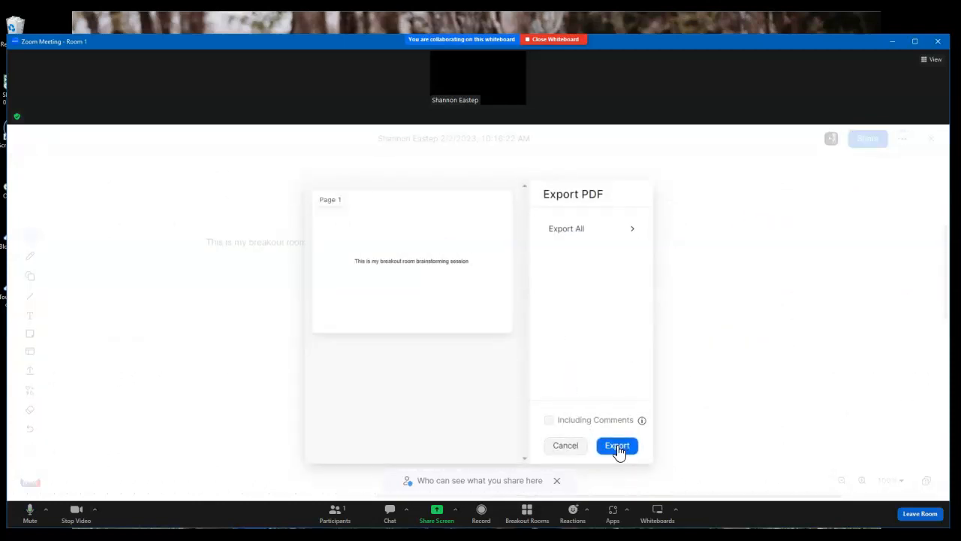
Export the breakout-room board as a PDF and view it in its folder.
{"action": "left_click", "coordinate": [616, 446]}
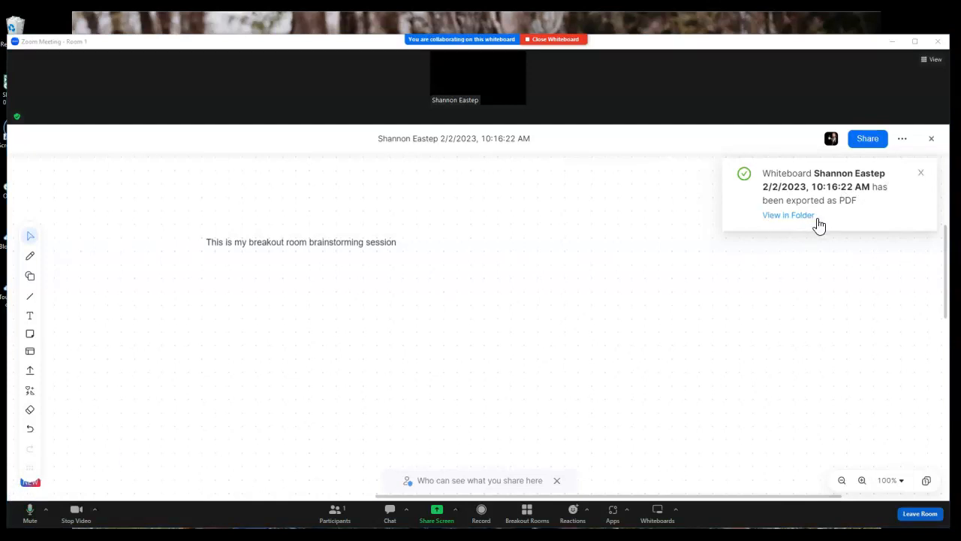
{"action": "left_click", "coordinate": [788, 215]}
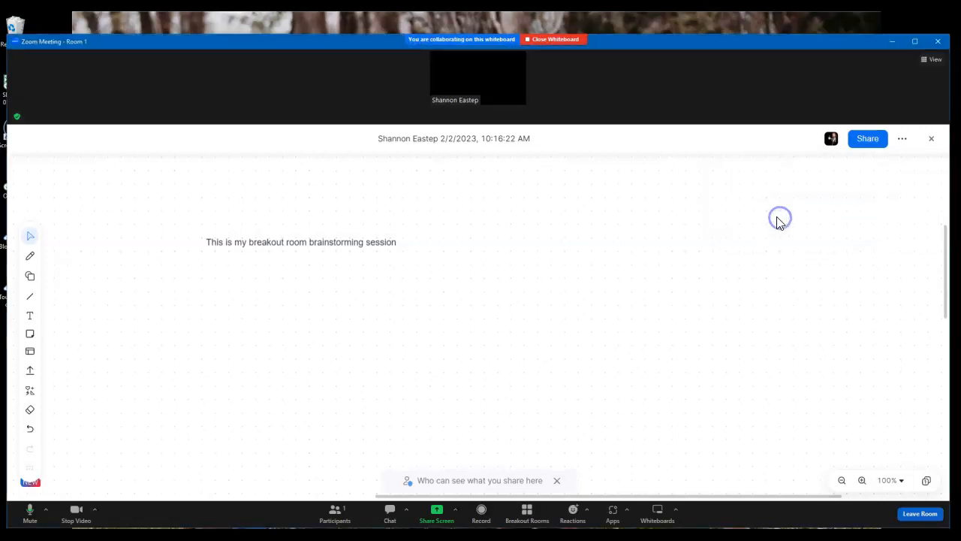
{"action": "mouse_move", "coordinate": [520, 270]}
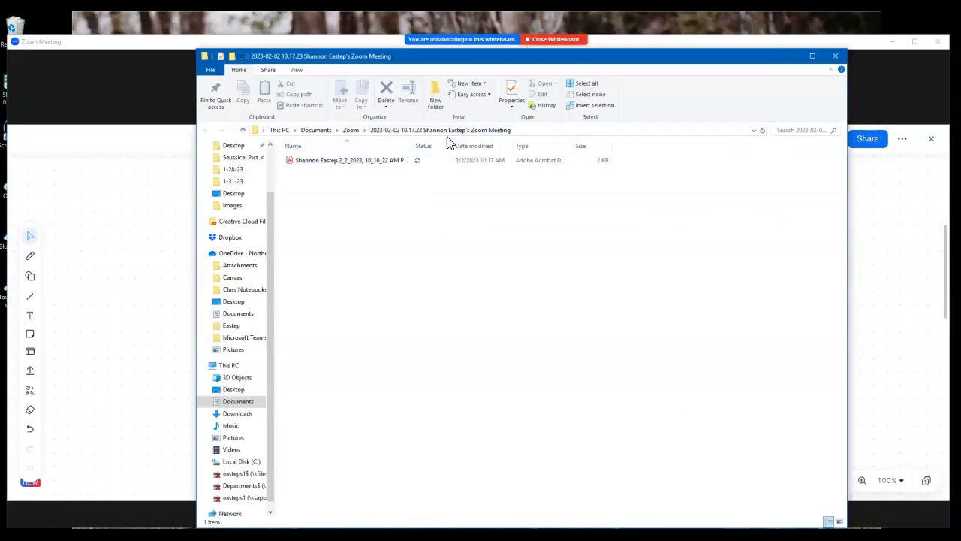
Close the File Explorer folder holding the exported PDF.
{"action": "left_click", "coordinate": [351, 160]}
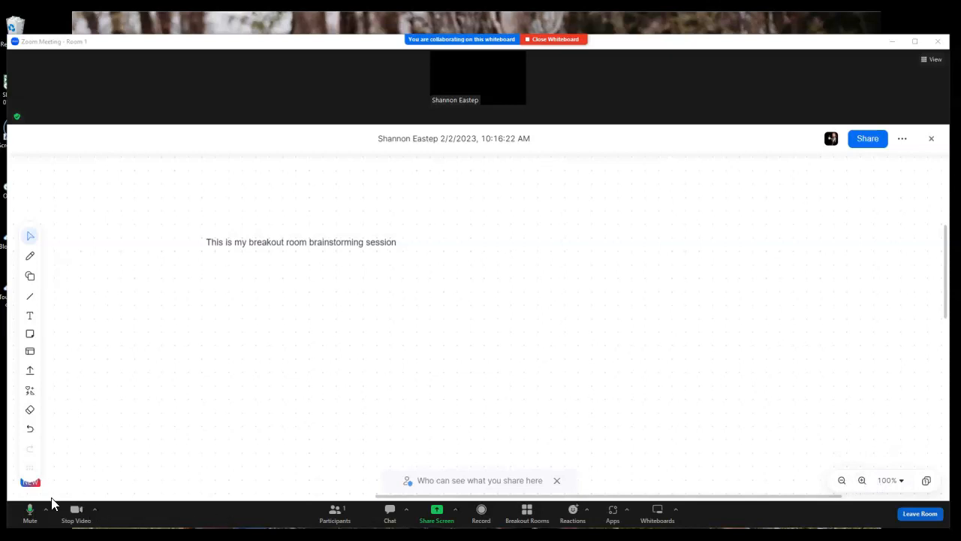
Leave the breakout room and reopen the Know Wonder Learn board from Whiteboards.
{"action": "left_click", "coordinate": [556, 39]}
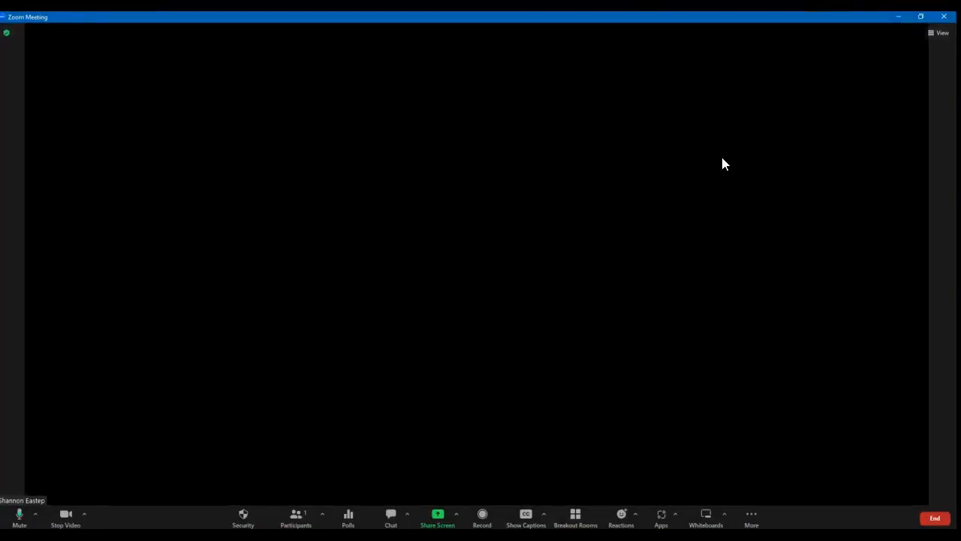
{"action": "mouse_move", "coordinate": [112, 508]}
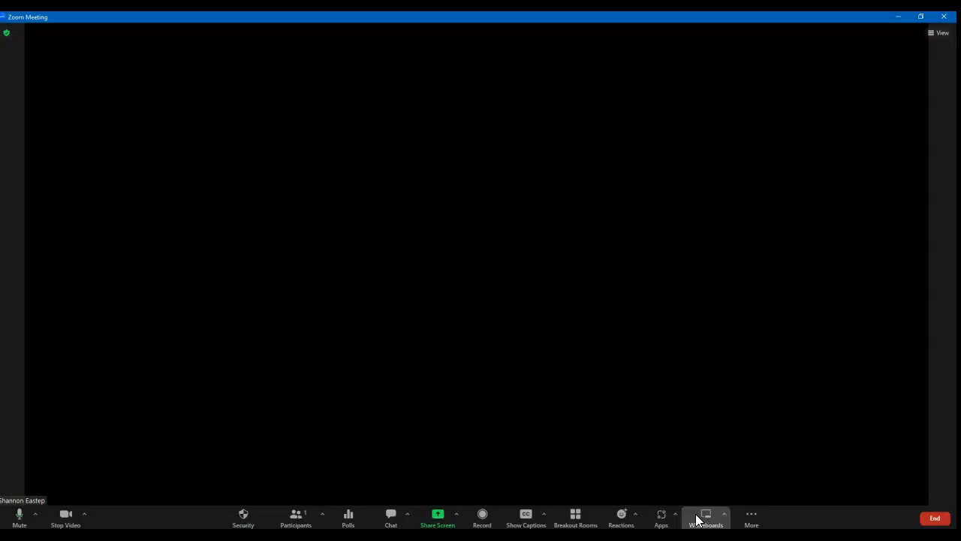
{"action": "left_click", "coordinate": [705, 517]}
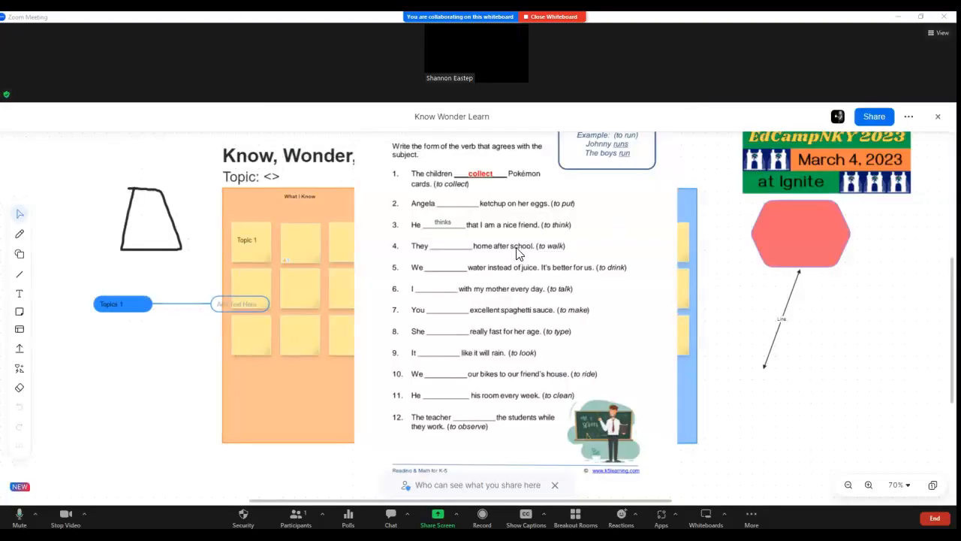
{"action": "mouse_move", "coordinate": [18, 348]}
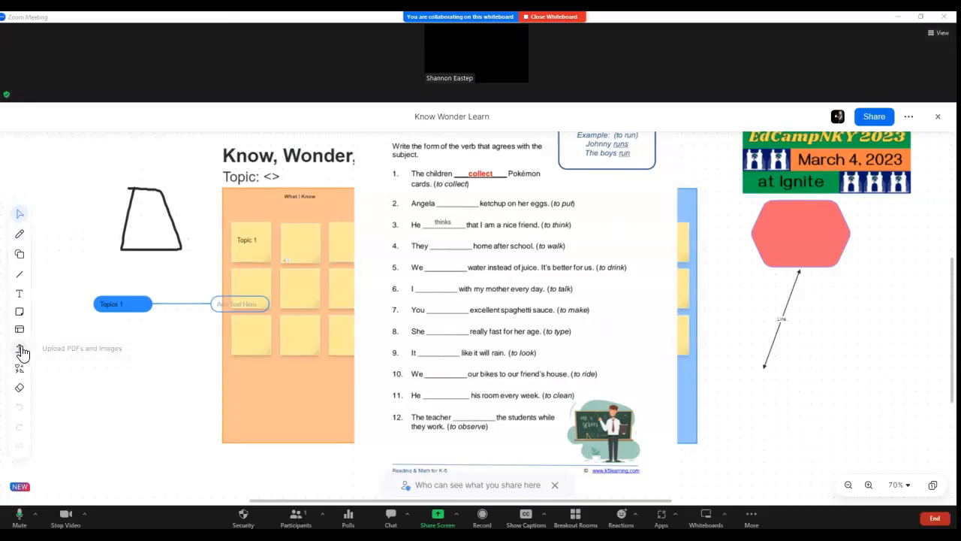
Upload the exported brainstorming-session PDF onto the Know Wonder Learn board.
{"action": "left_click", "coordinate": [19, 348]}
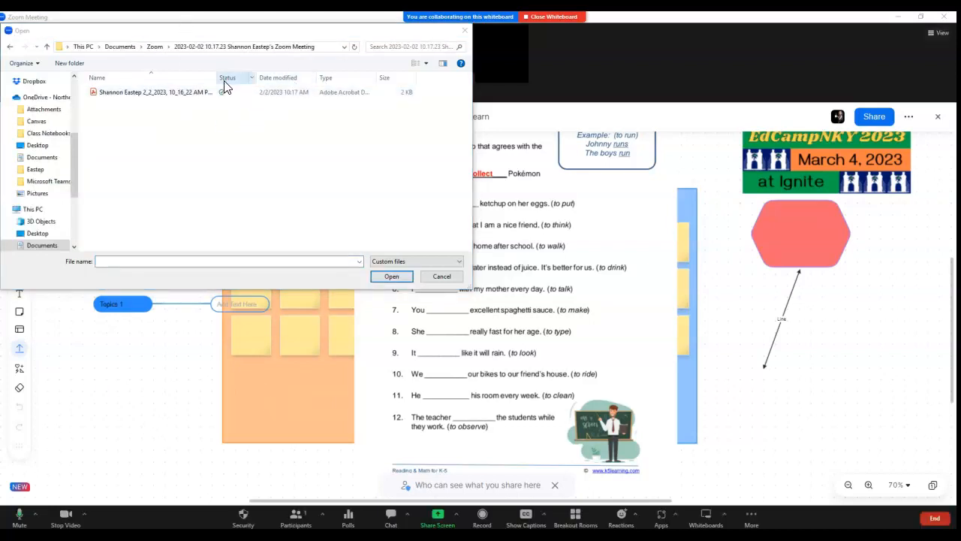
{"action": "left_click", "coordinate": [154, 92]}
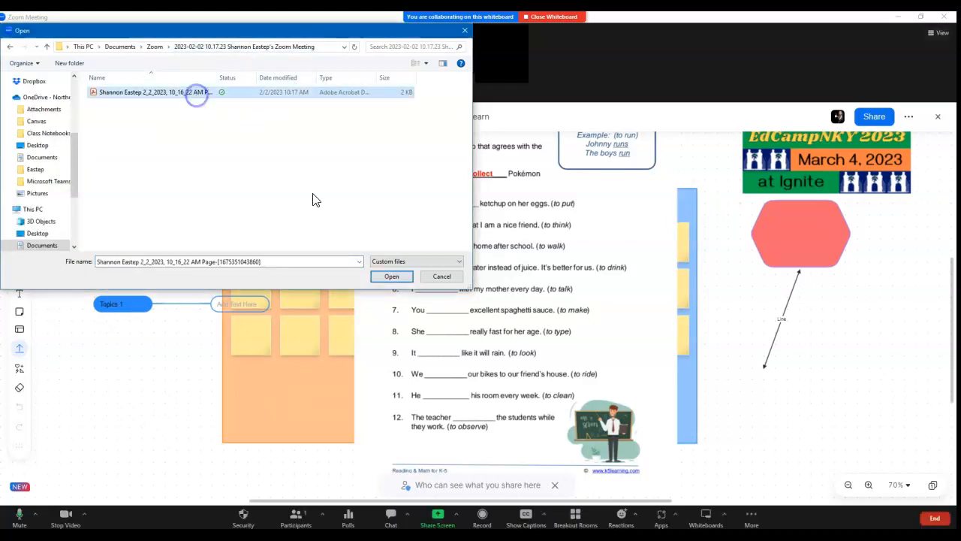
{"action": "left_click", "coordinate": [392, 276]}
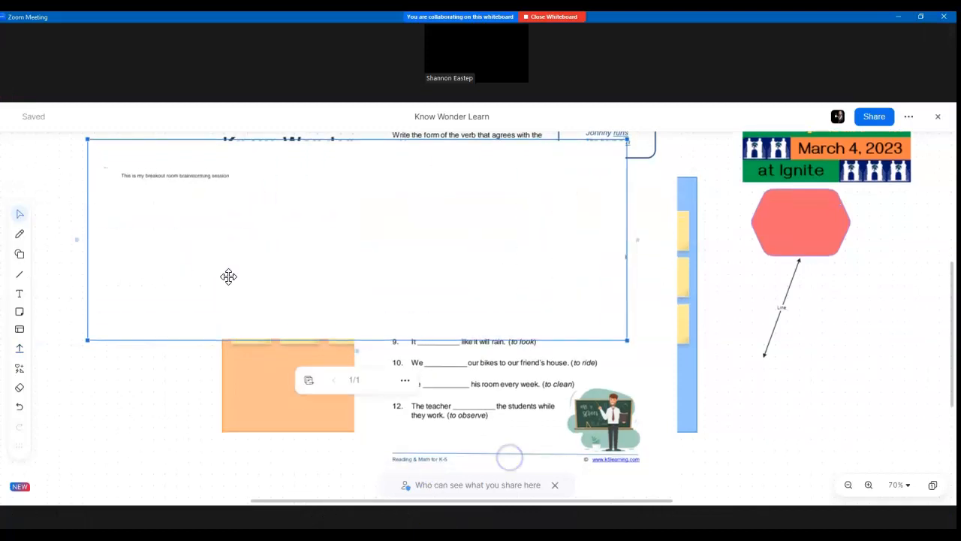
{"action": "mouse_move", "coordinate": [226, 275]}
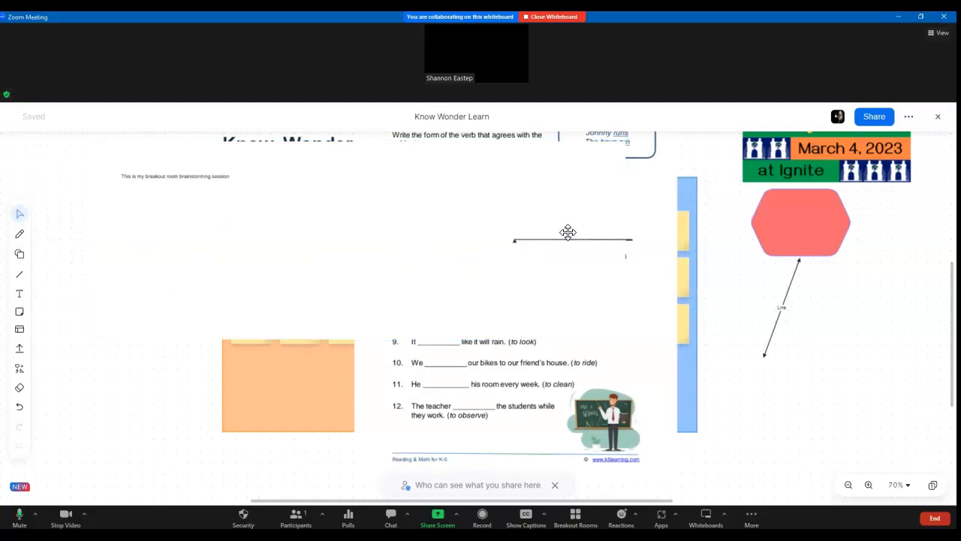
{"action": "mouse_move", "coordinate": [929, 500]}
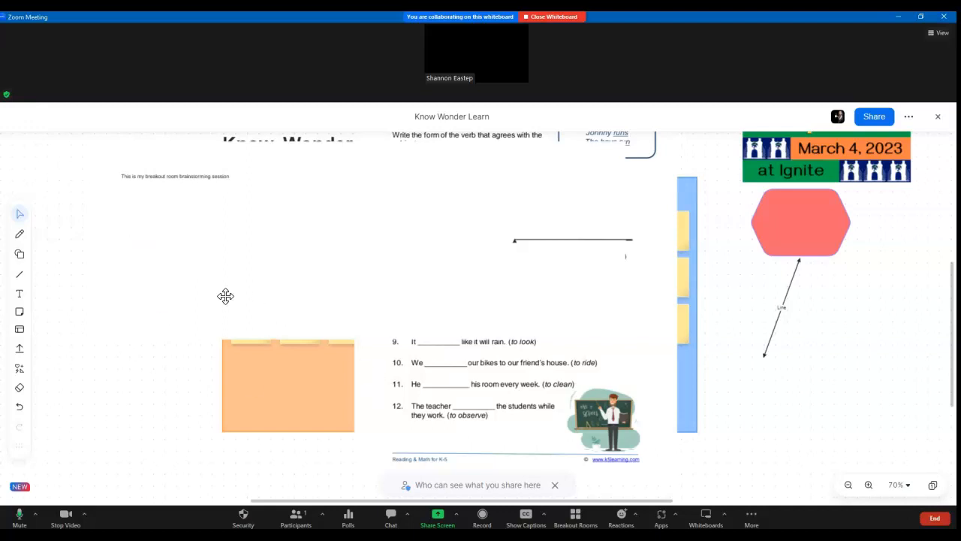
Zoom the board out and in, then set the zoom level to Fit to screen.
{"action": "left_click", "coordinate": [848, 485]}
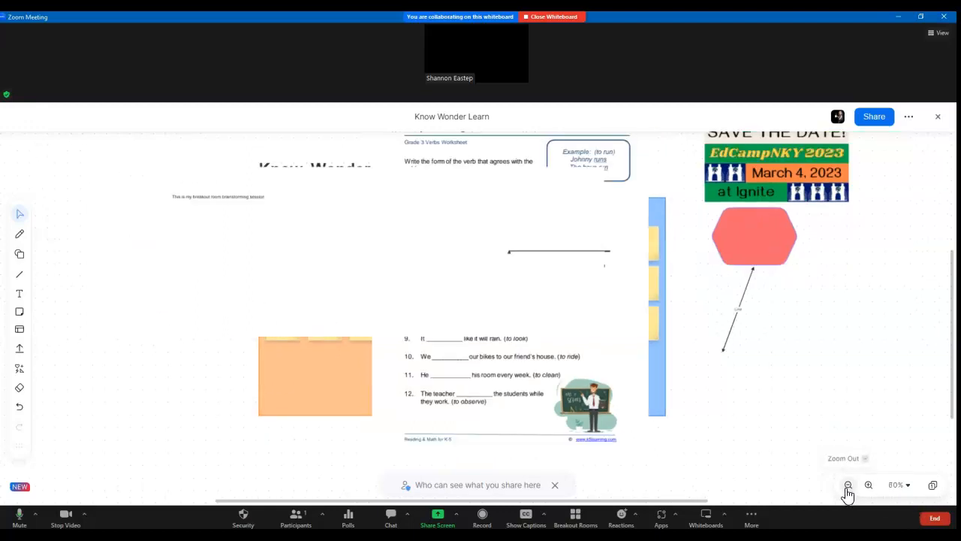
{"action": "left_click", "coordinate": [869, 484]}
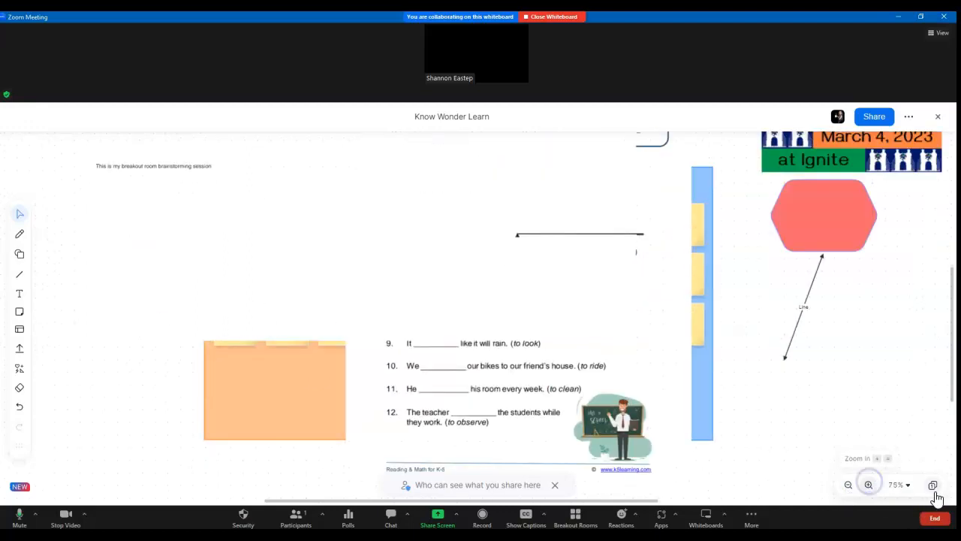
{"action": "left_click", "coordinate": [898, 485]}
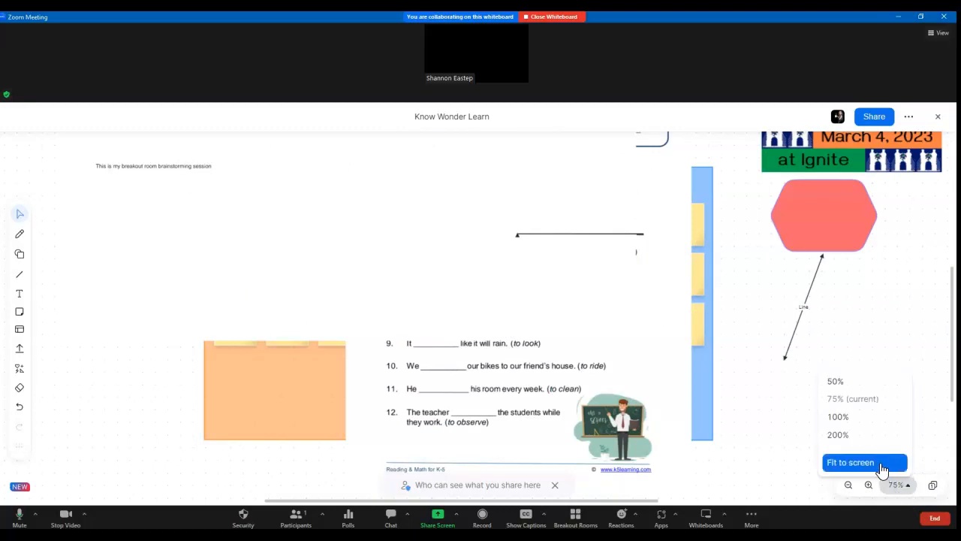
{"action": "left_click", "coordinate": [849, 462]}
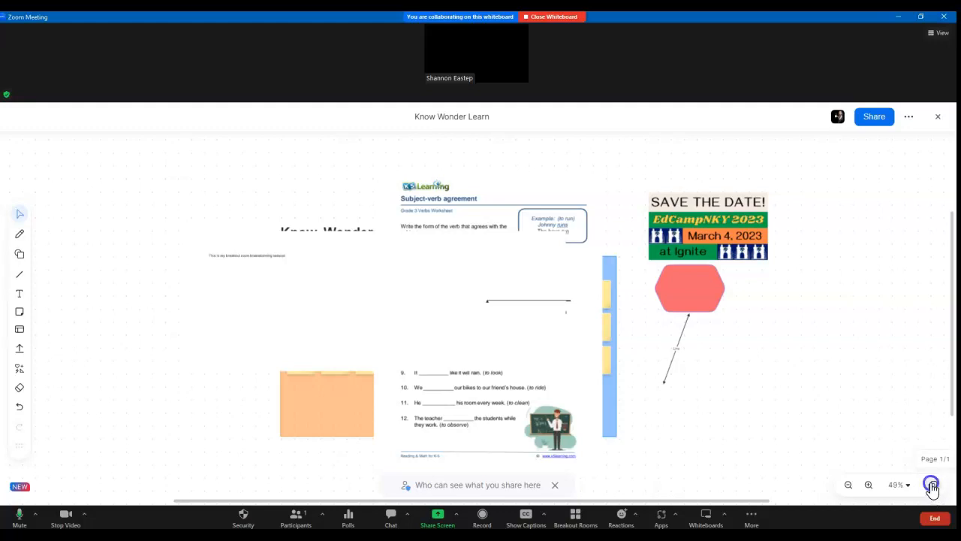
Add blank Page 2 through the Pages panel, then close the panel.
{"action": "left_click", "coordinate": [931, 484]}
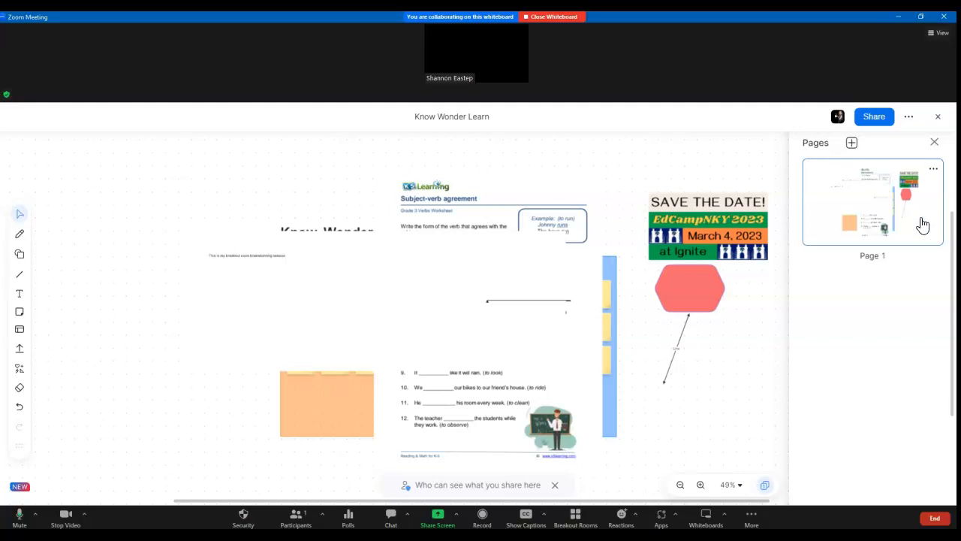
{"action": "left_click", "coordinate": [851, 142]}
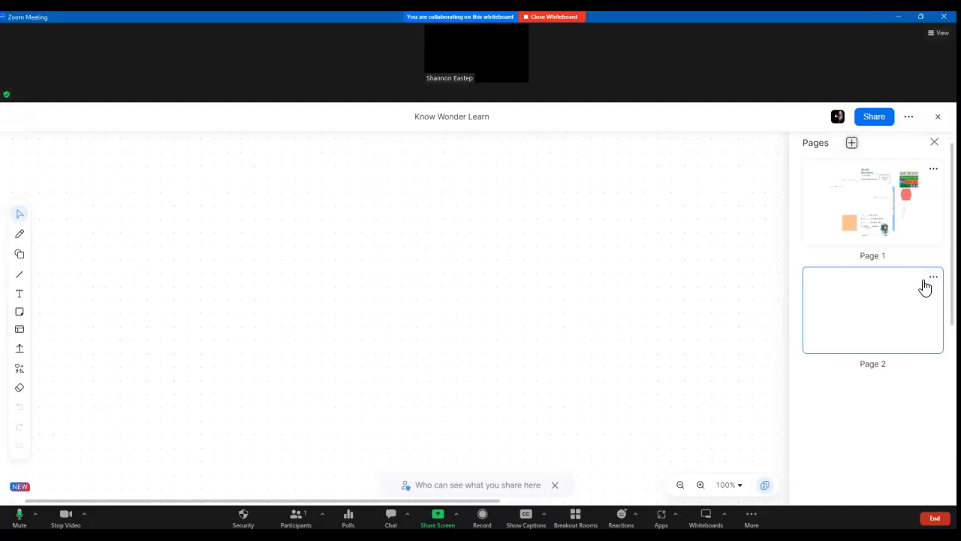
{"action": "mouse_move", "coordinate": [915, 280]}
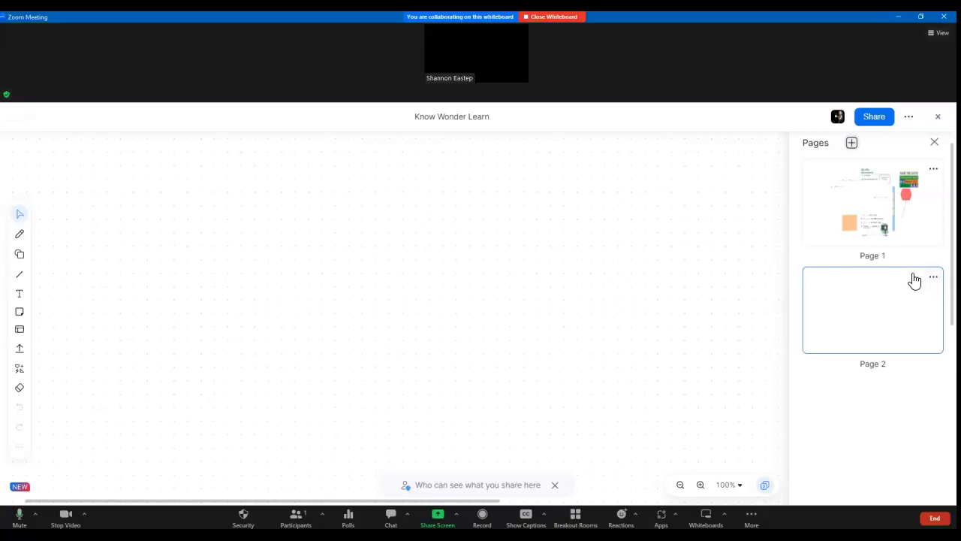
{"action": "mouse_move", "coordinate": [940, 141]}
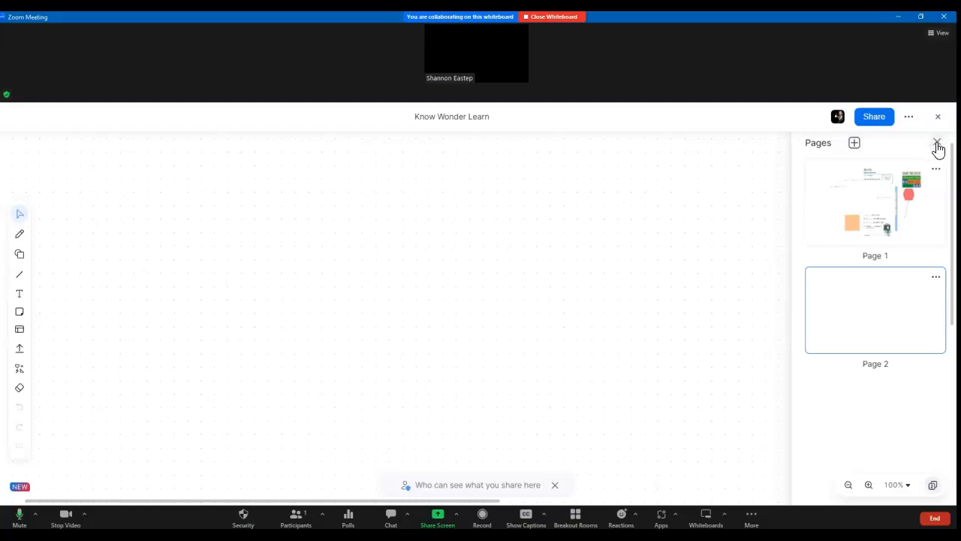
{"action": "left_click", "coordinate": [937, 143]}
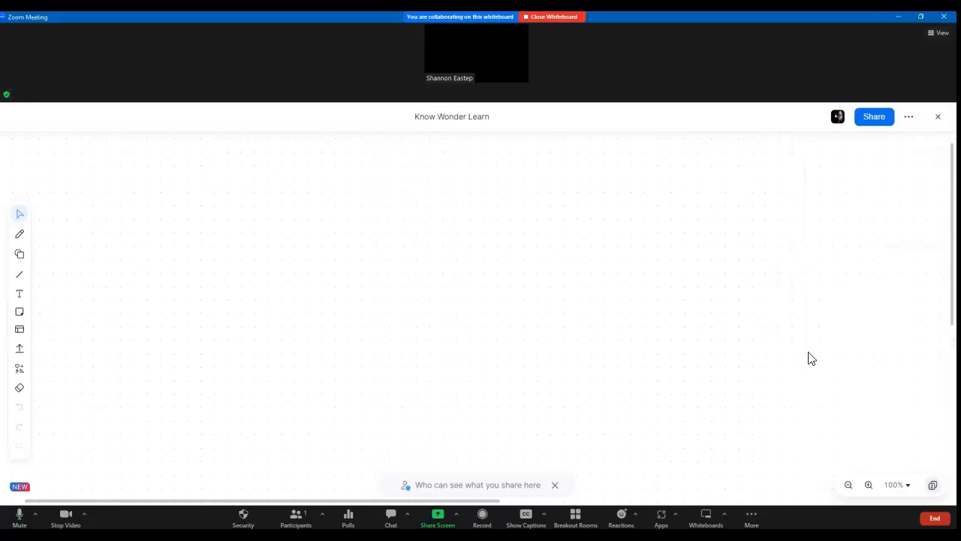